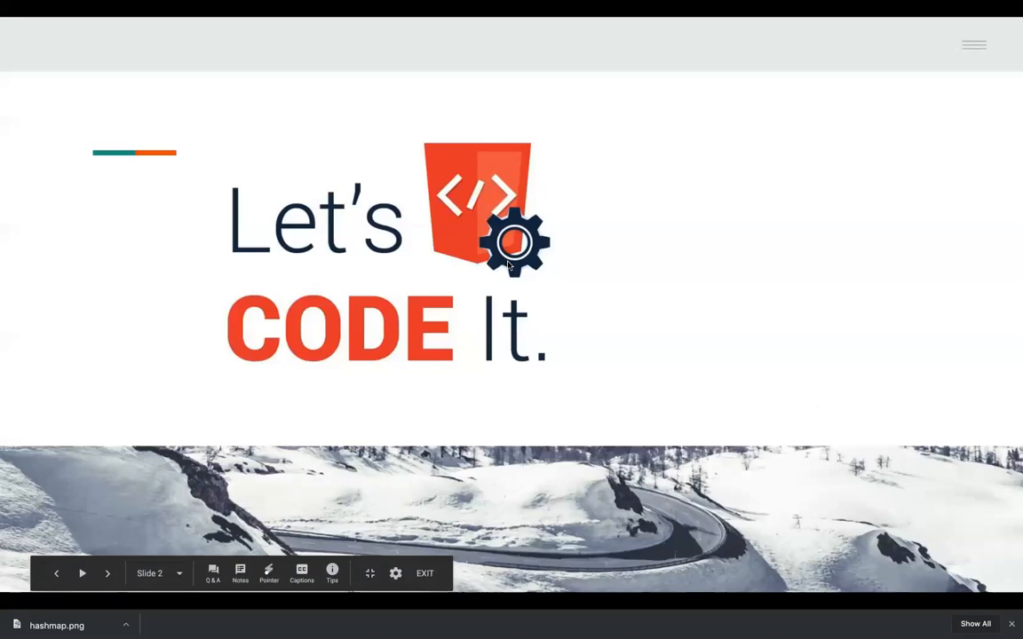
# - Advance the presentation from the Let's CODE It slide to the circular queue diagram
pyautogui.click(106, 573)
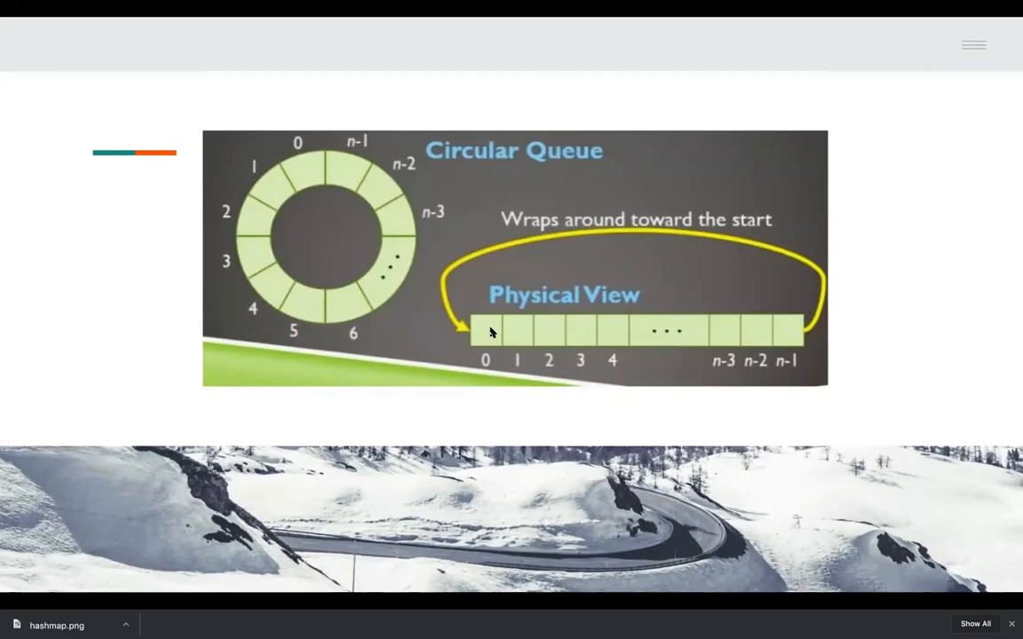
pyautogui.moveTo(519, 332)
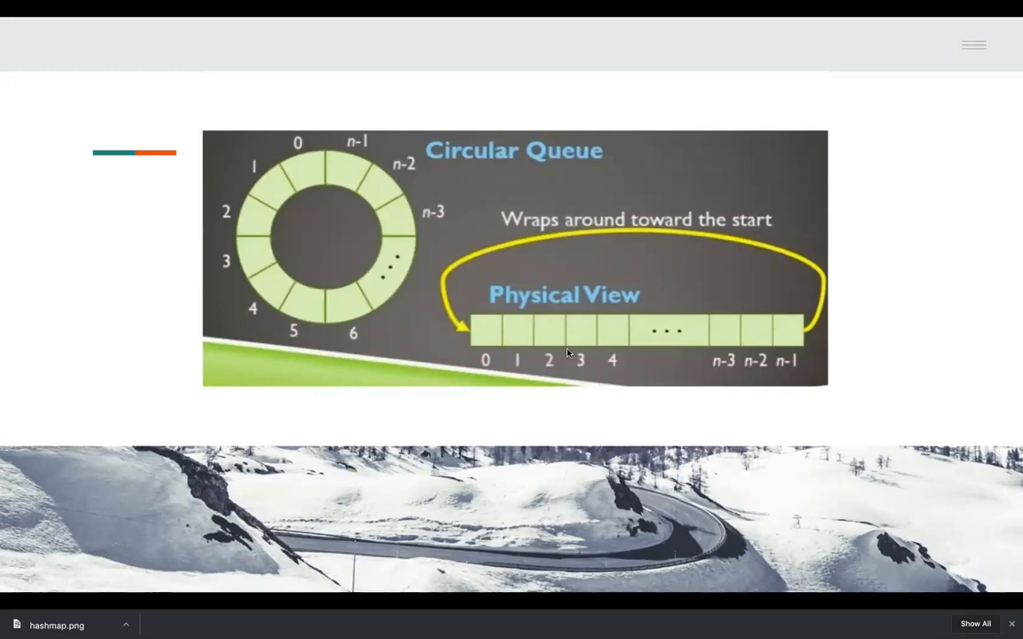
pyautogui.moveTo(584, 344)
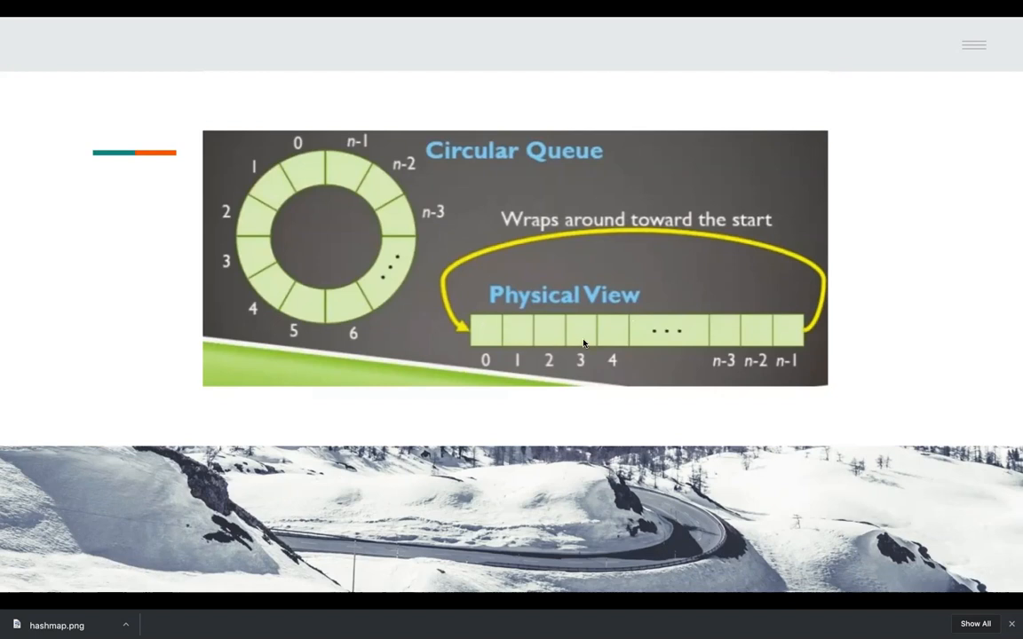
pyautogui.moveTo(508, 336)
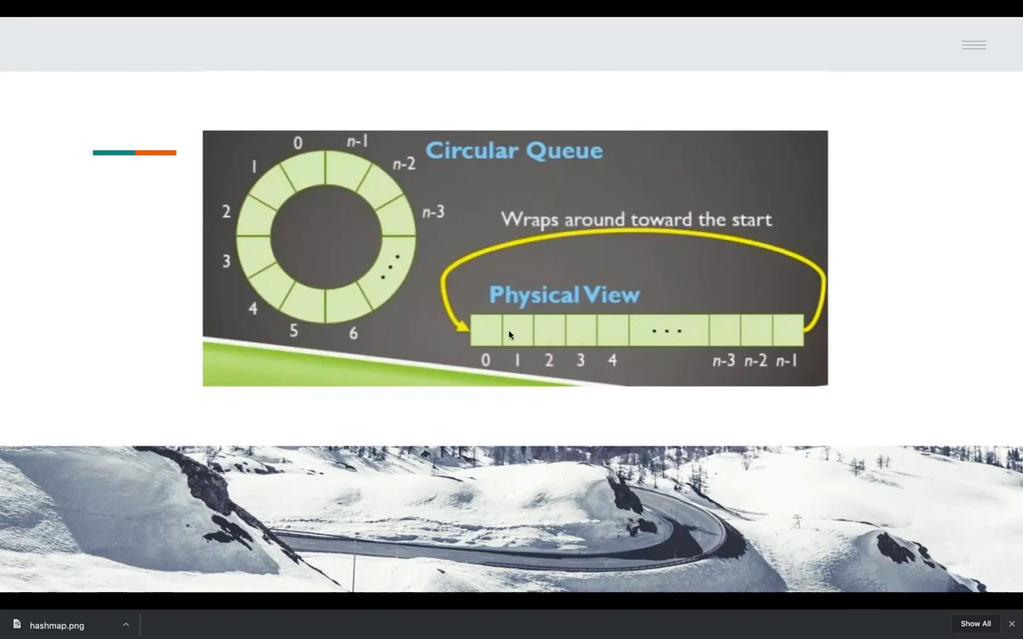
pyautogui.moveTo(814, 330)
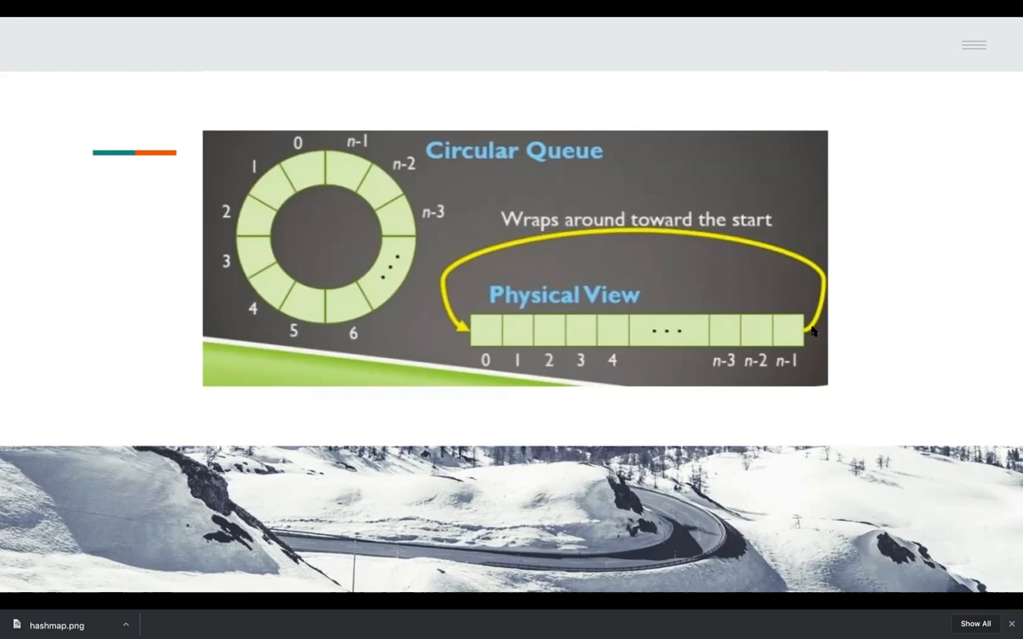
pyautogui.moveTo(336, 192)
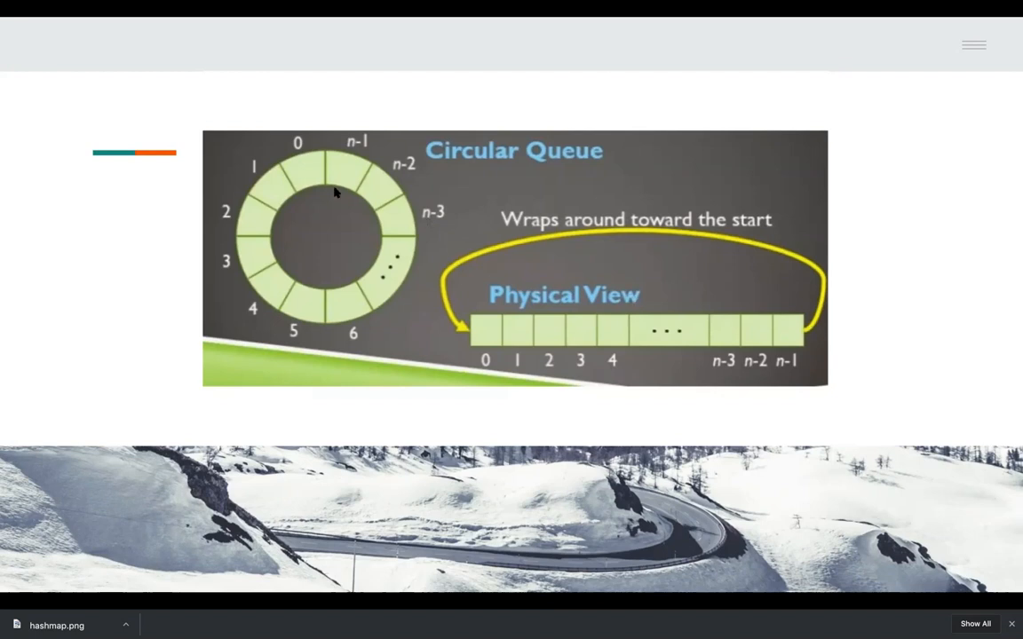
pyautogui.moveTo(311, 176)
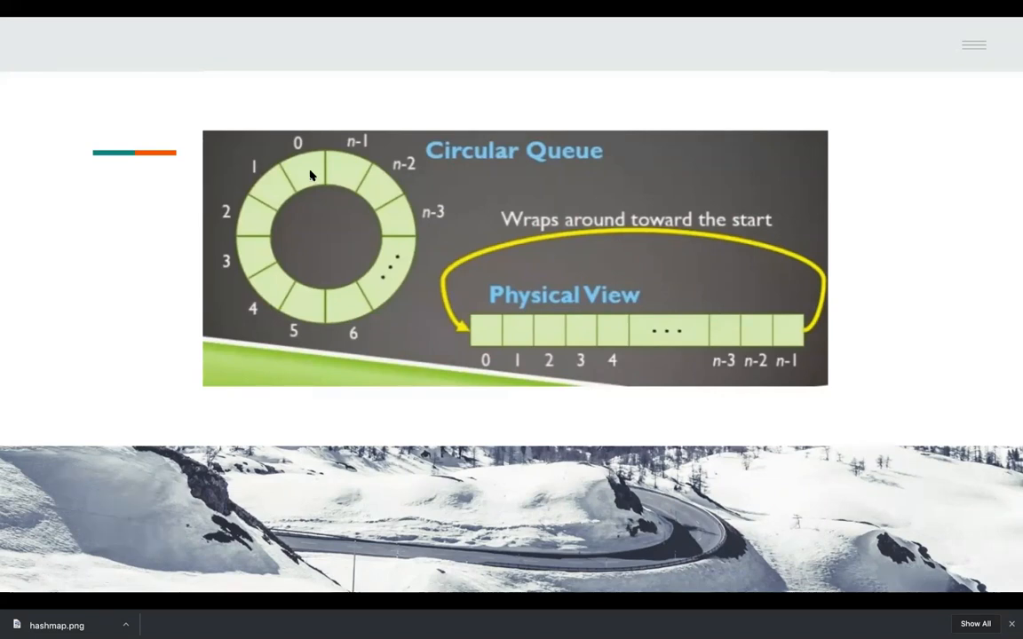
pyautogui.moveTo(380, 283)
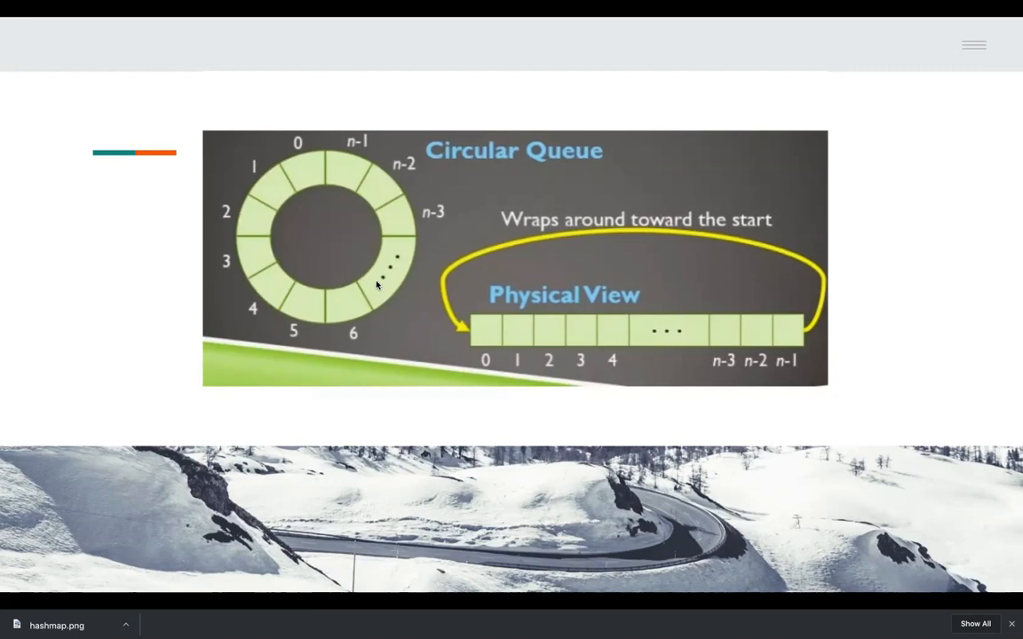
pyautogui.moveTo(383, 276)
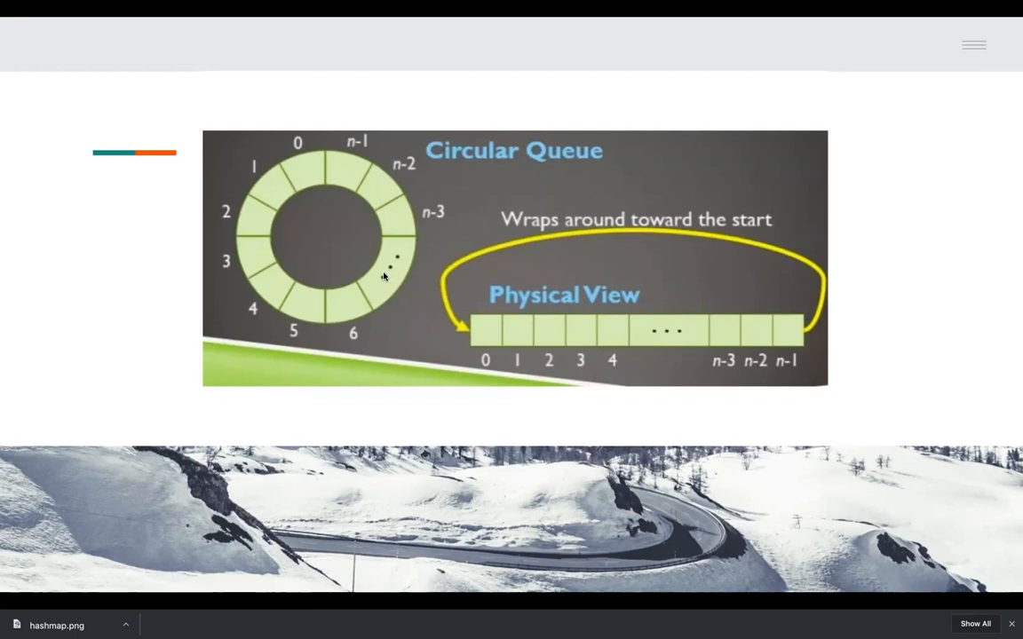
pyautogui.moveTo(384, 275)
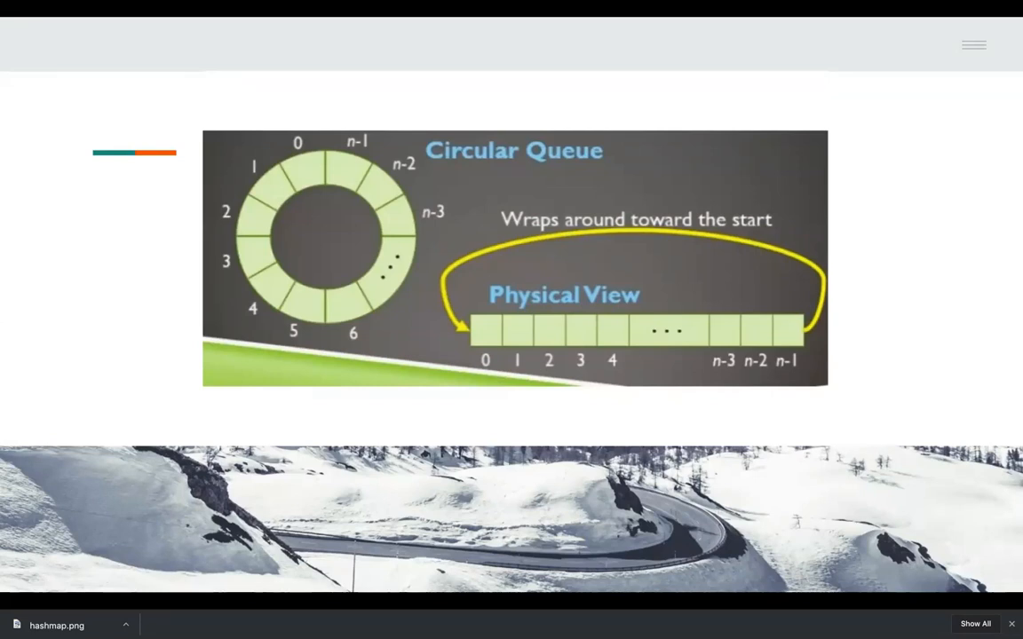
pyautogui.moveTo(445, 270)
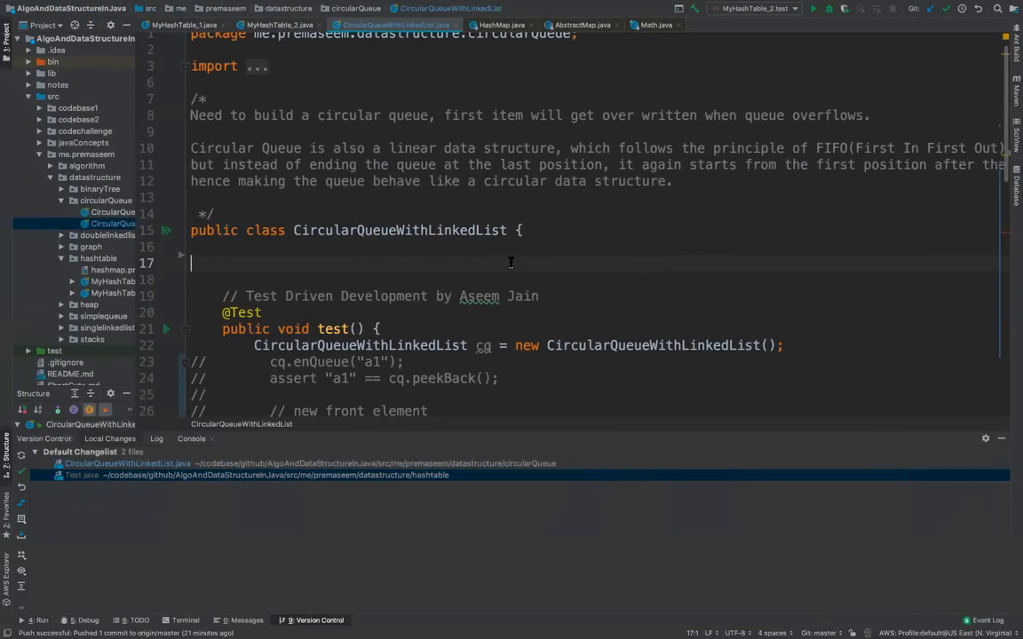
# - Declare a LinkedList<String> field q initialised to a new LinkedList
pyautogui.scroll(-3)
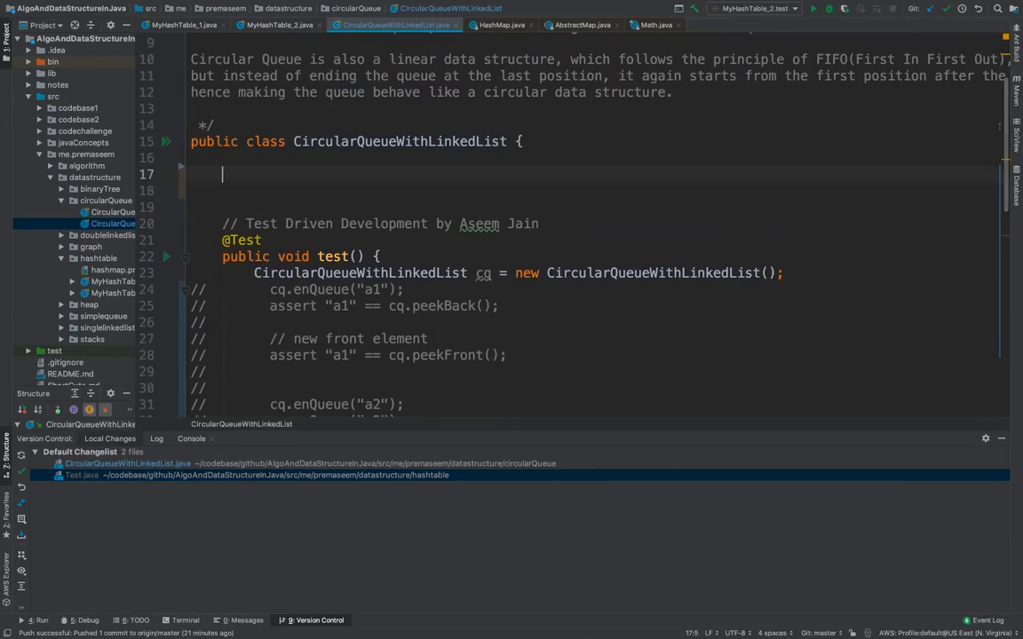
pyautogui.write('LinkedList')
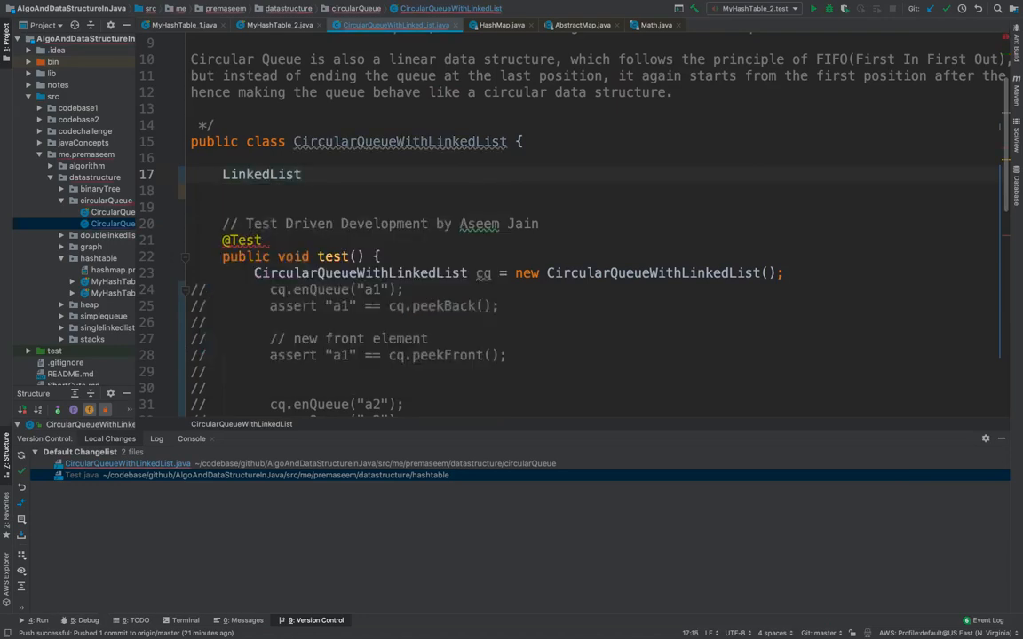
pyautogui.write('<String>')
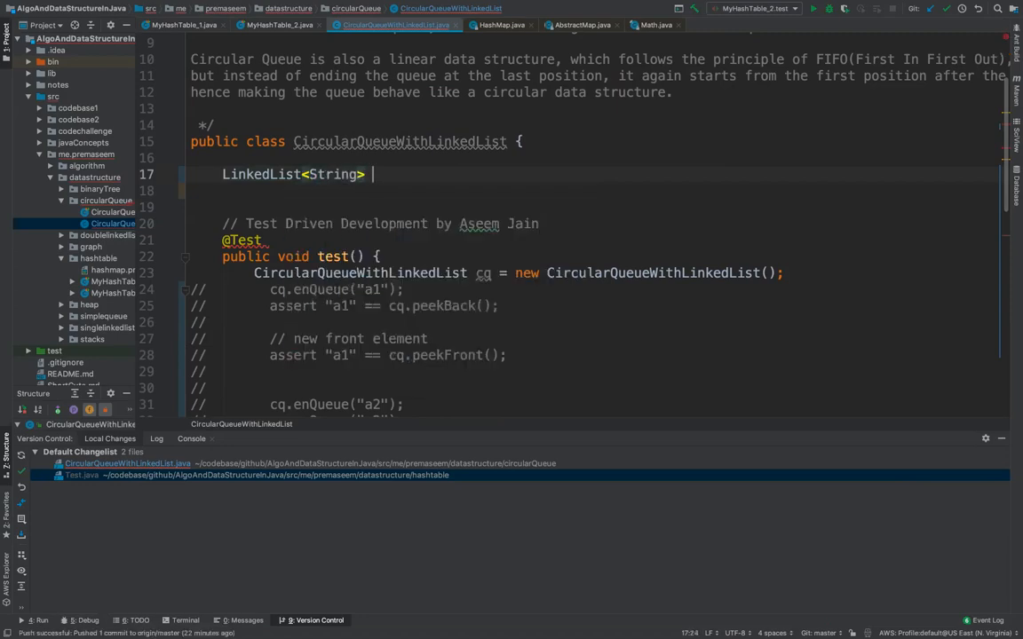
pyautogui.write('cq')
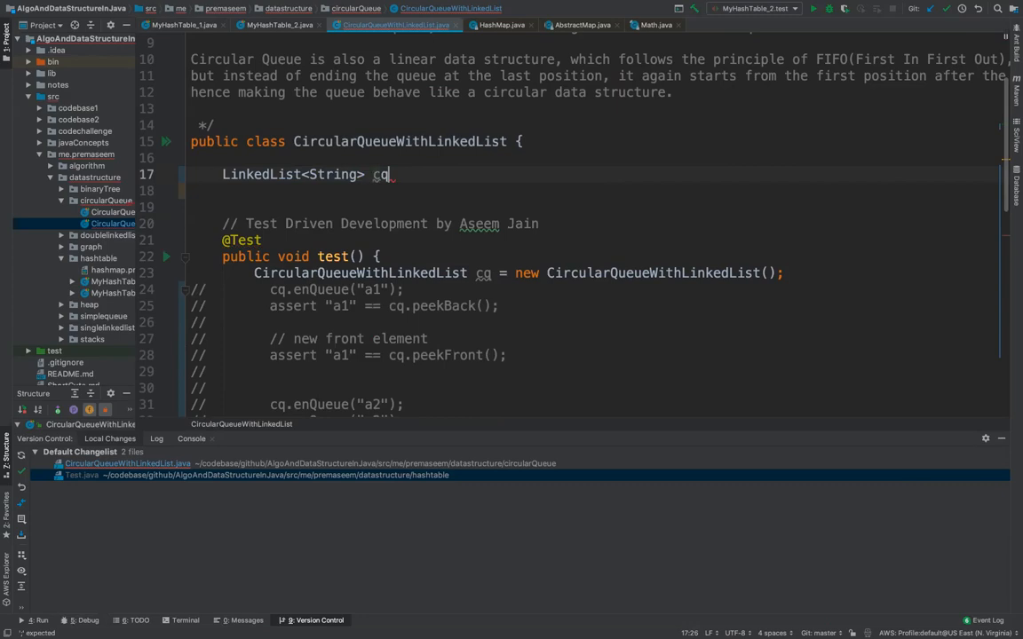
pyautogui.press('Backspace')
pyautogui.write(' = new LinkedList<>();')
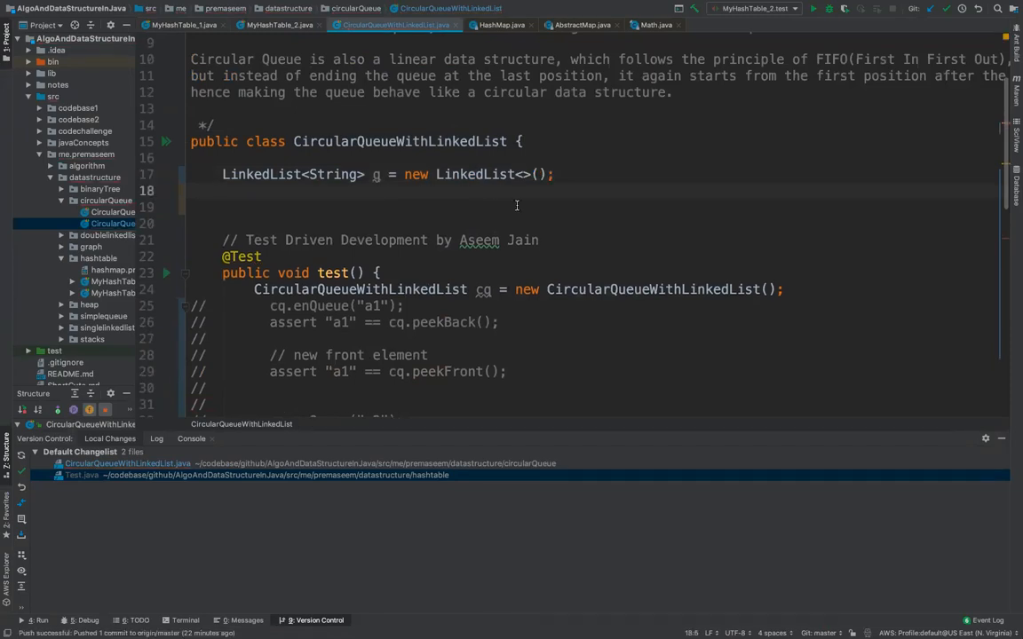
# - Declare an Integer field maxItems set to 5
pyautogui.write('int')
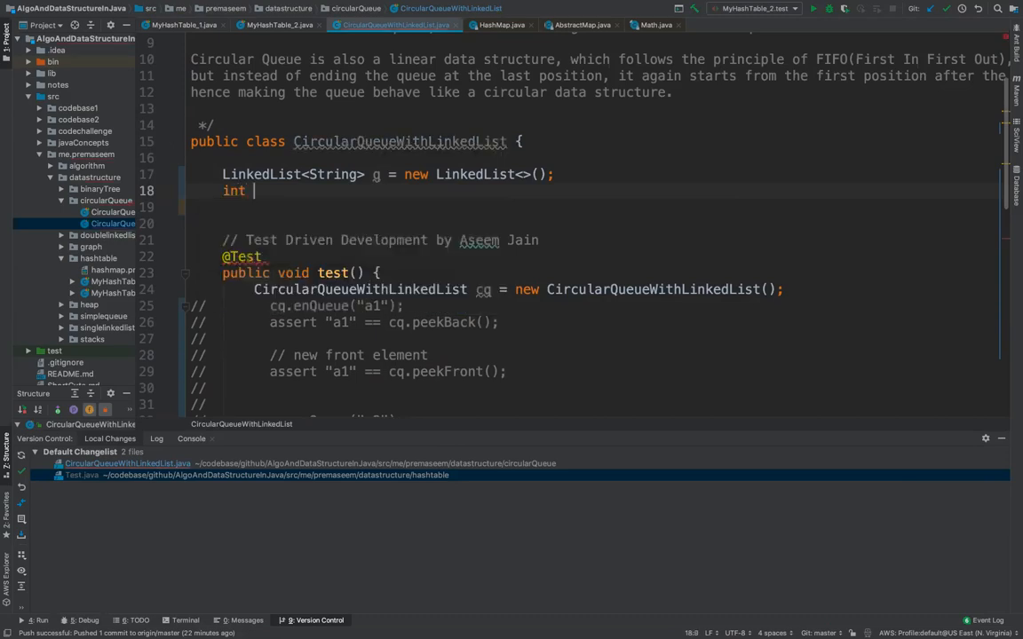
pyautogui.write('Integer c')
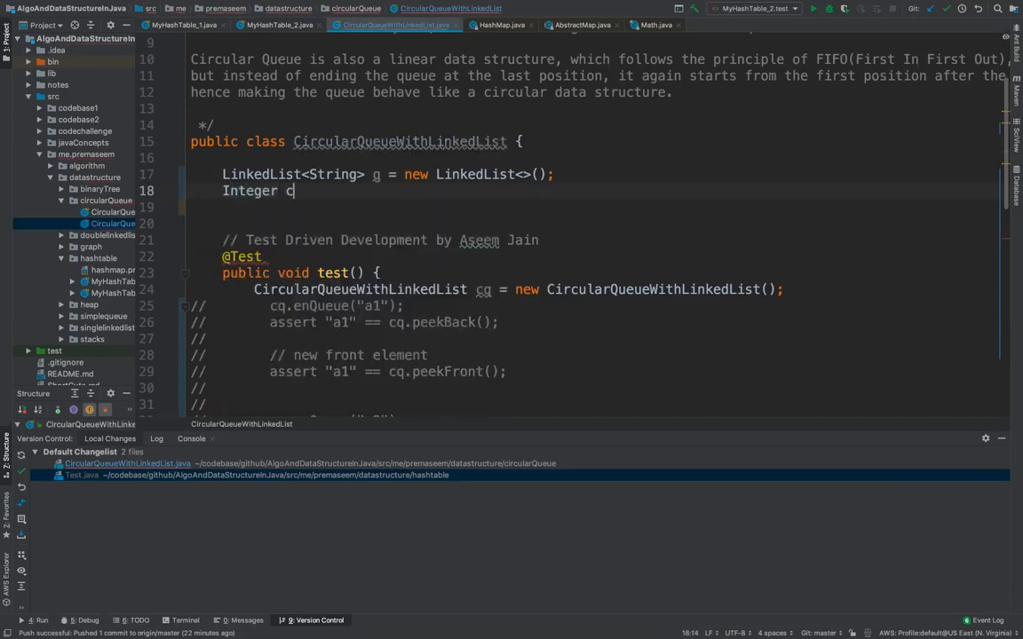
pyautogui.write('ap')
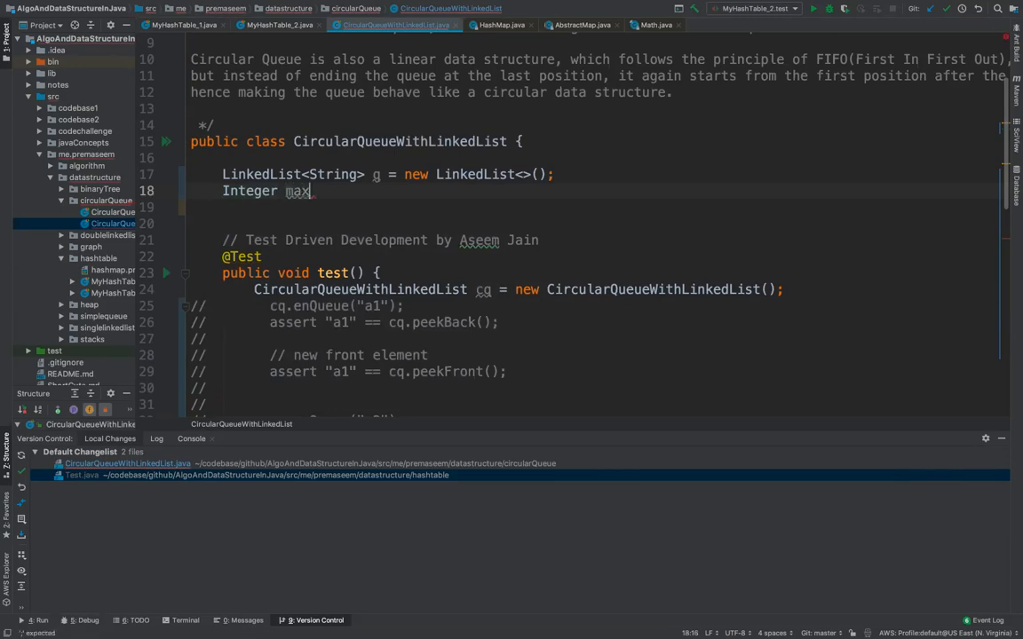
pyautogui.write('Items')
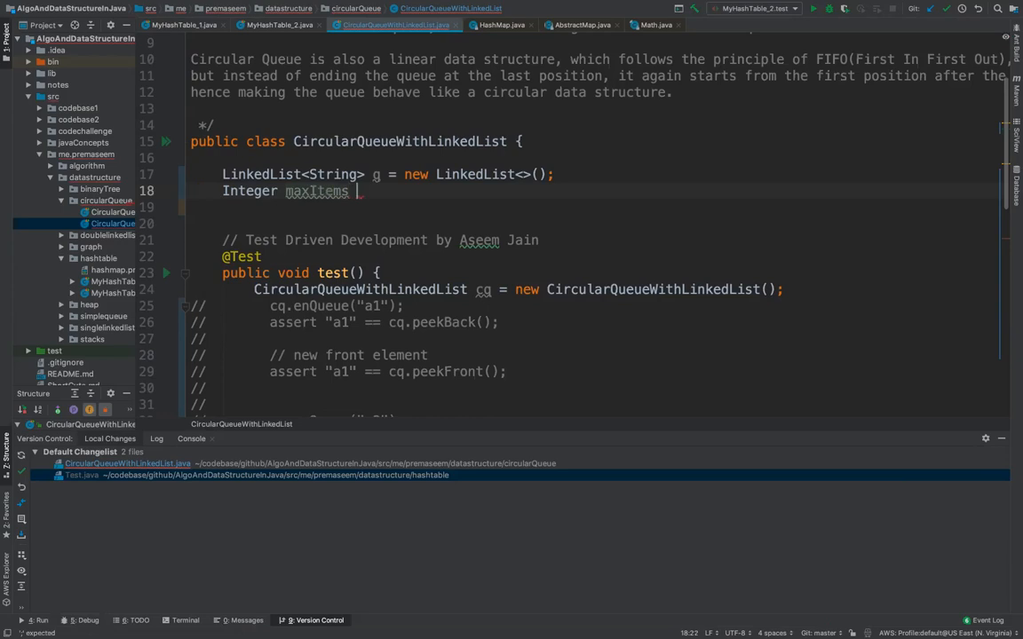
pyautogui.write('= 5')
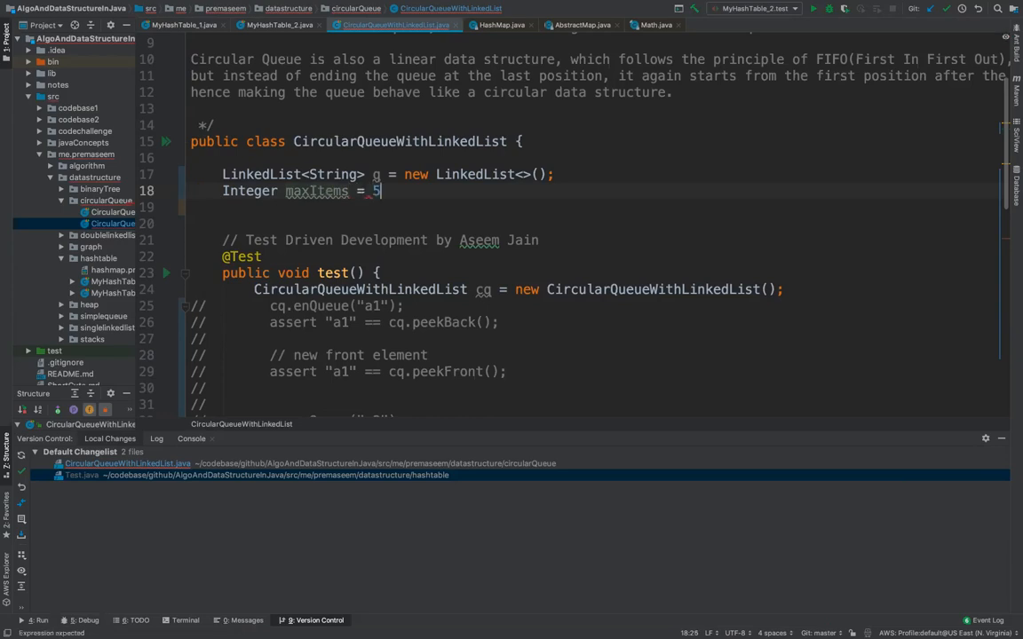
pyautogui.write(';')
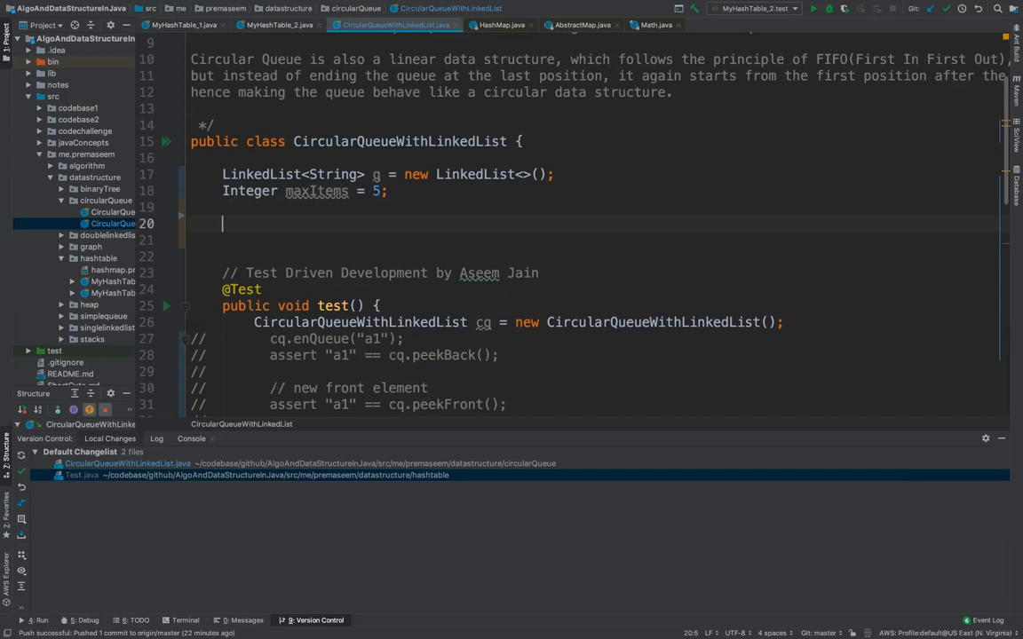
# - Write isFull() returning whether maxItems equals size
pyautogui.write('boolean i')
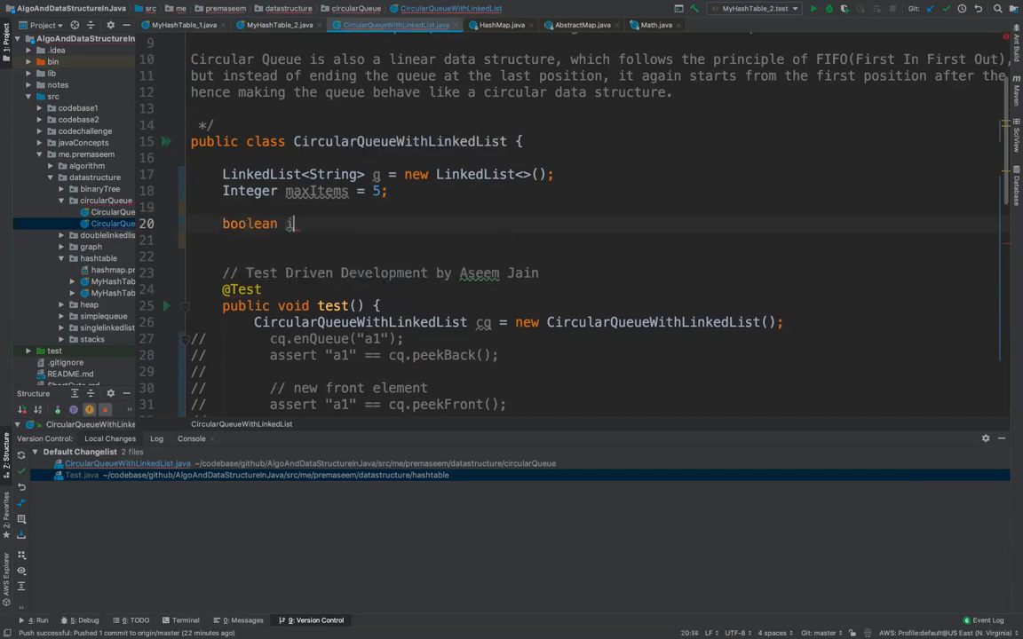
pyautogui.write('sFull')
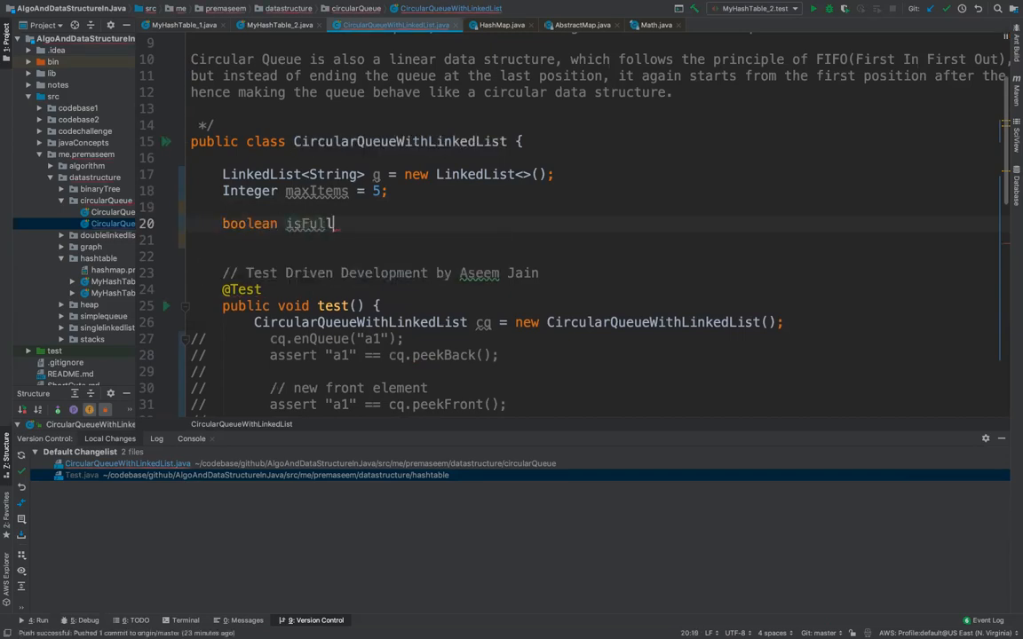
pyautogui.write('(){}')
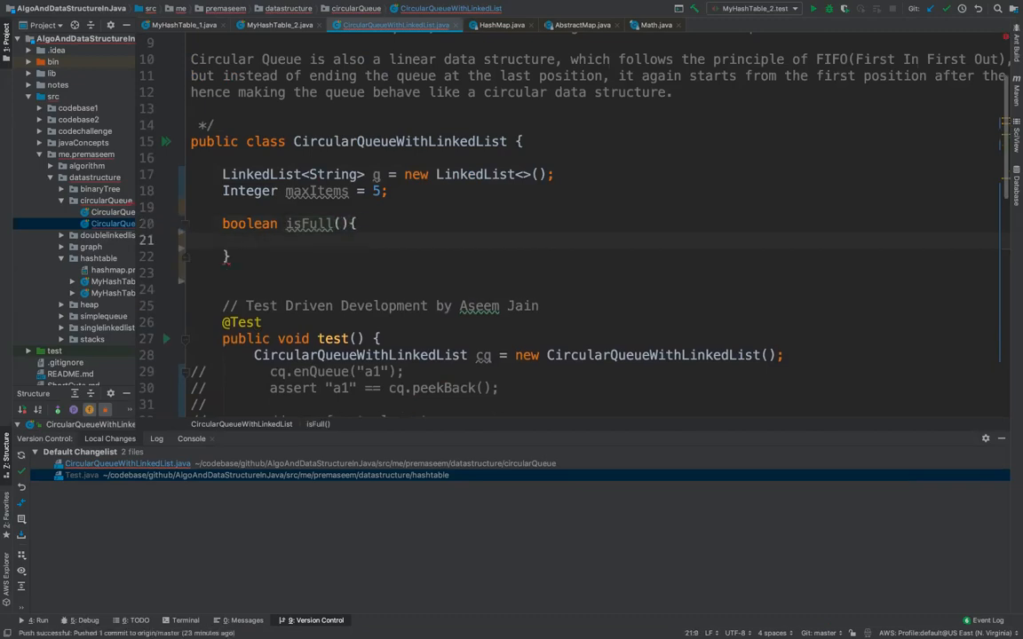
pyautogui.write('return m')
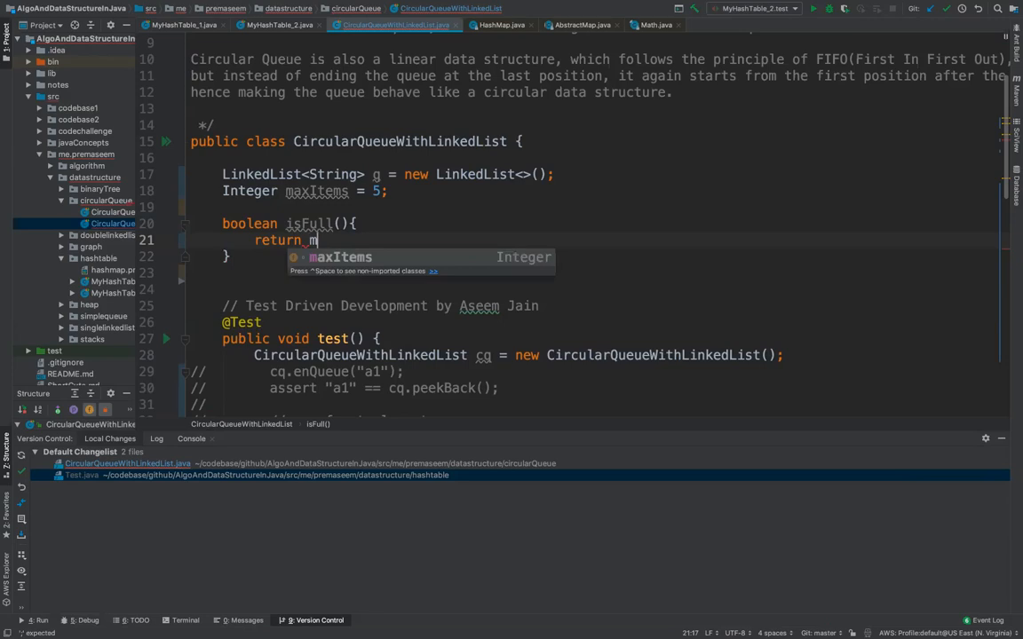
pyautogui.press('Tab')
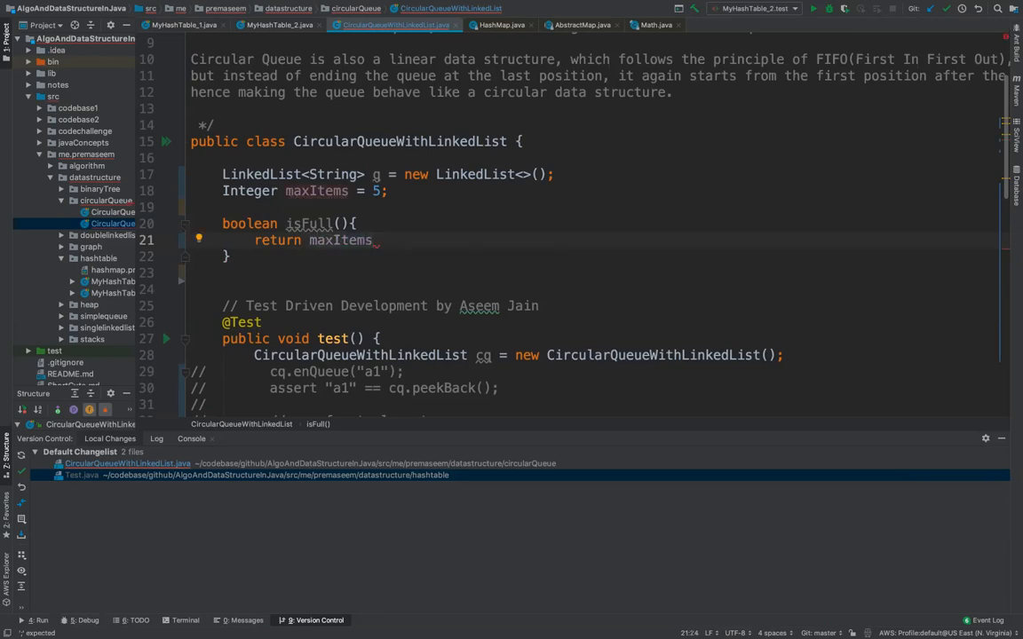
pyautogui.moveTo(403, 192)
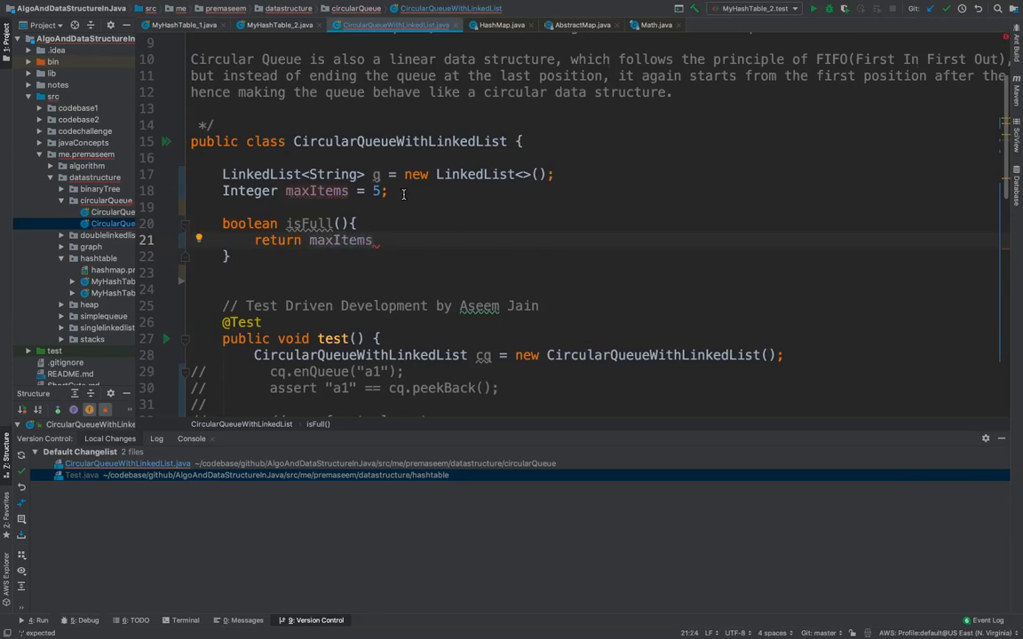
# - Declare an Integer field size initialised to 0
pyautogui.write('Integer')
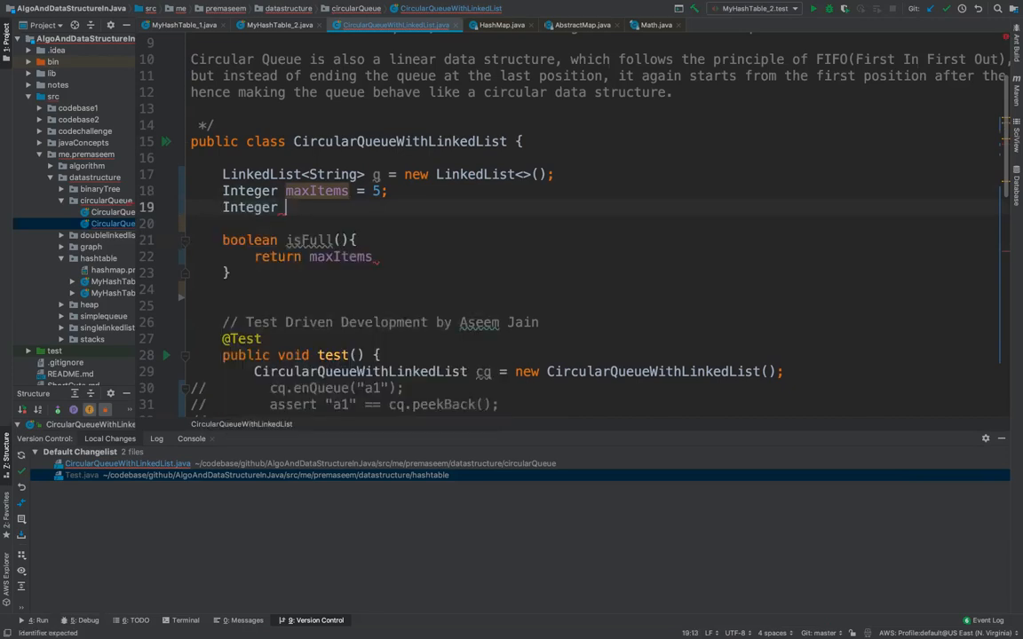
pyautogui.write('size')
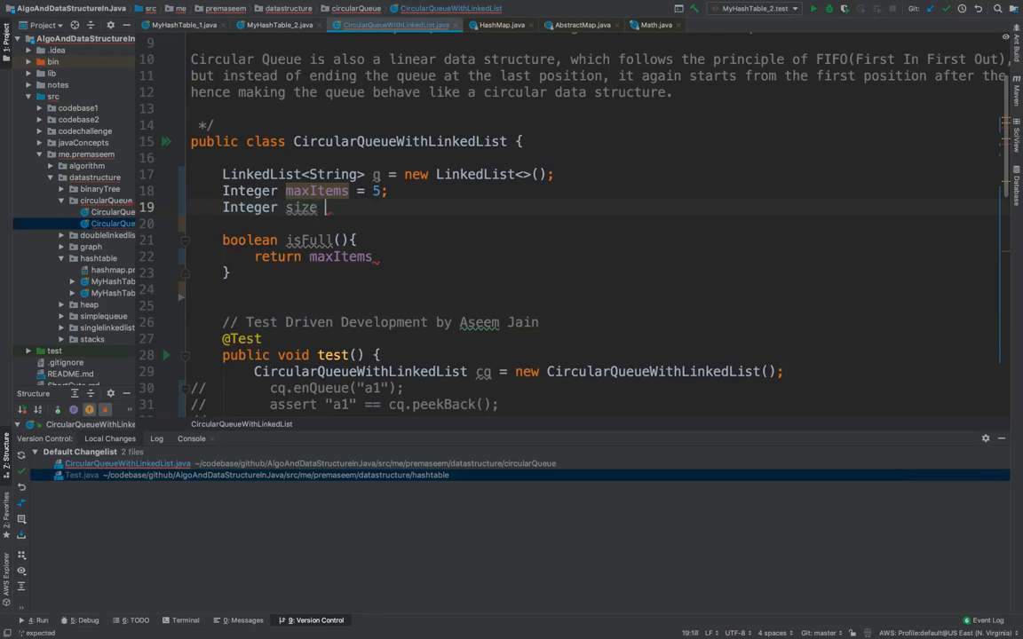
pyautogui.write('=0;')
pyautogui.click(597, 306)
pyautogui.write('boolean')
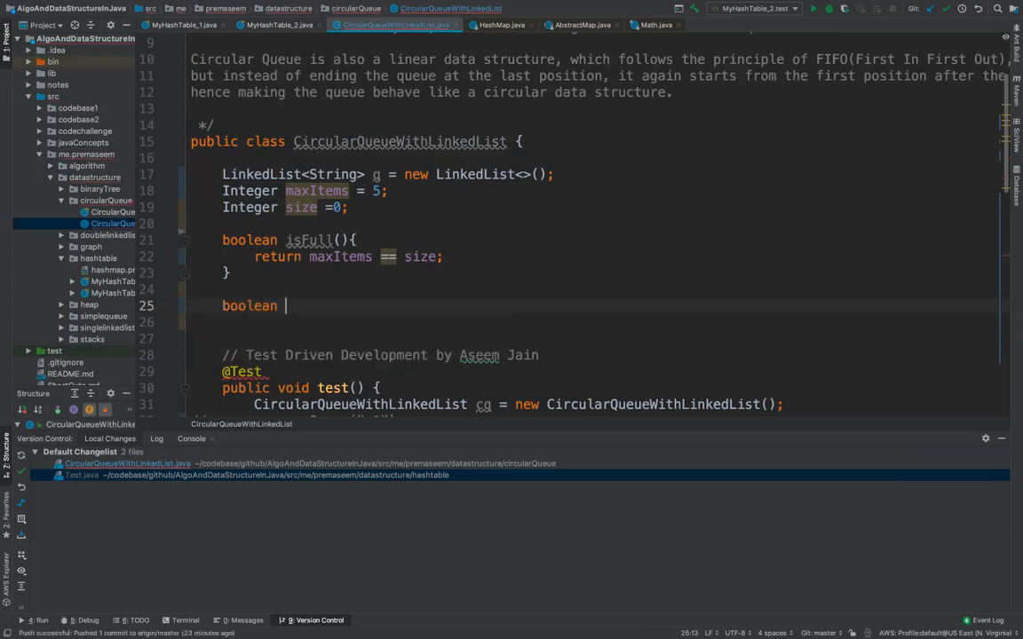
# - Write isEmpty() returning whether size equals 0
pyautogui.write('isEmpt')
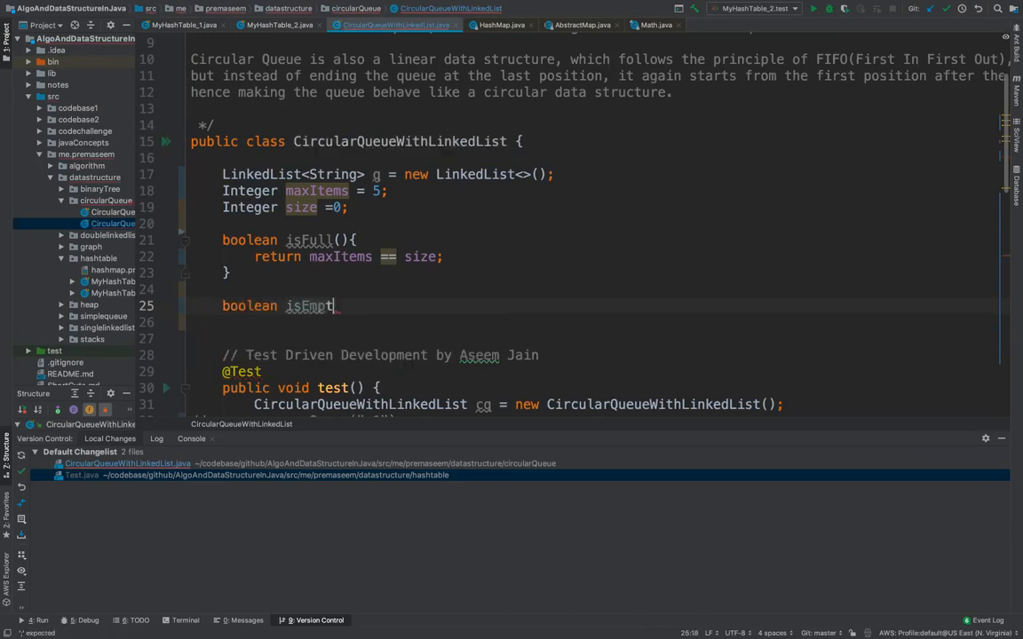
pyautogui.write('y(){}')
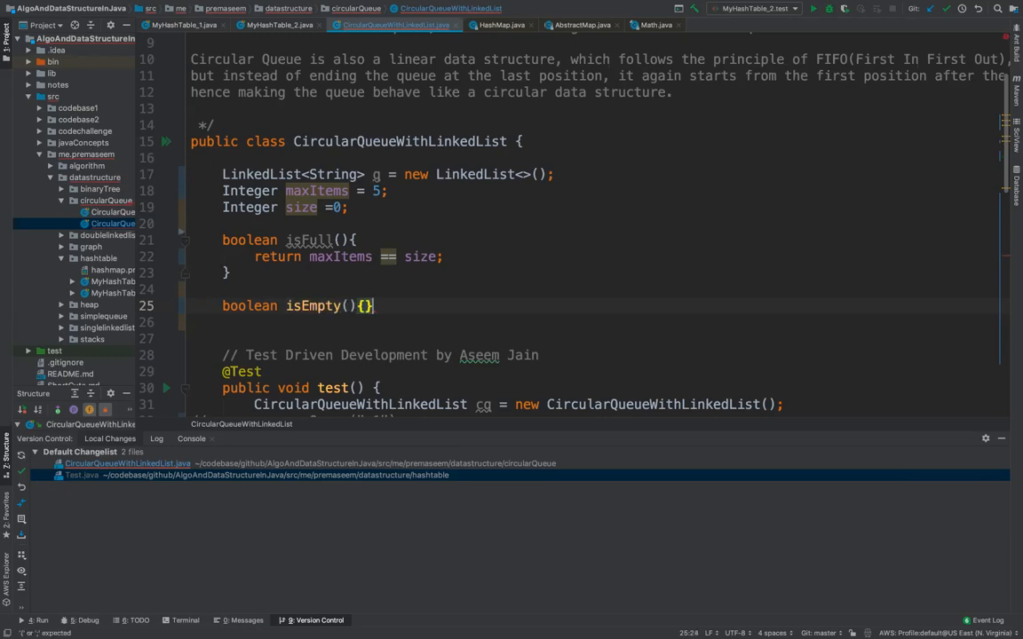
pyautogui.write('return size ==')
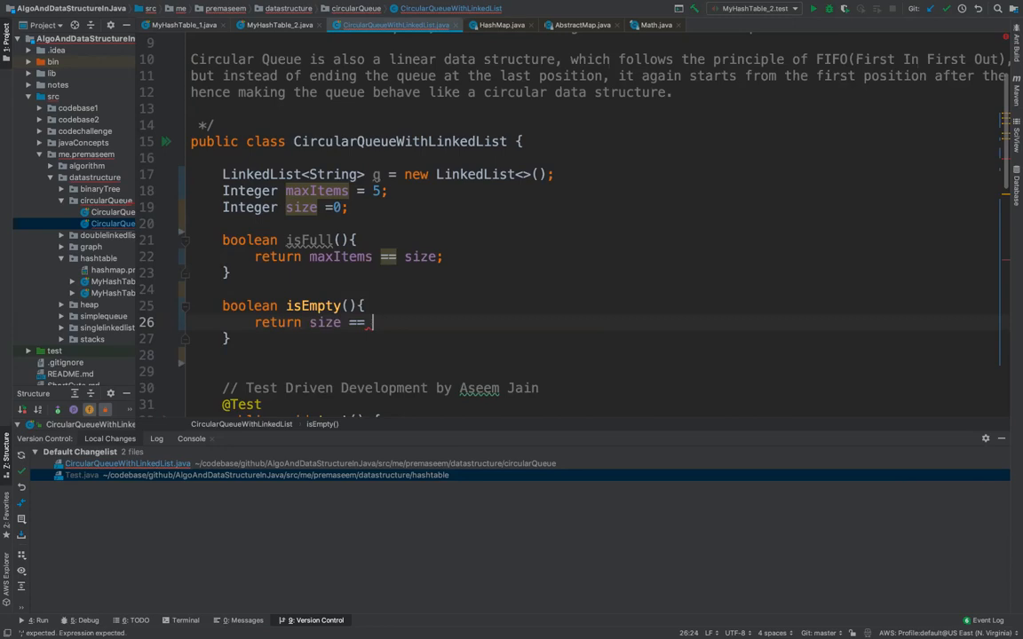
pyautogui.write('0;')
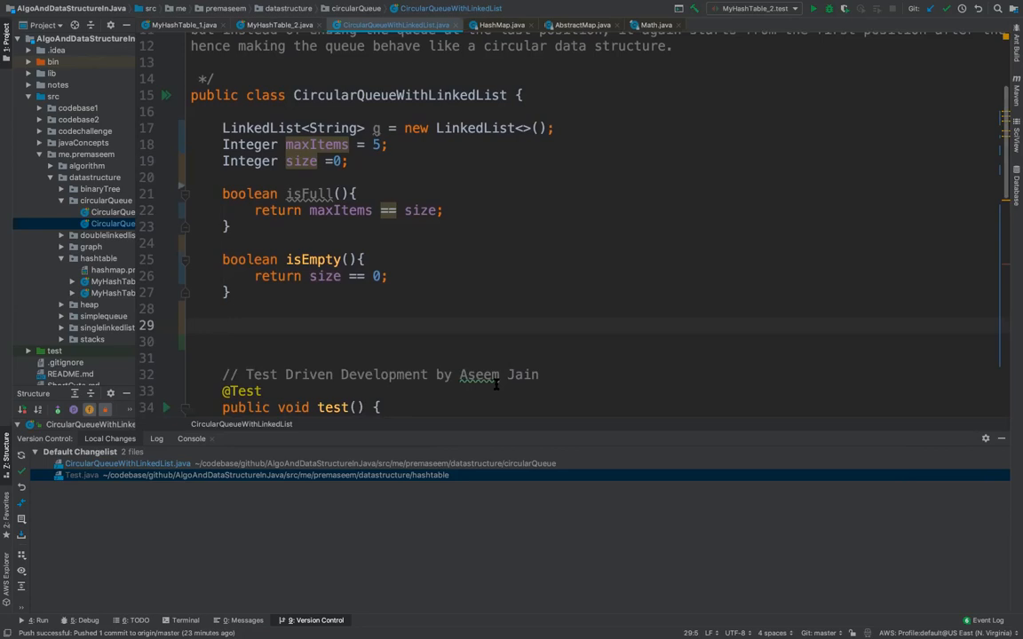
# - Declare a String peekFront() method with its opening brace
pyautogui.write('String')
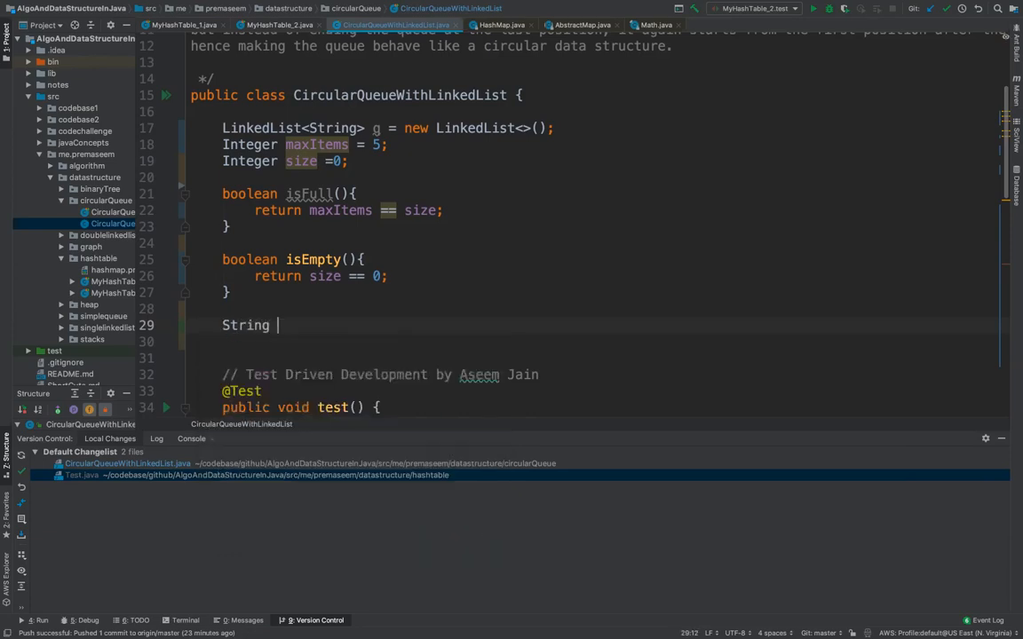
pyautogui.write('pee')
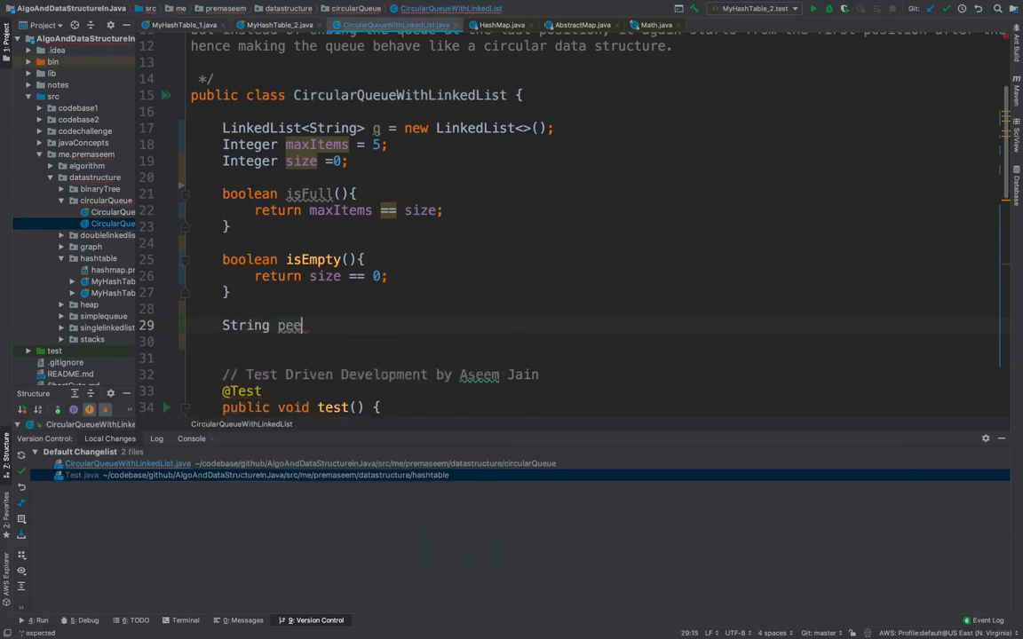
pyautogui.write('kFron')
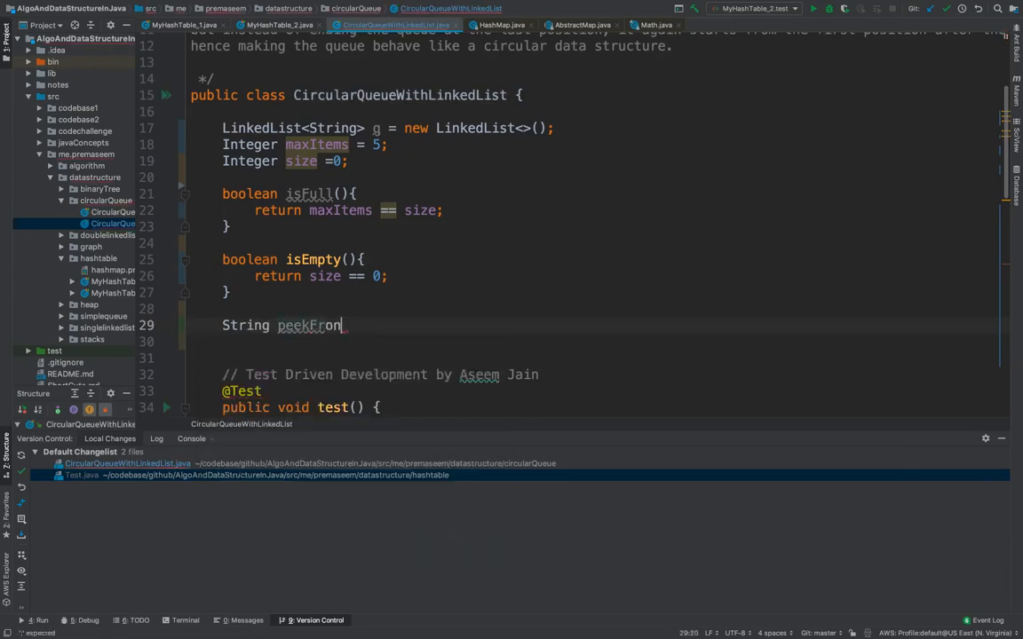
pyautogui.write('t')
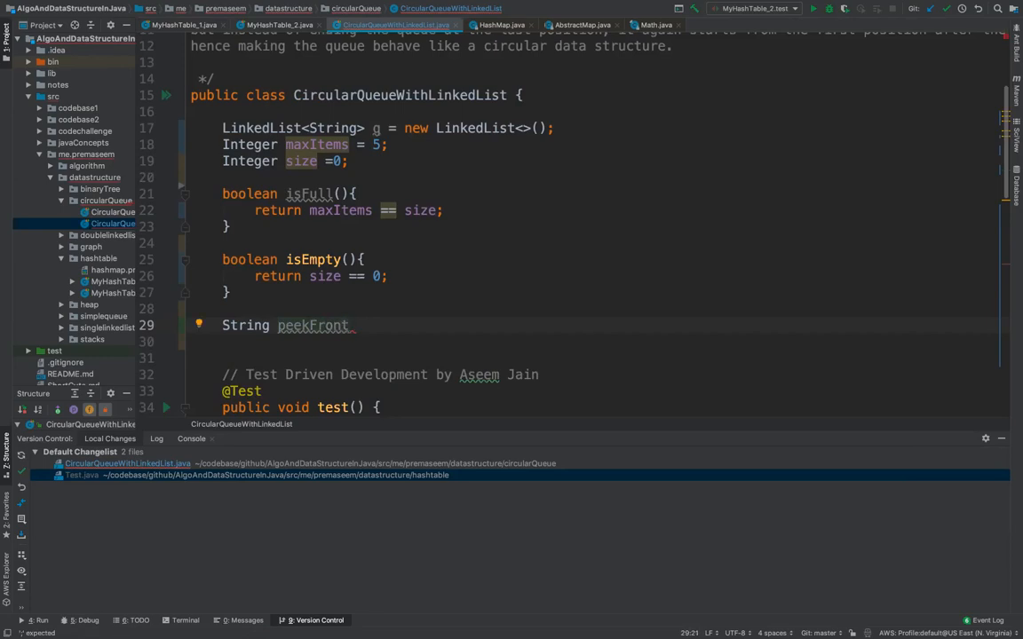
pyautogui.write('()')
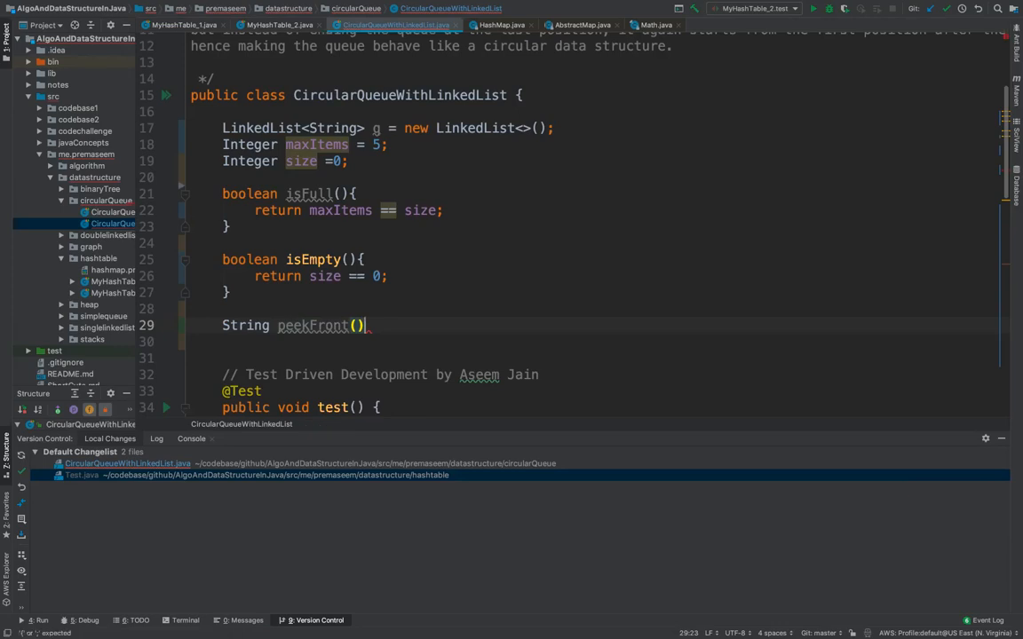
pyautogui.write('{')
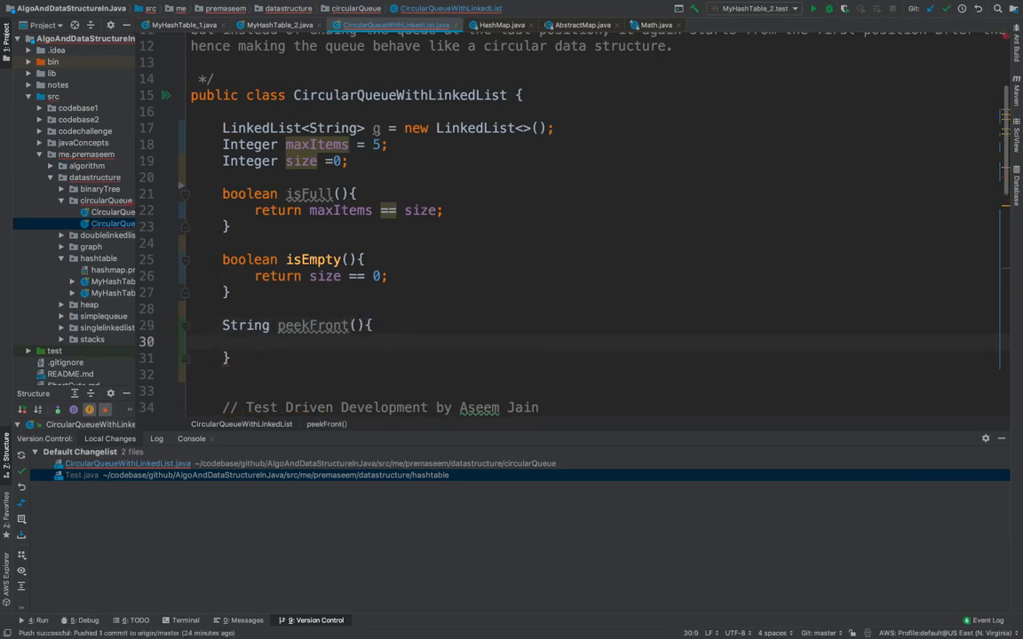
# - Give peekFront the body return q.peekFirst();
pyautogui.write('q.')
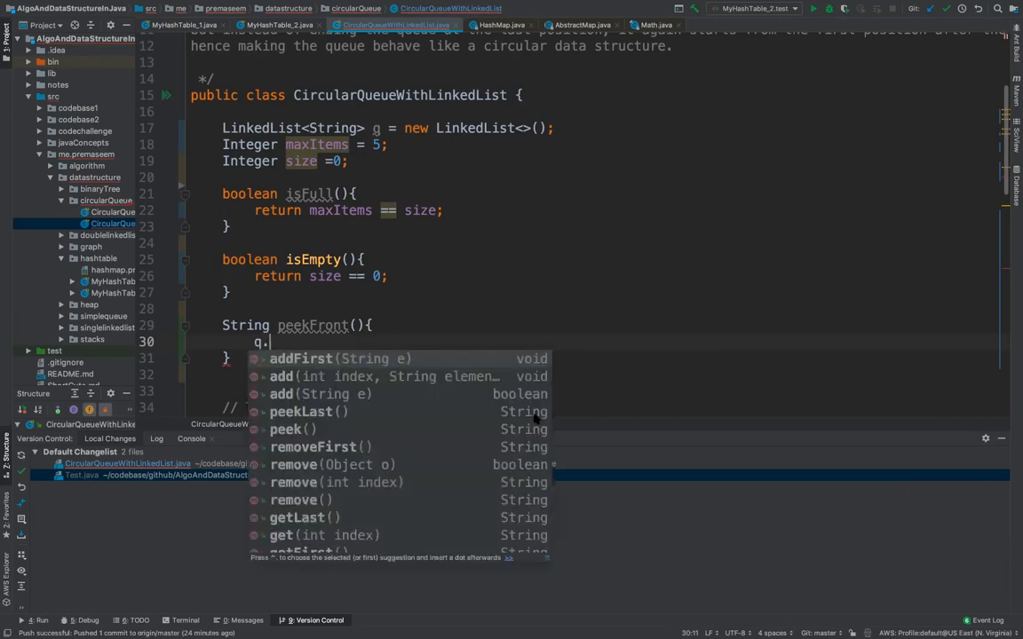
pyautogui.write('peek')
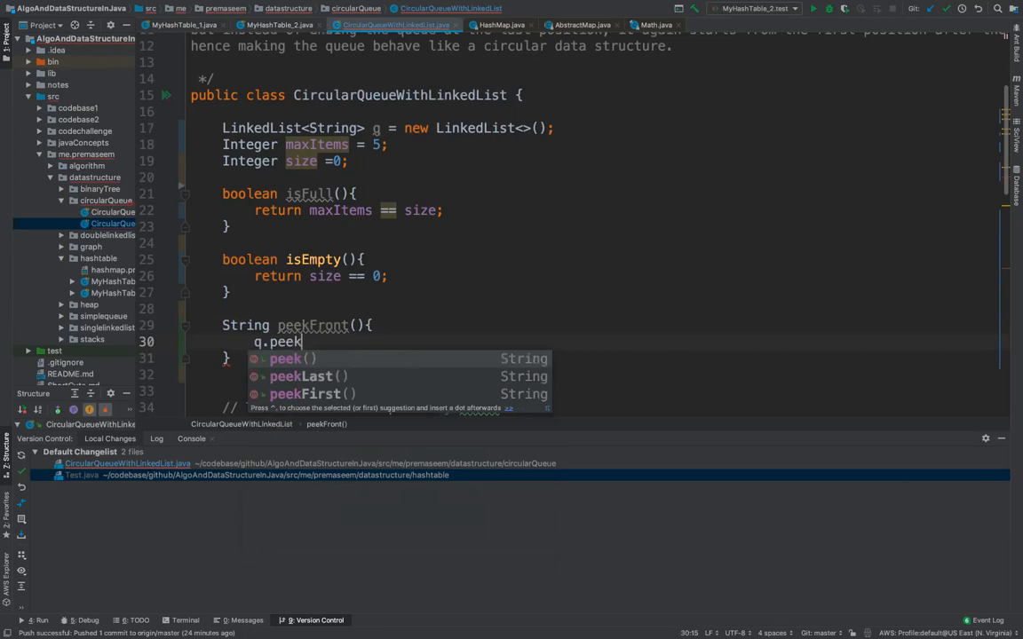
pyautogui.click(313, 394)
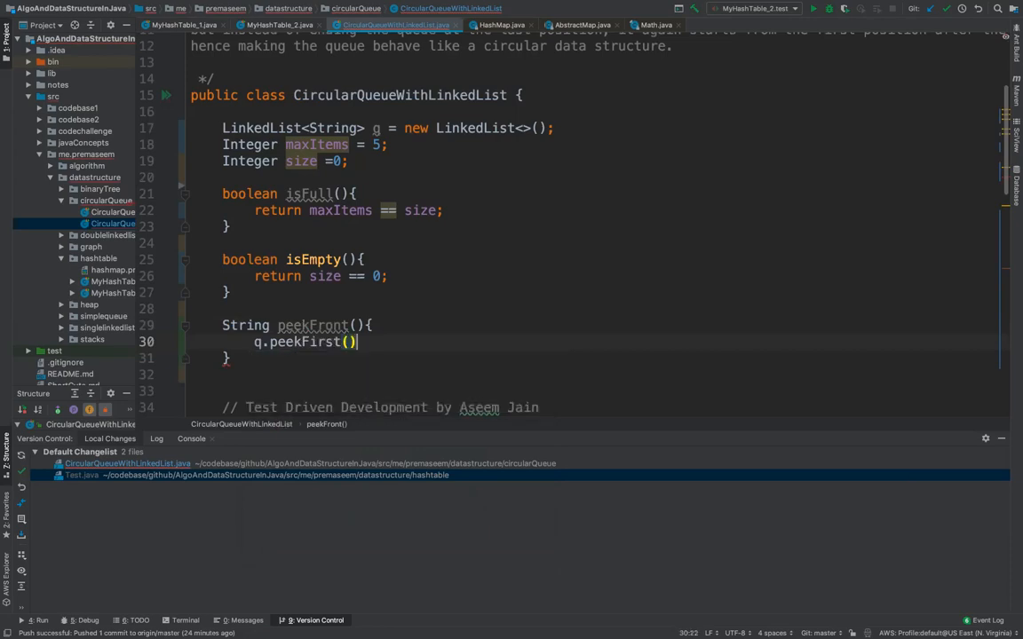
pyautogui.write(';')
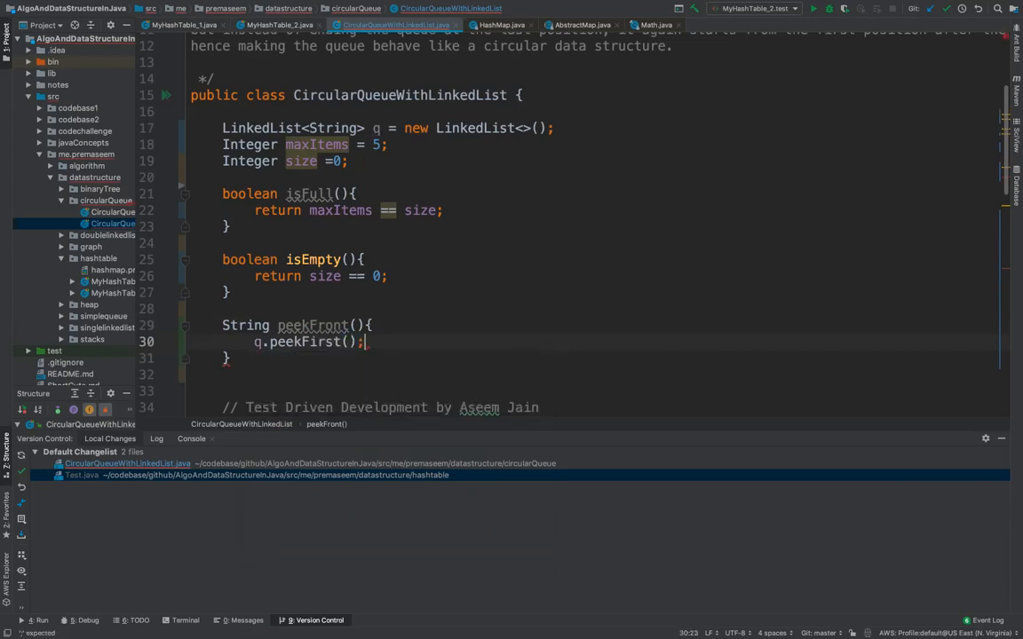
pyautogui.click(256, 341)
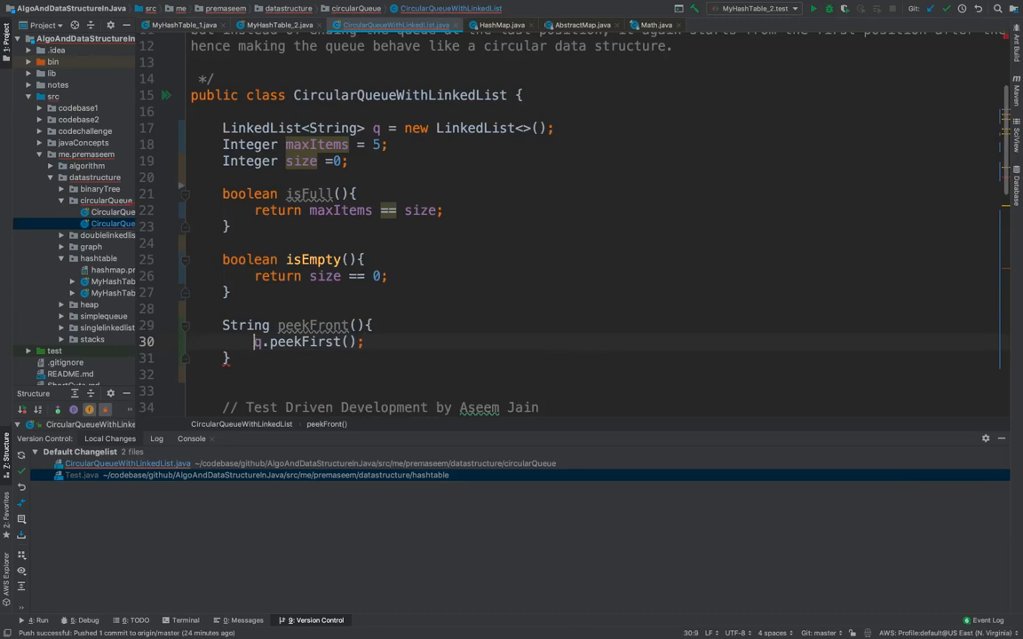
pyautogui.write('return')
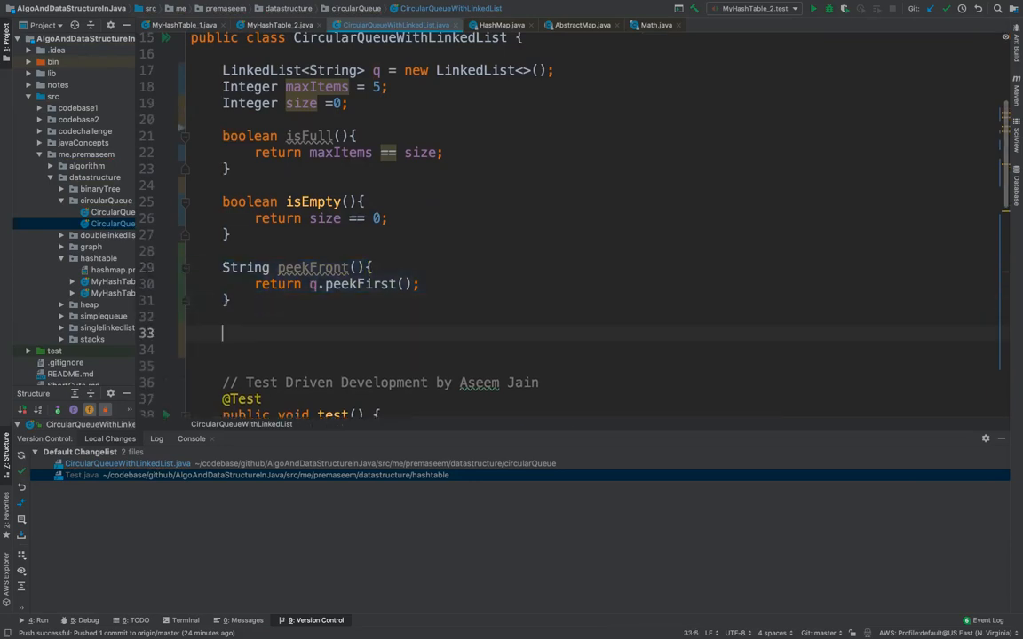
# - Add a String peekLast() method returning q.peekLast()
pyautogui.write('String peekFront(){')
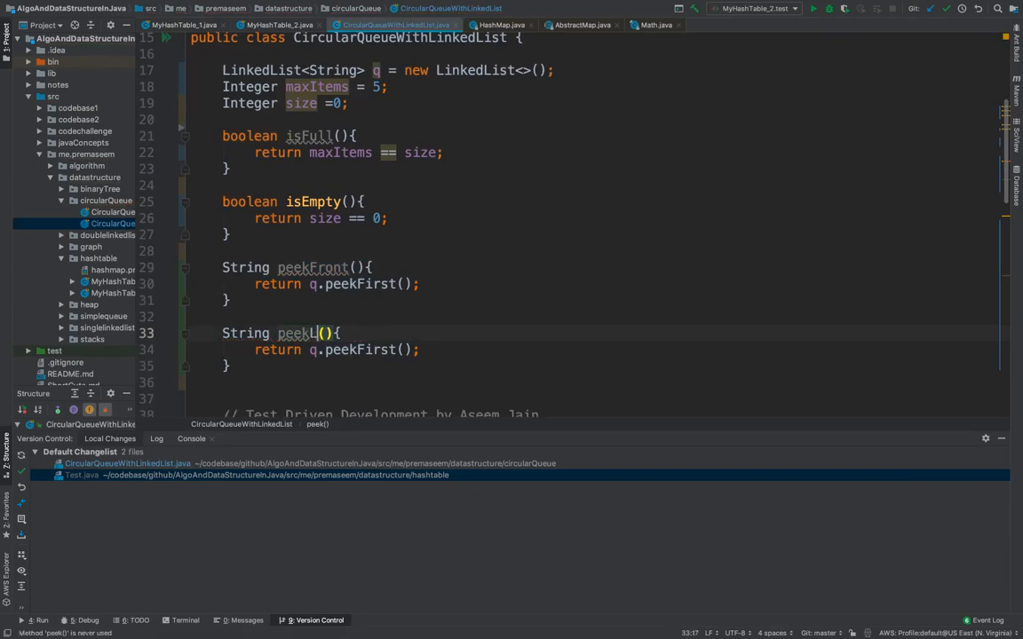
pyautogui.write('ast')
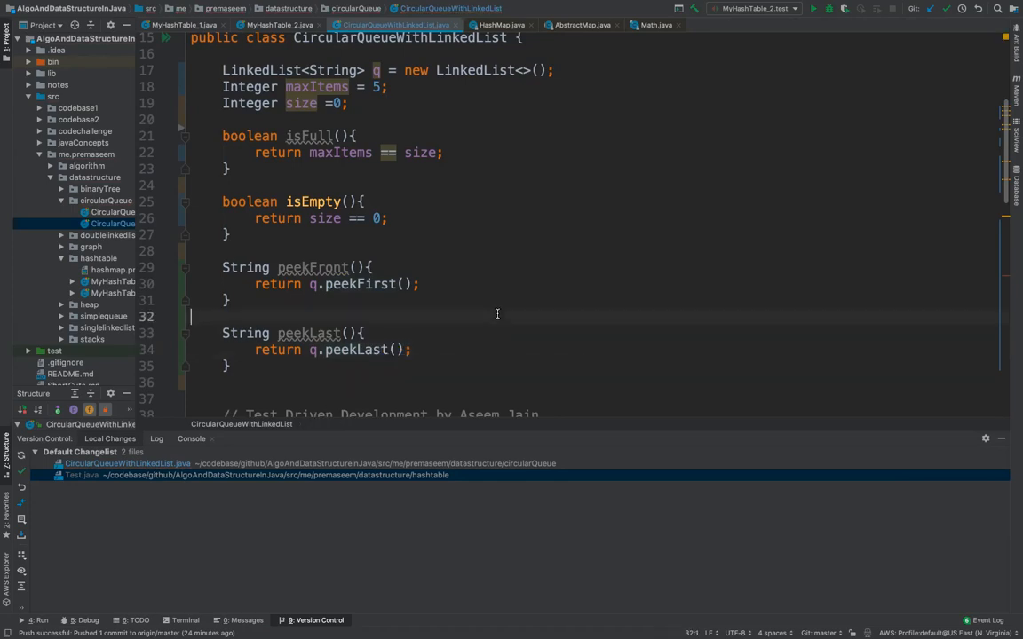
# - Uncomment the test's enQueue and assert lines and rename peekLast to peekBack
pyautogui.scroll(-3)
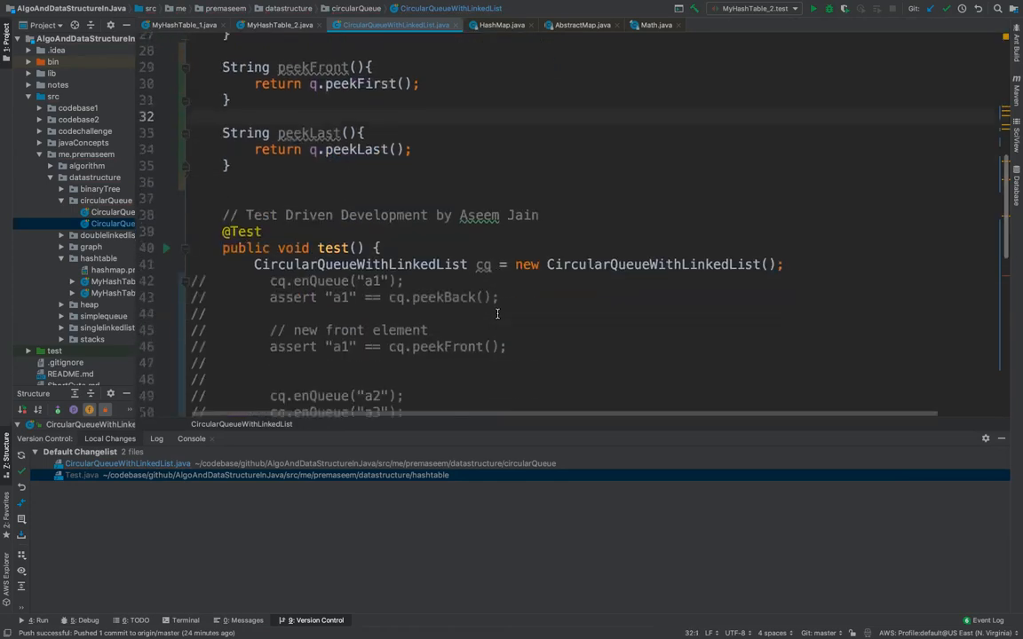
pyautogui.scroll(-3)
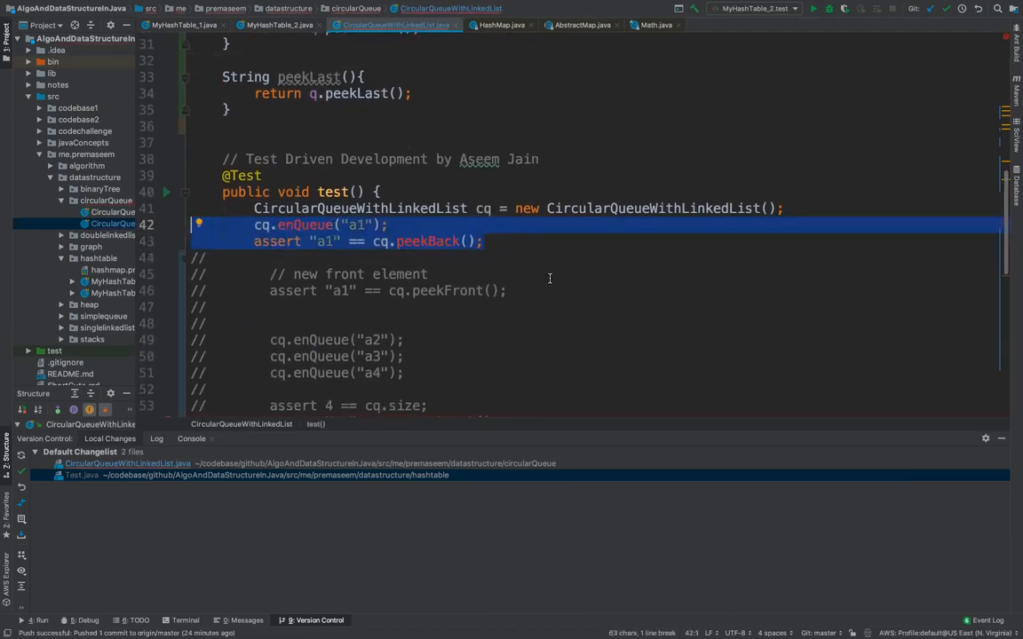
pyautogui.click(429, 273)
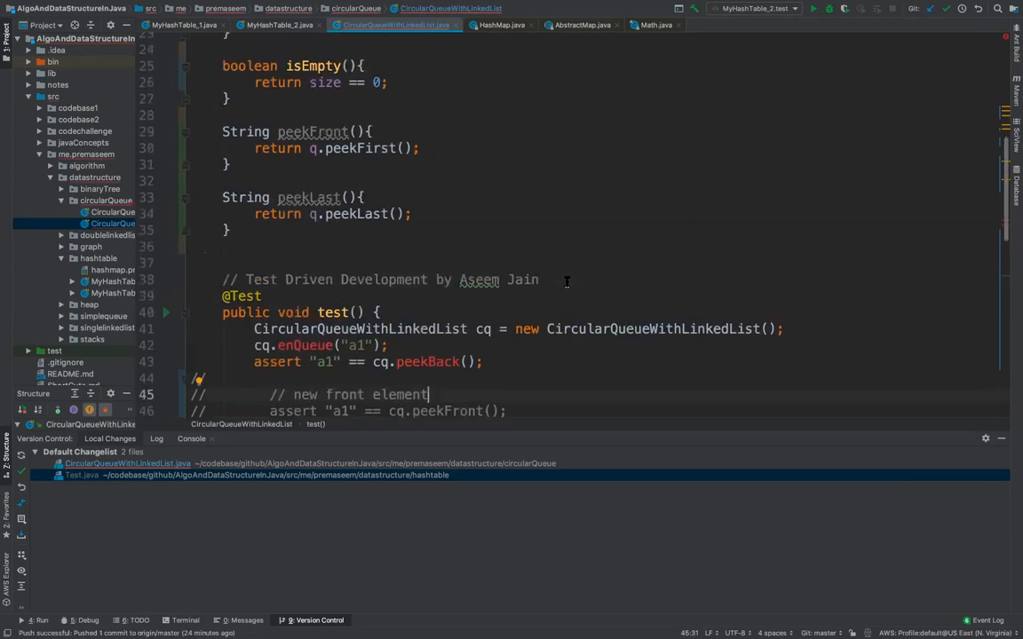
pyautogui.moveTo(486, 343)
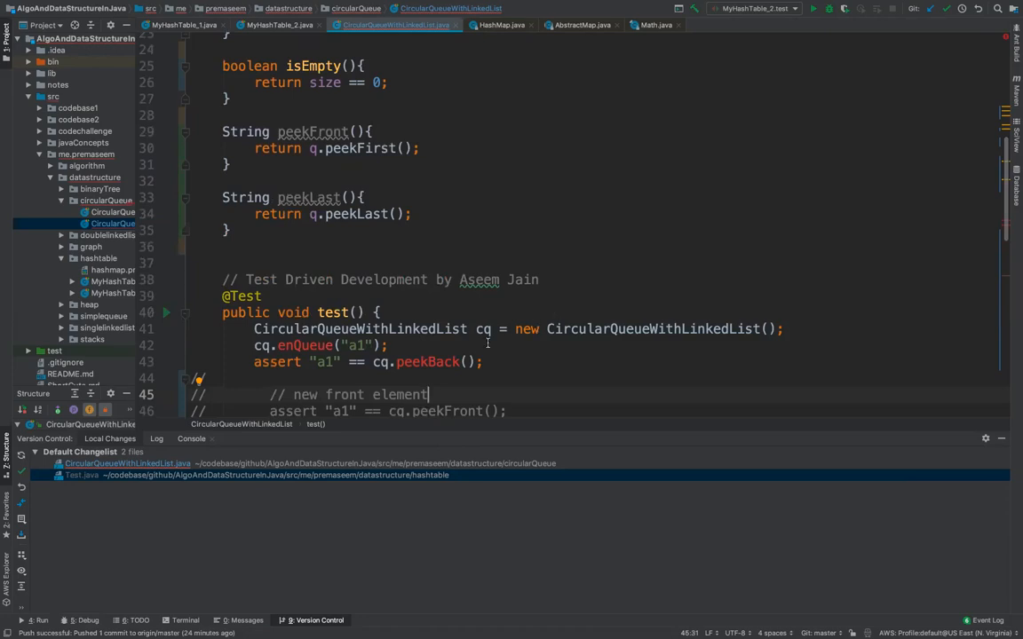
pyautogui.doubleClick(428, 363)
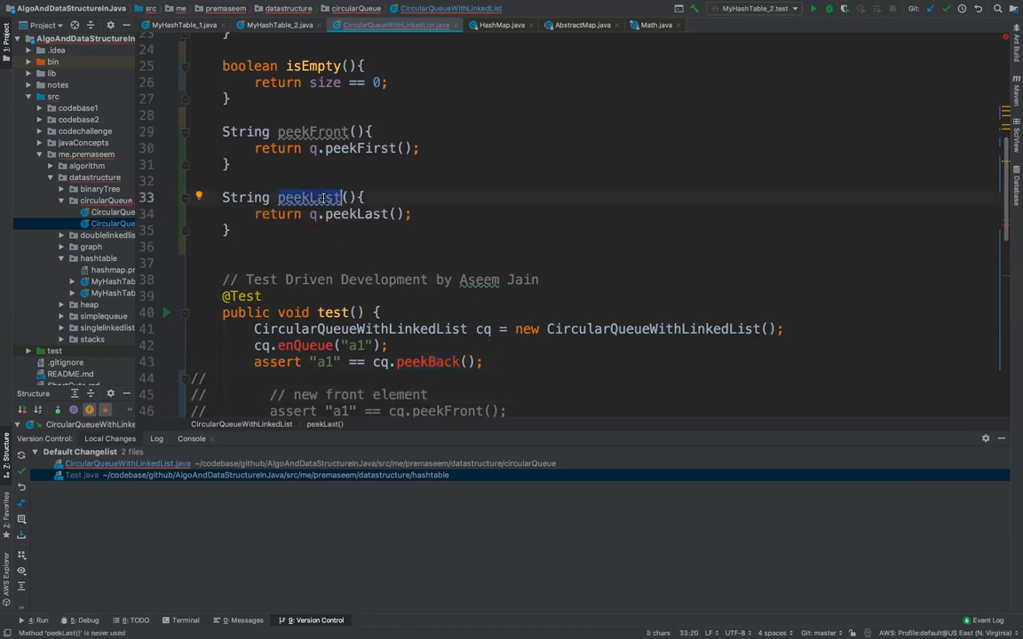
pyautogui.write('peekBack')
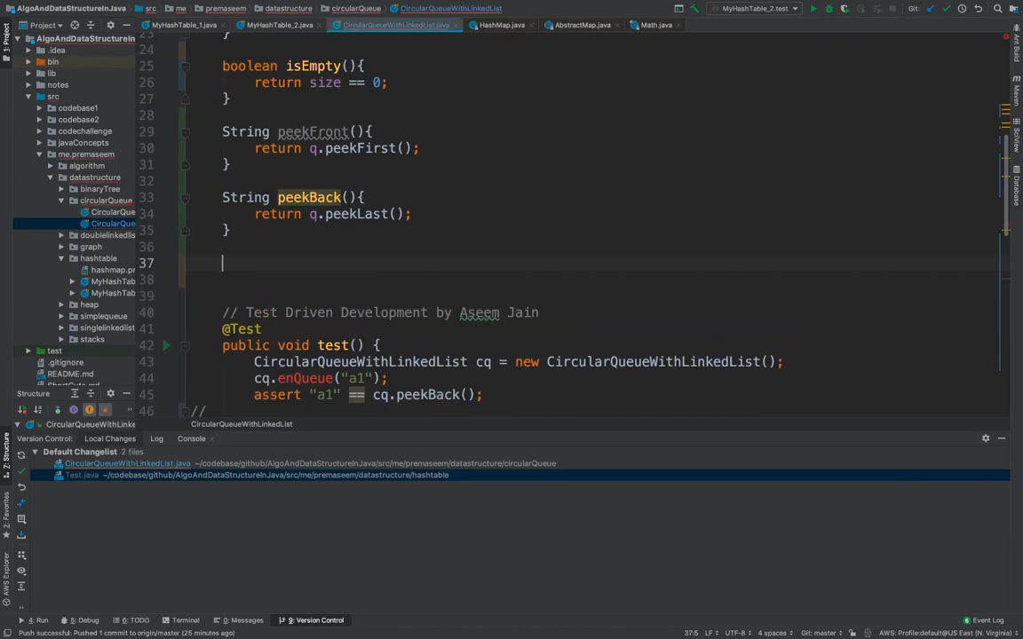
# - Declare void enQueue(String i) with an empty body
pyautogui.write('void')
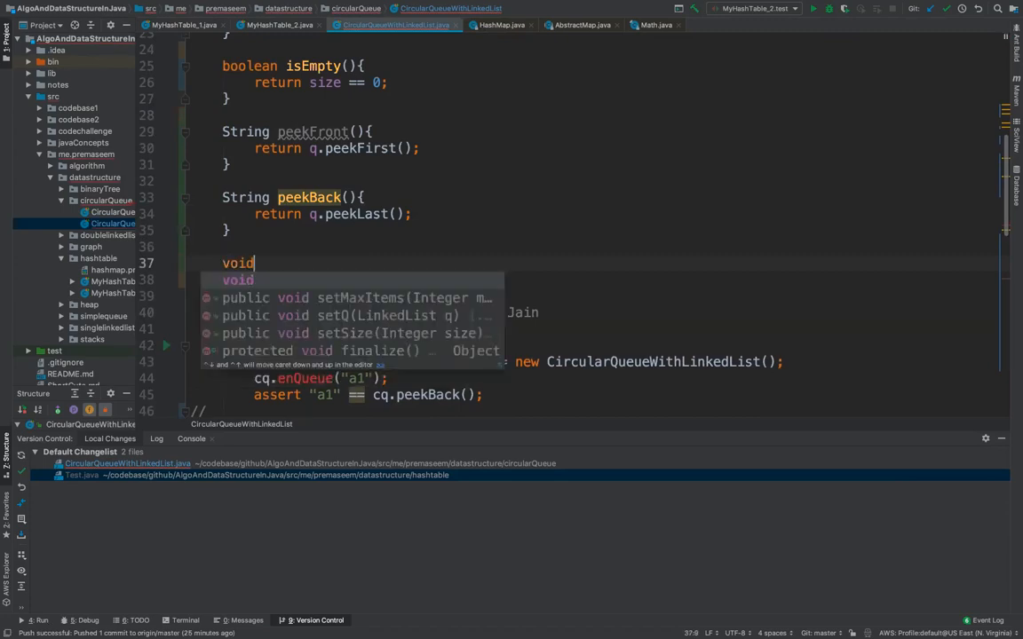
pyautogui.write('enQ')
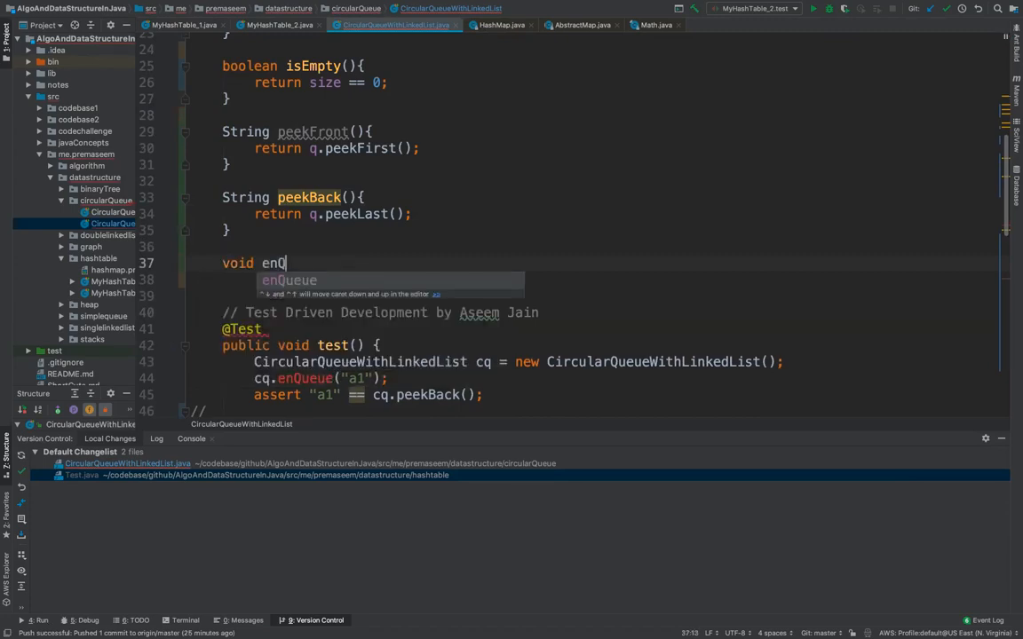
pyautogui.press('Tab')
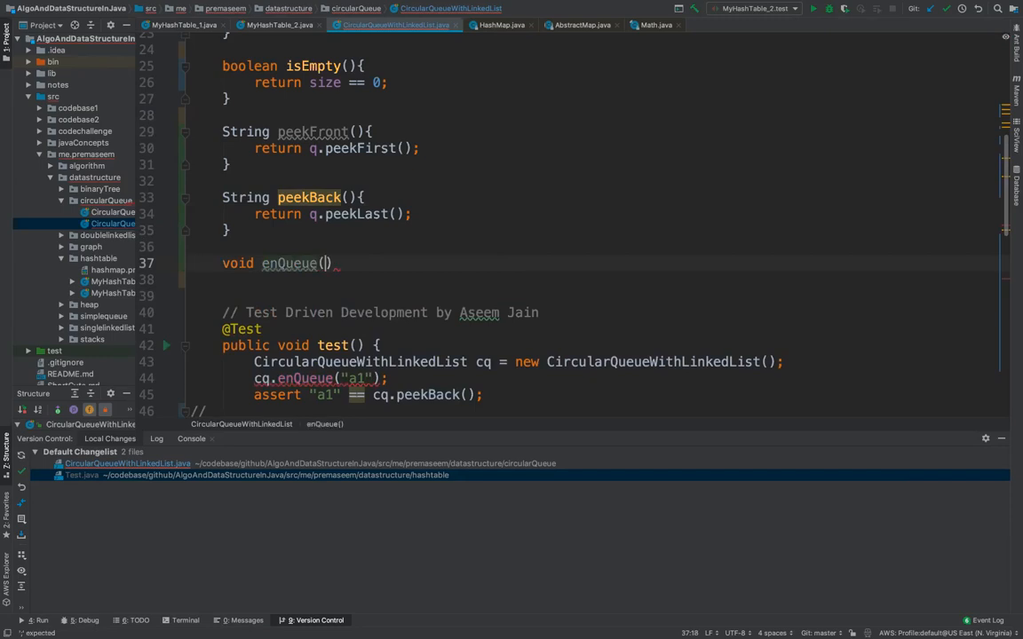
pyautogui.write('String i')
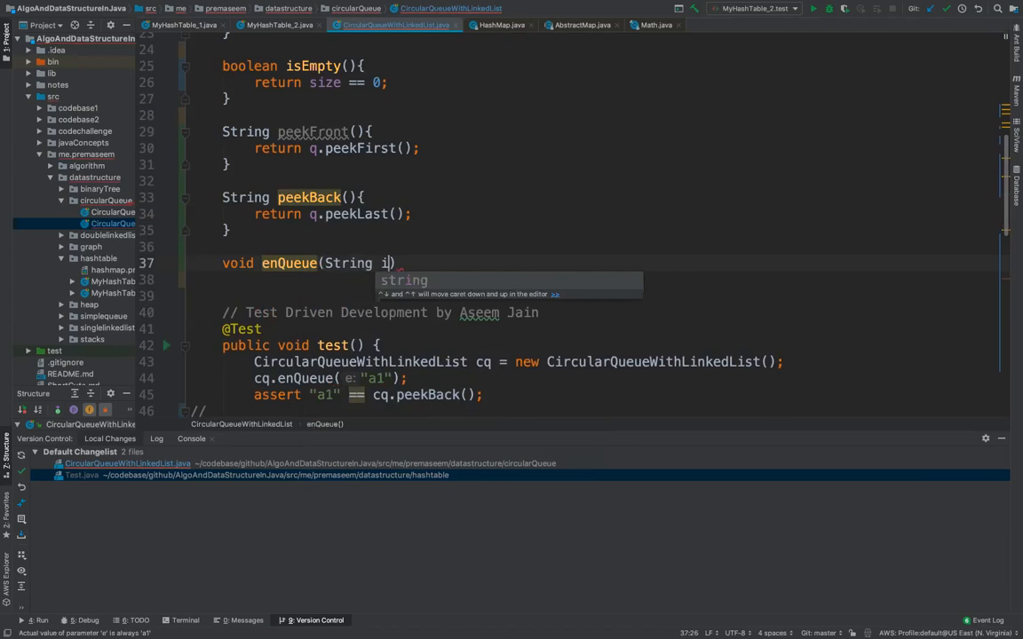
pyautogui.write('{}')
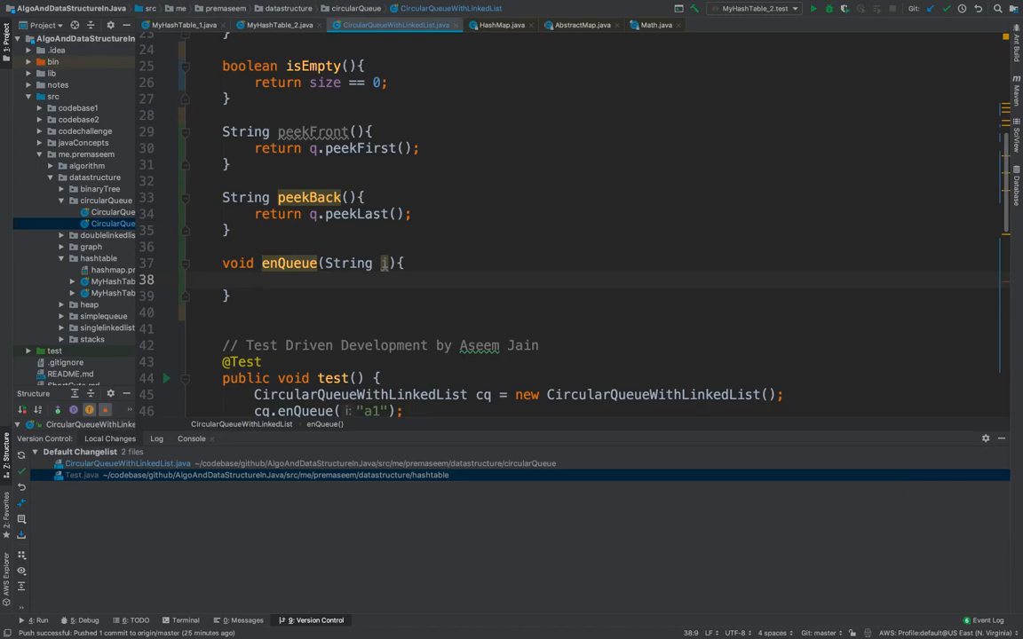
# - Make enQueue append i with q.addLast(i)
pyautogui.write('q.')
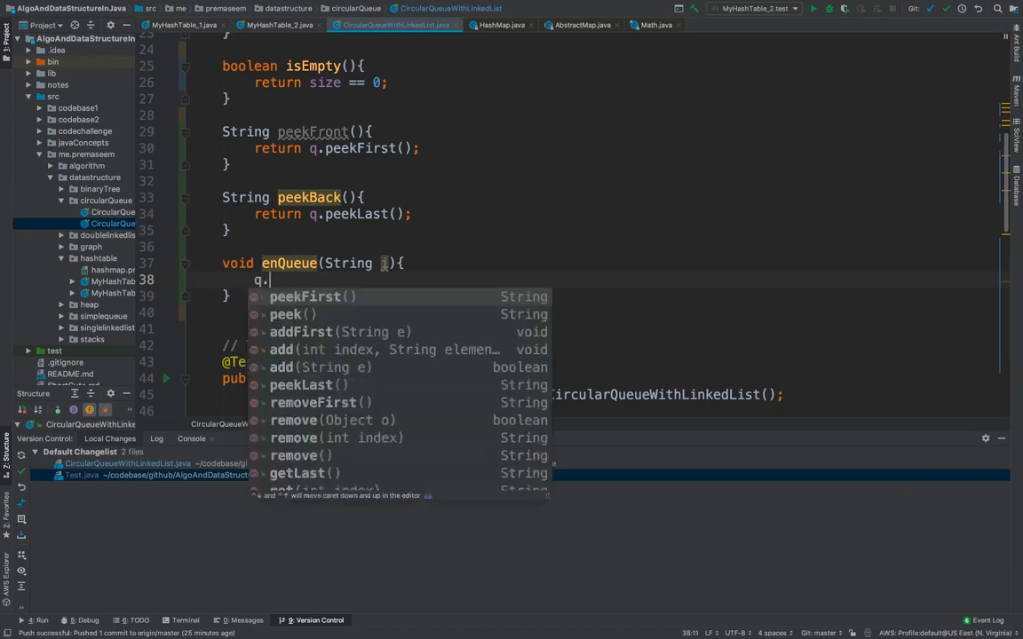
pyautogui.write('ad')
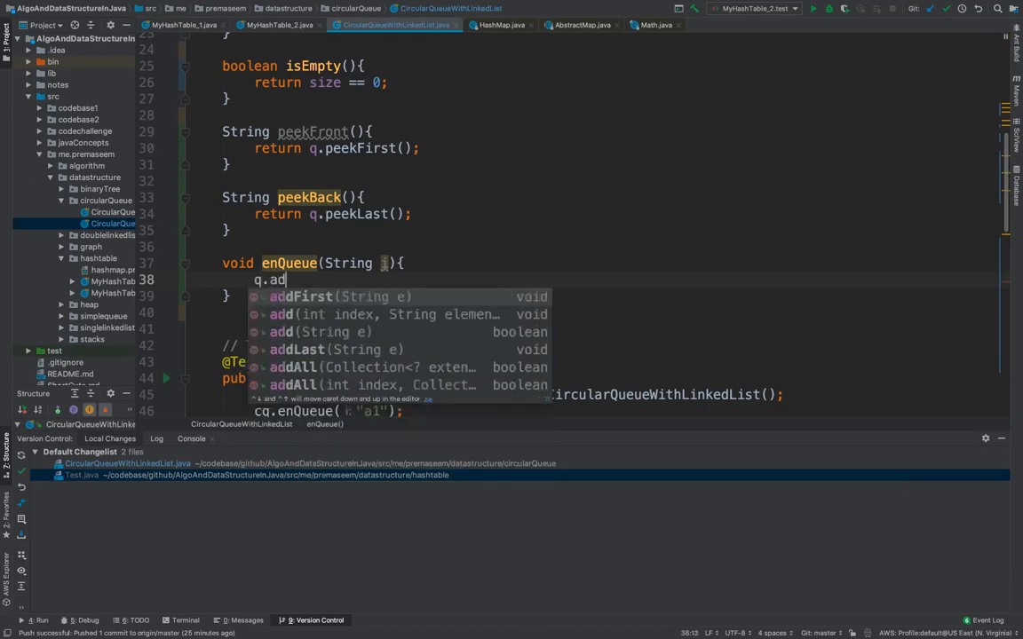
pyautogui.press('Down')
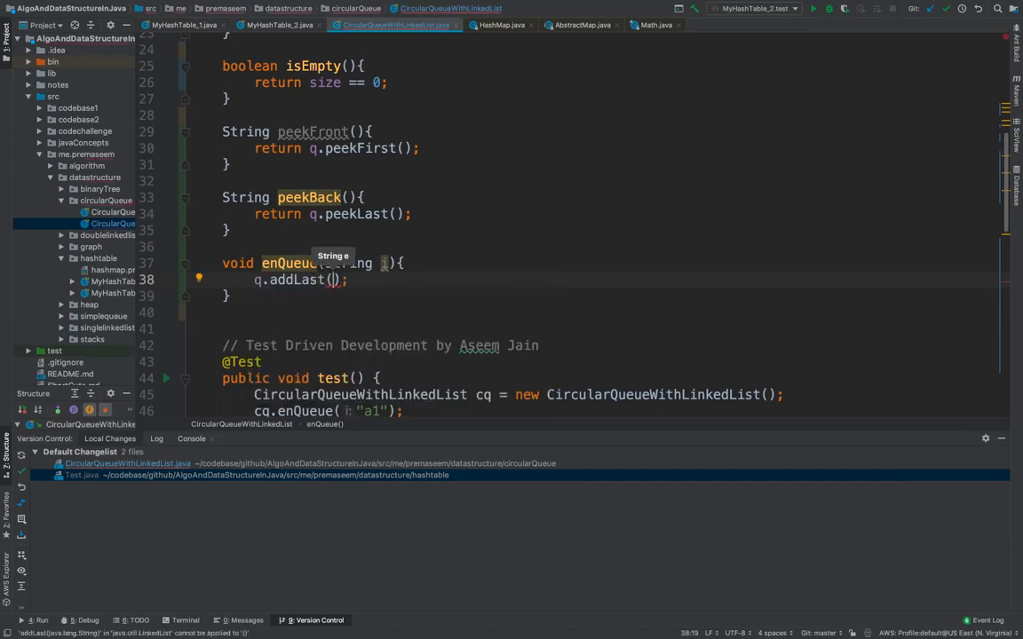
pyautogui.write('i')
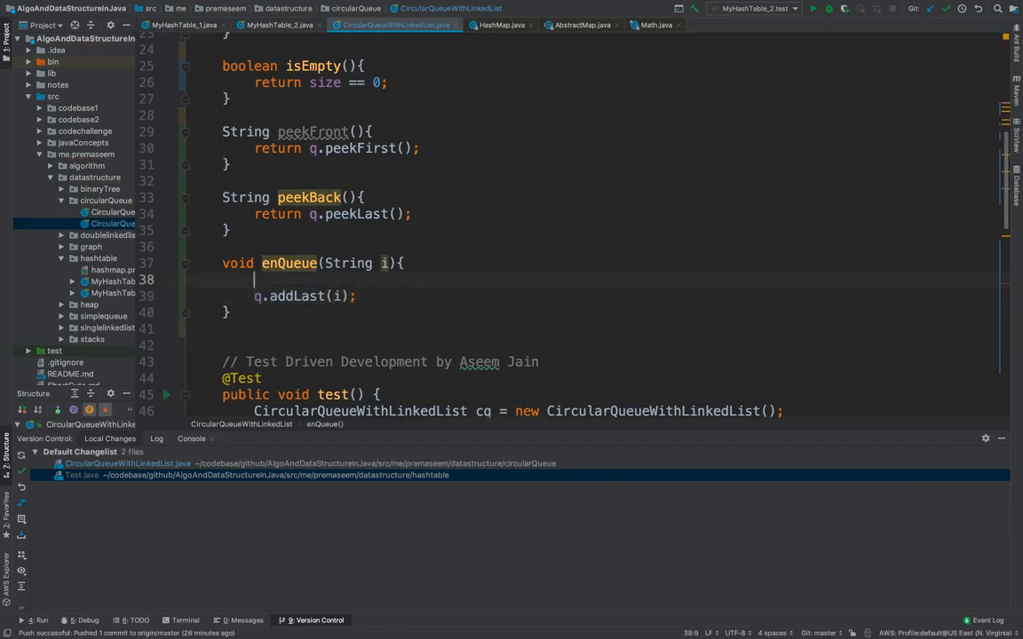
# - Add if(isFull()) calling q.removeFirst() above the addLast call
pyautogui.write('if(')
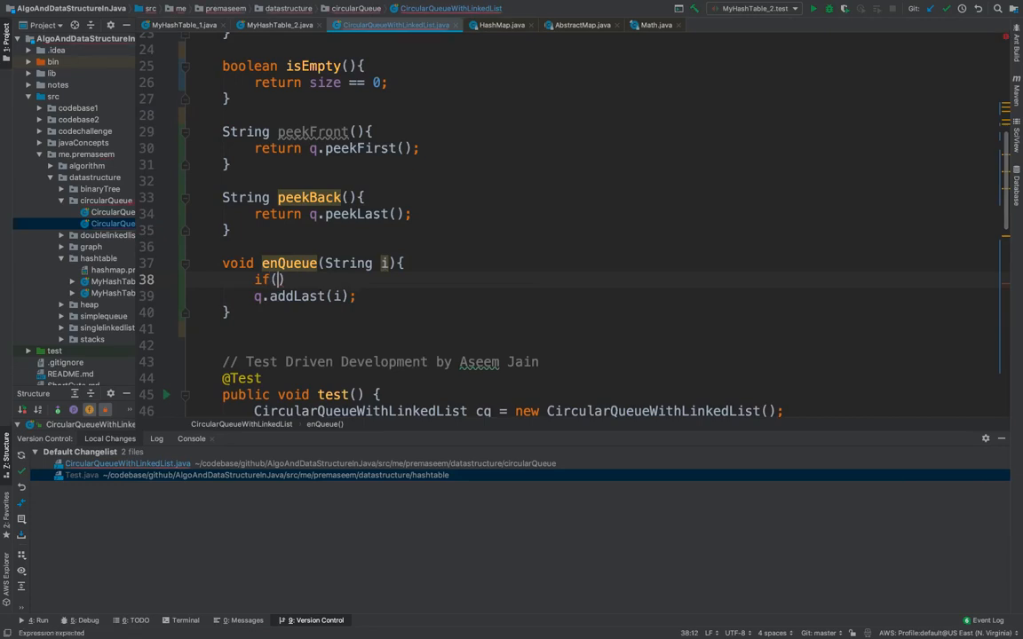
pyautogui.write('isFull(')
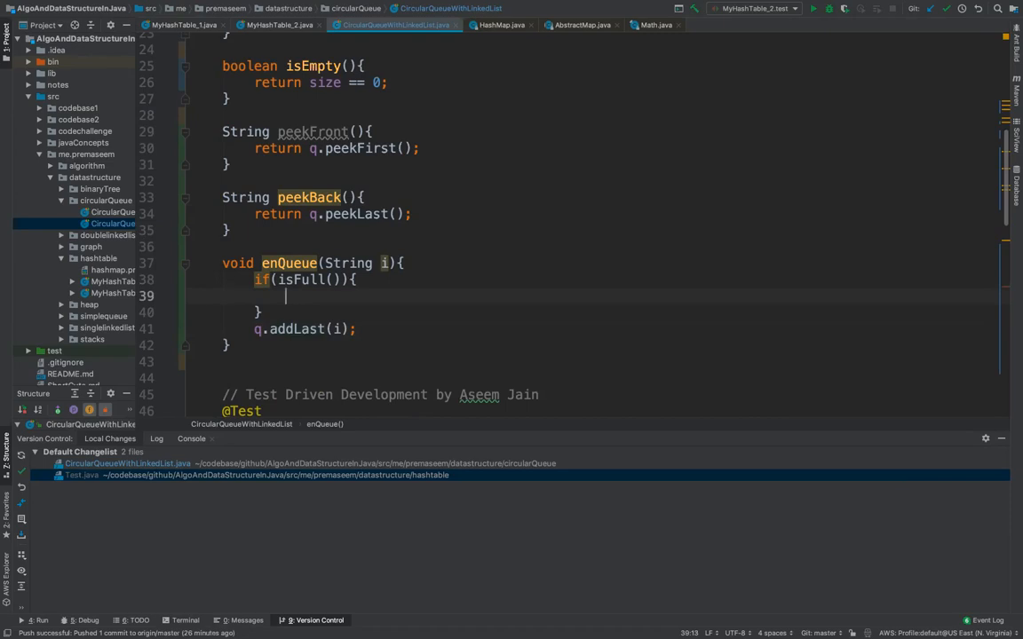
pyautogui.write('q.')
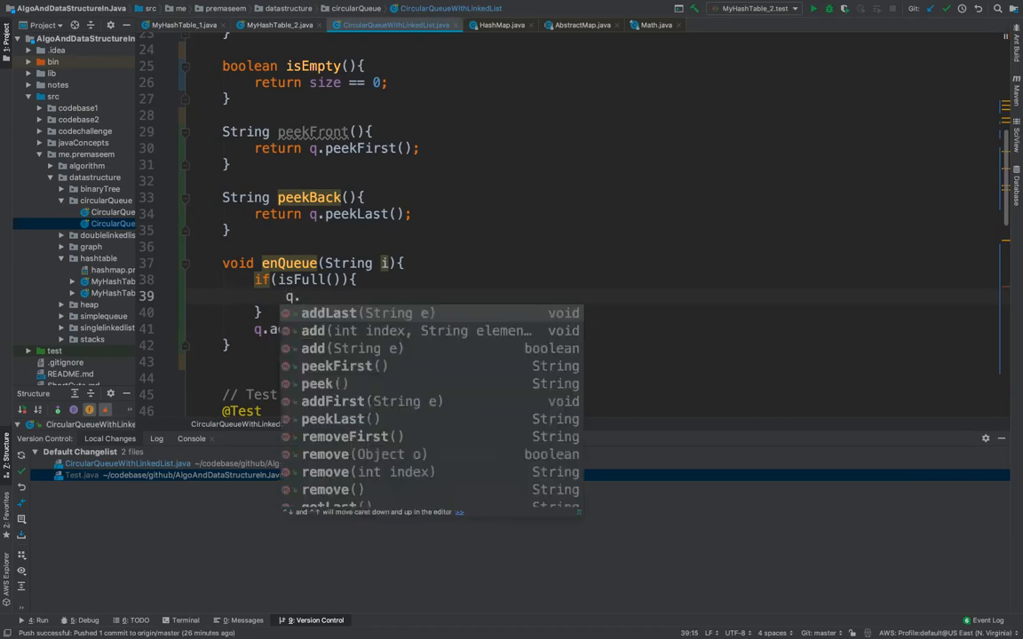
pyautogui.write('removeFirst();')
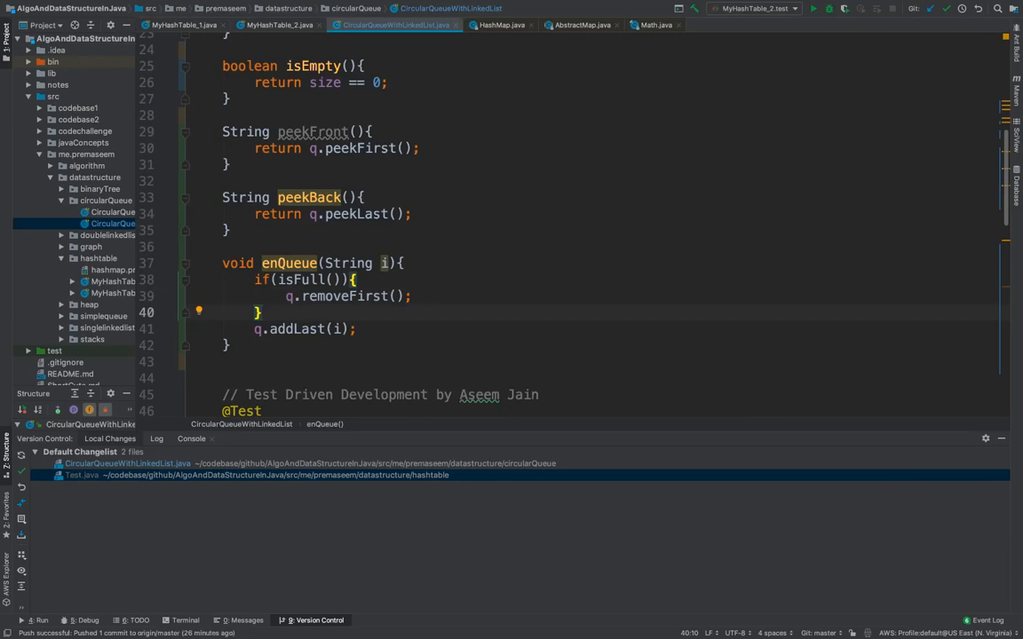
# - Follow it with a block that increments size with size++
pyautogui.write('{}')
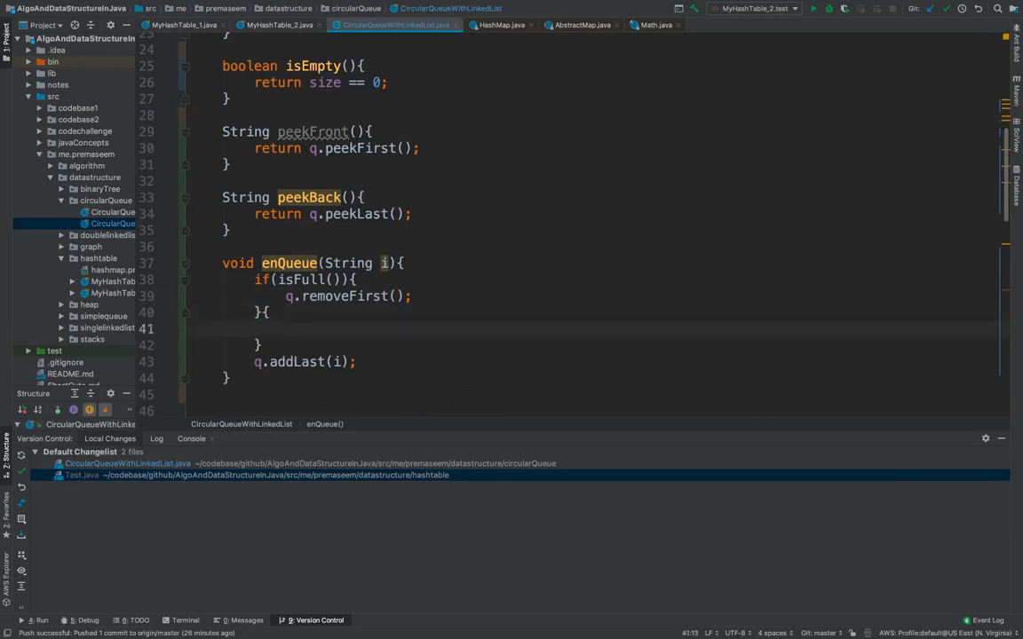
pyautogui.write('c')
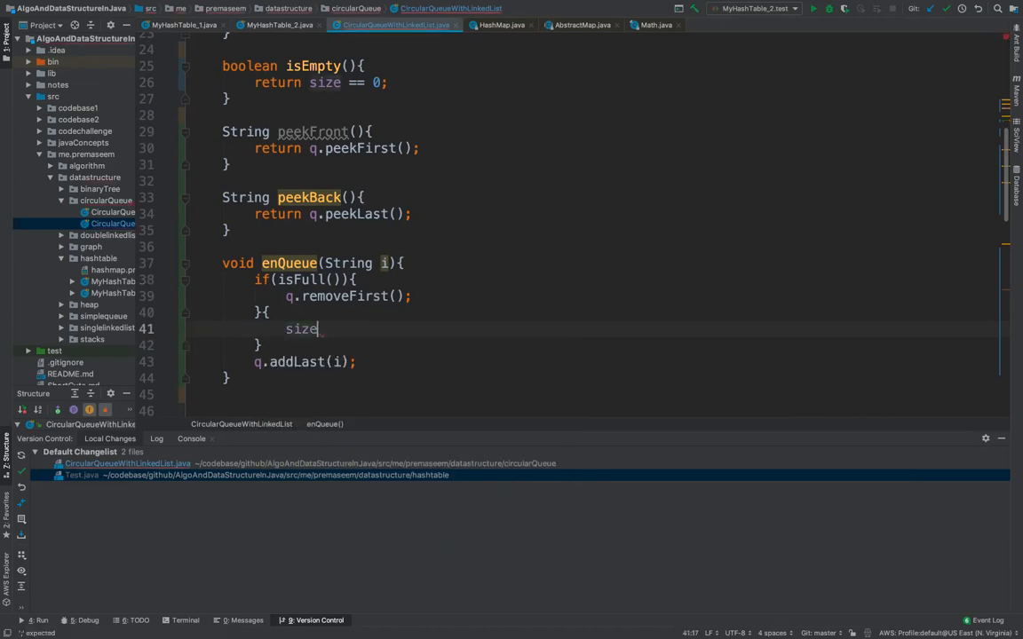
pyautogui.write('++;')
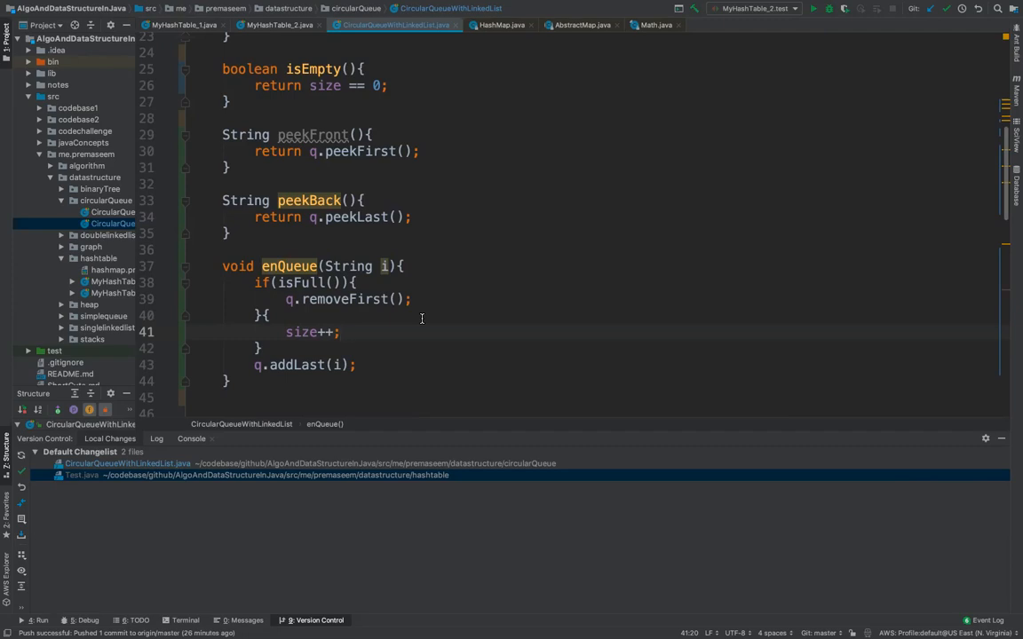
pyautogui.moveTo(346, 337)
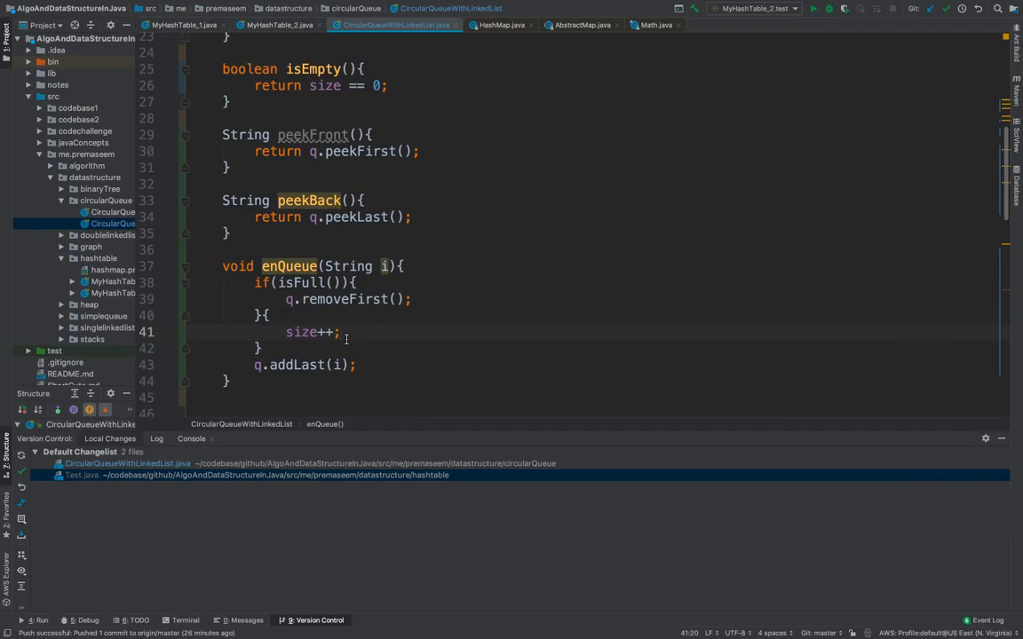
pyautogui.moveTo(326, 345)
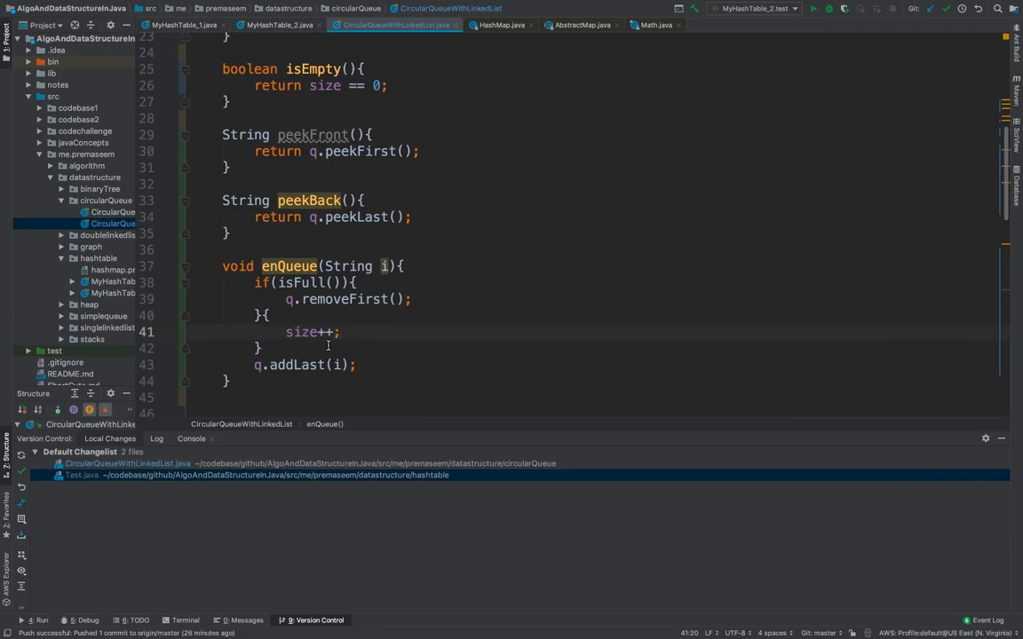
# - Put the size++ block in an else branch and reformat the enQueue code
pyautogui.scroll(-3)
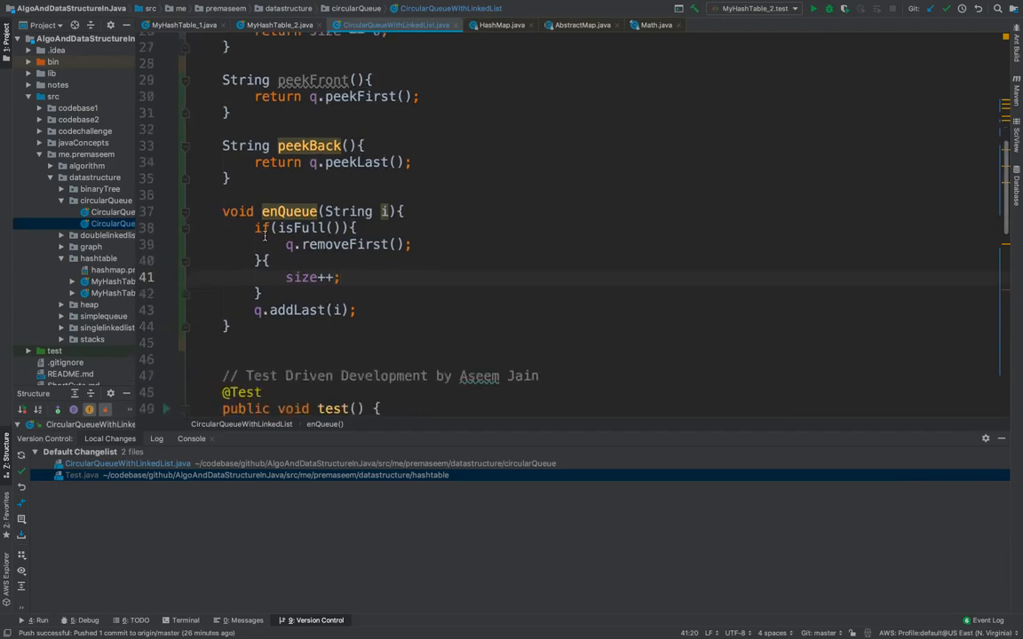
pyautogui.moveTo(254, 227); pyautogui.dragTo(266, 260)
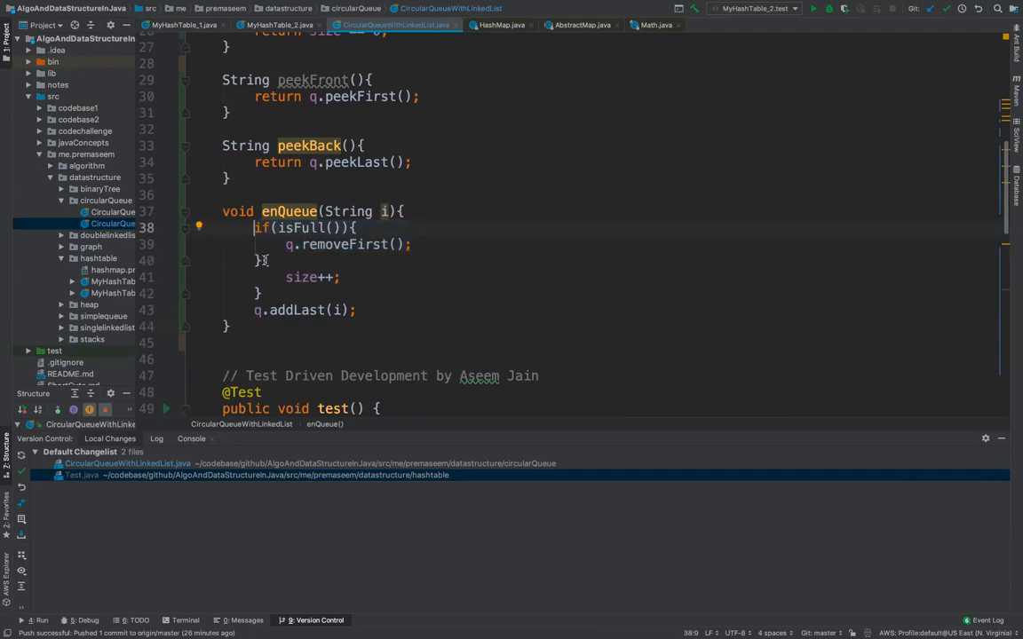
pyautogui.write('else {')
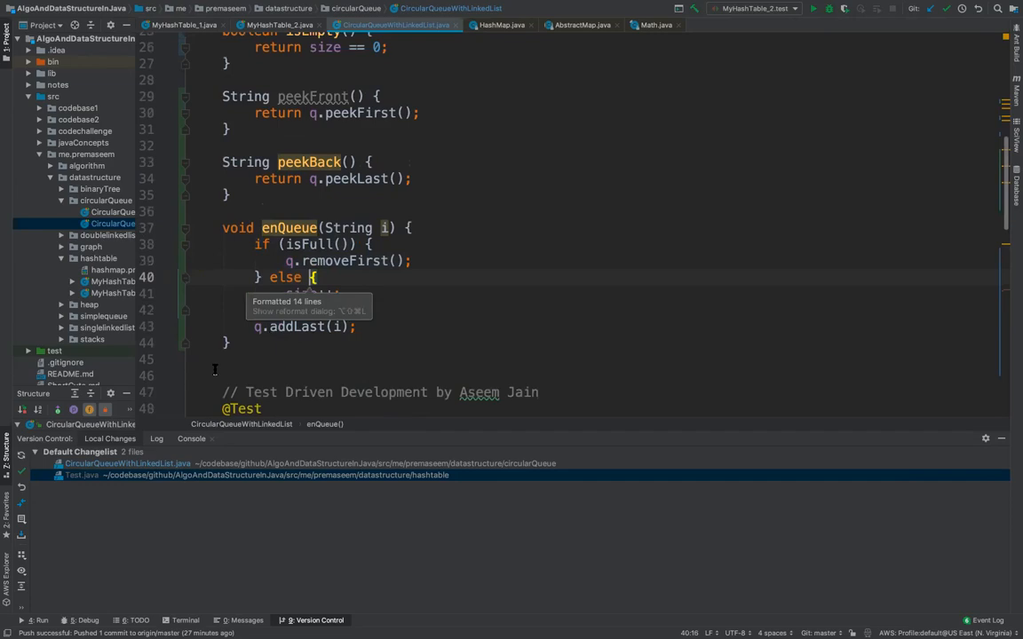
pyautogui.scroll(-3)
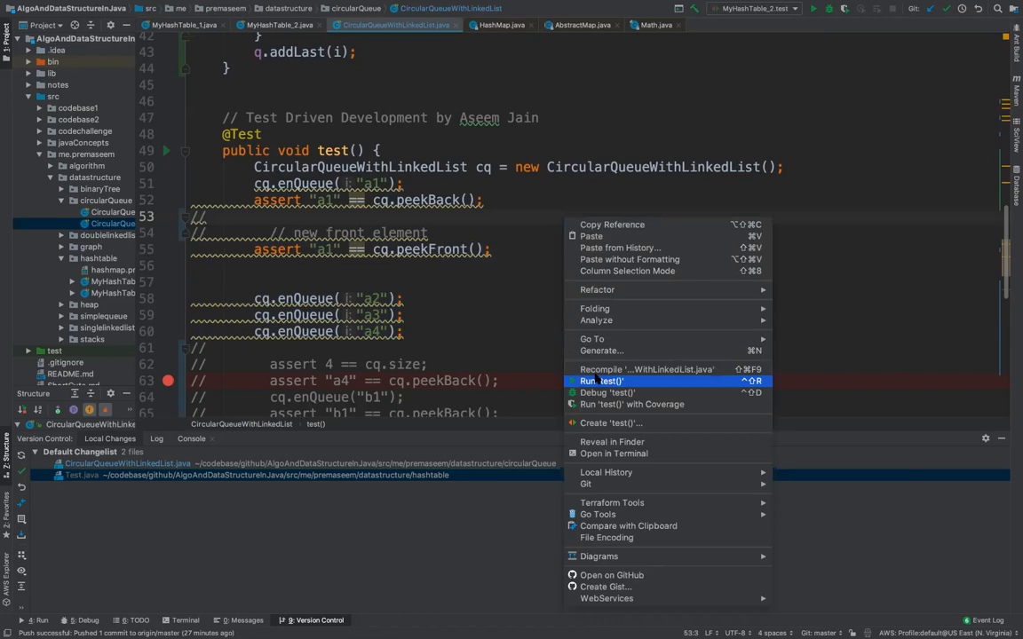
# - Run the test() method to verify the new enQueue code passes
pyautogui.click(602, 380)
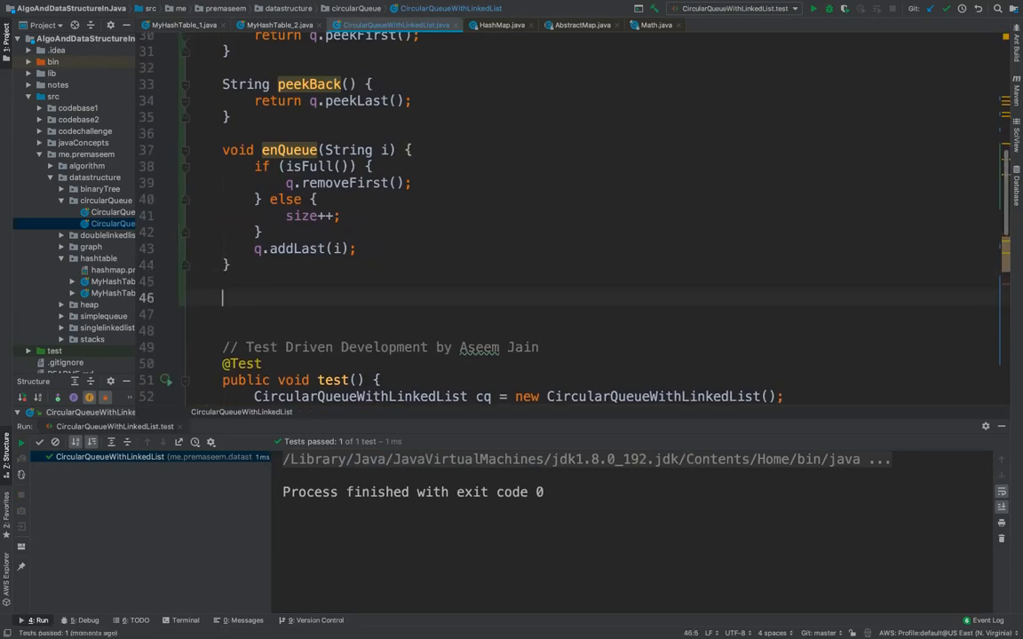
# - Write deQueue's signature with an isEmpty() check that returns null
pyautogui.write('String')
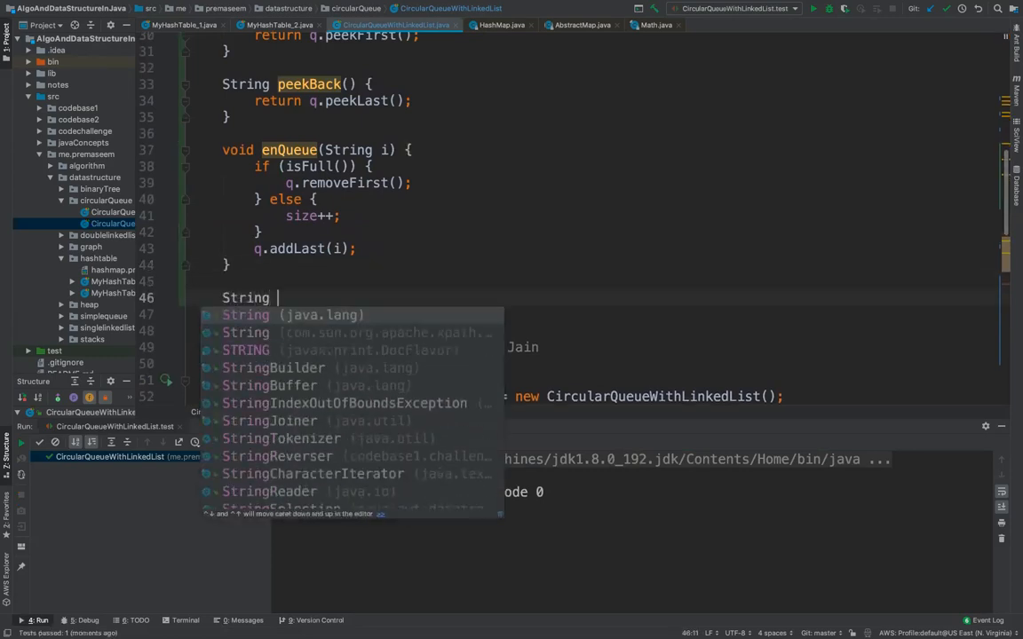
pyautogui.write('deQ')
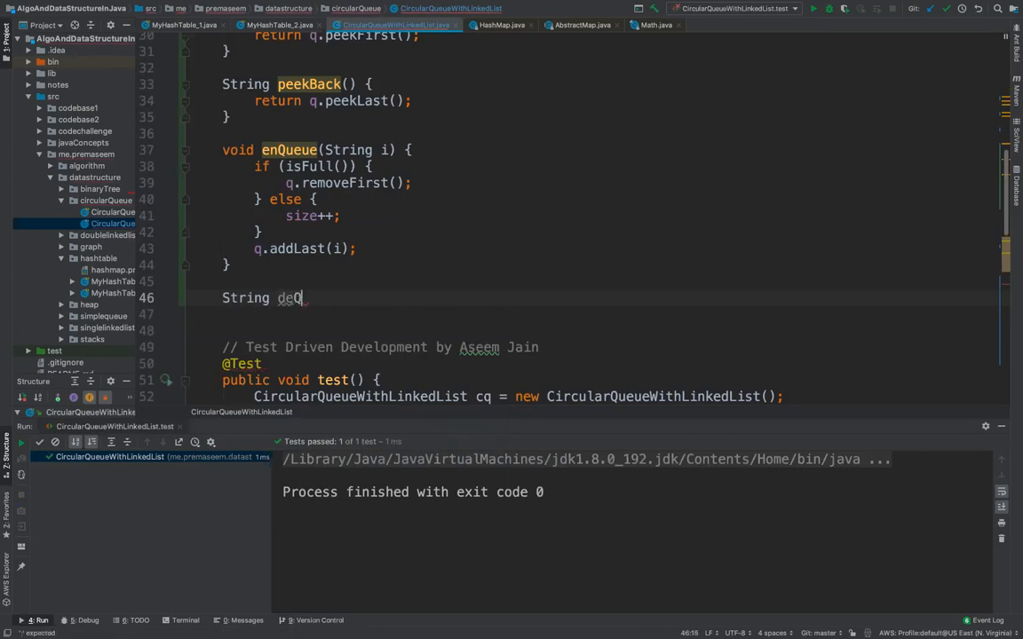
pyautogui.write('ueue')
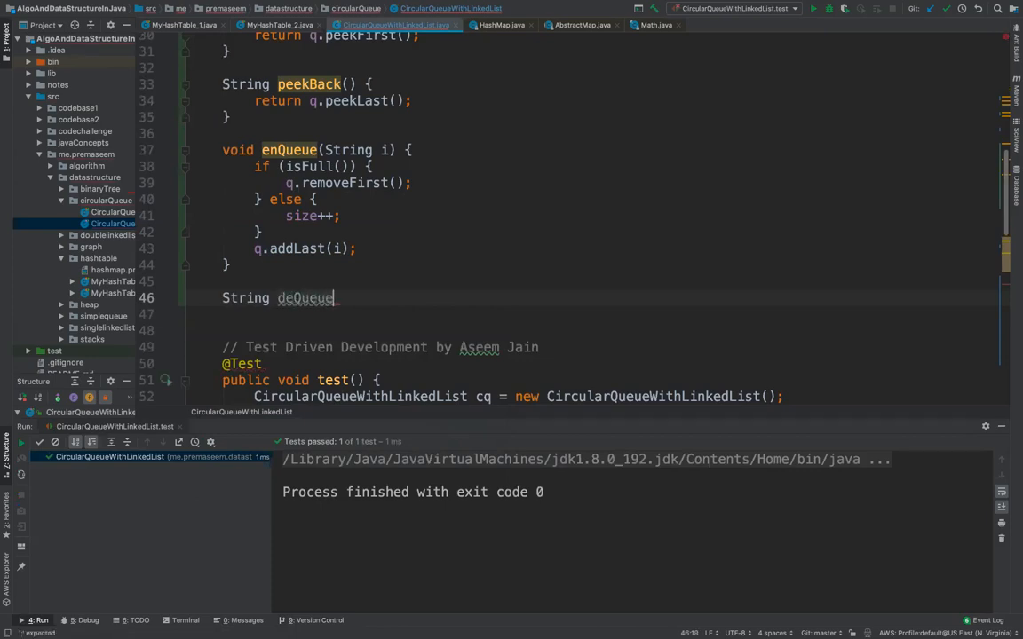
pyautogui.write('()')
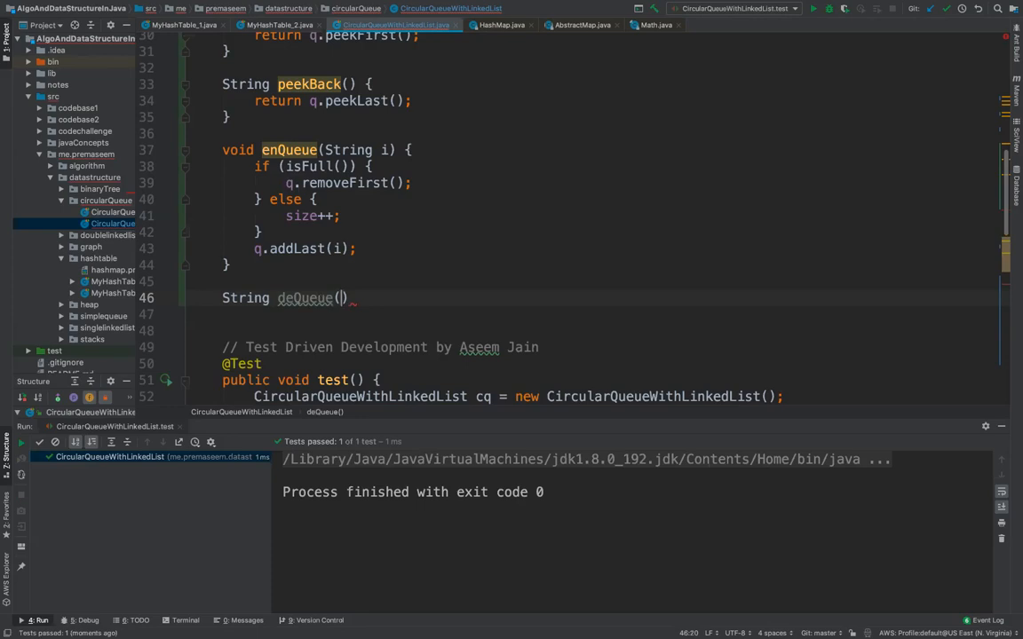
pyautogui.write('{')
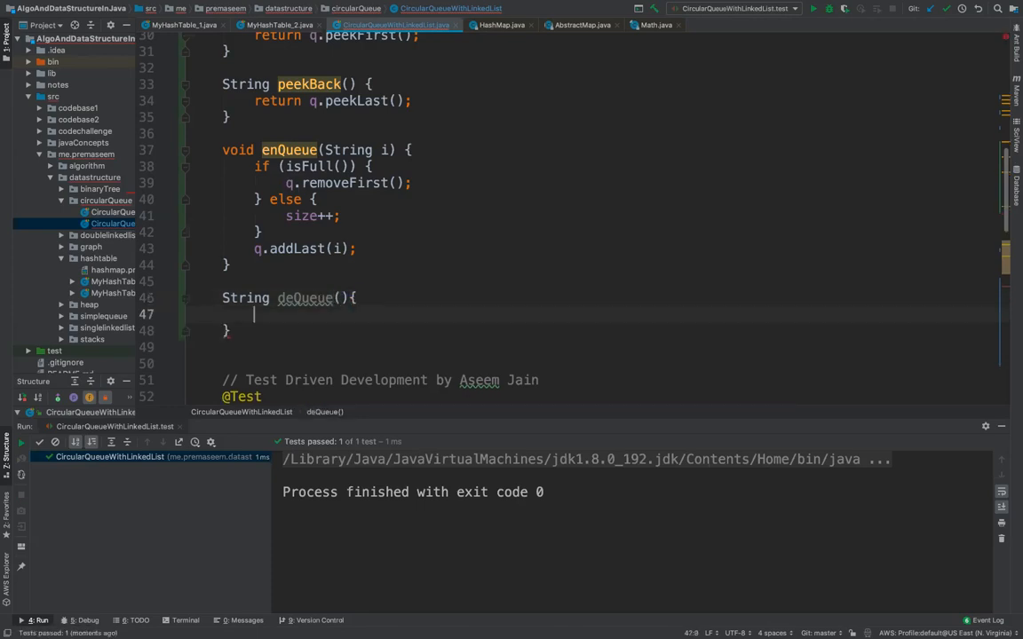
pyautogui.write('if(is')
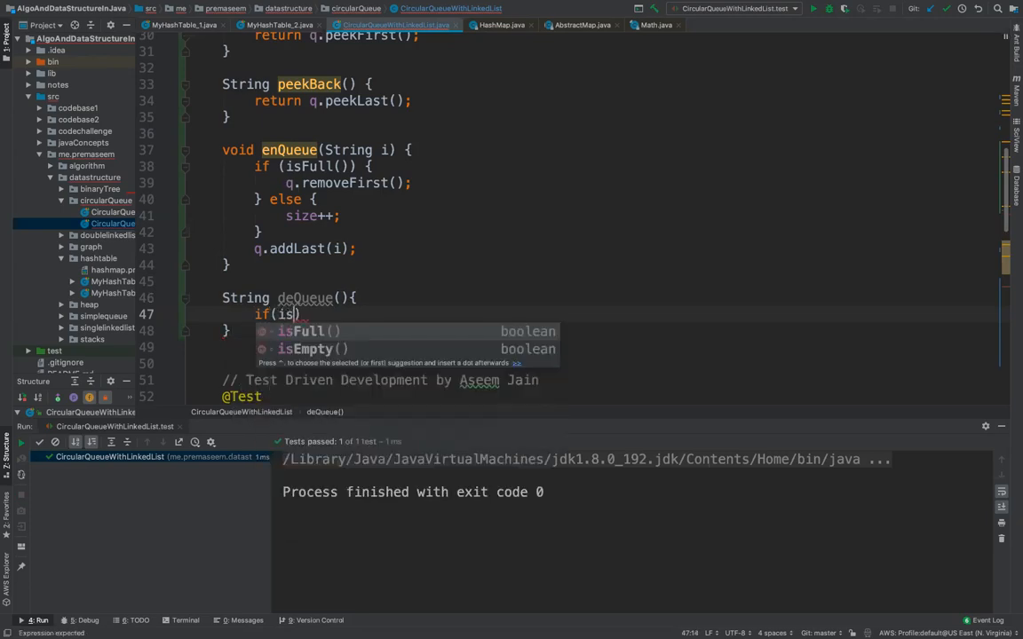
pyautogui.write('Empty()')
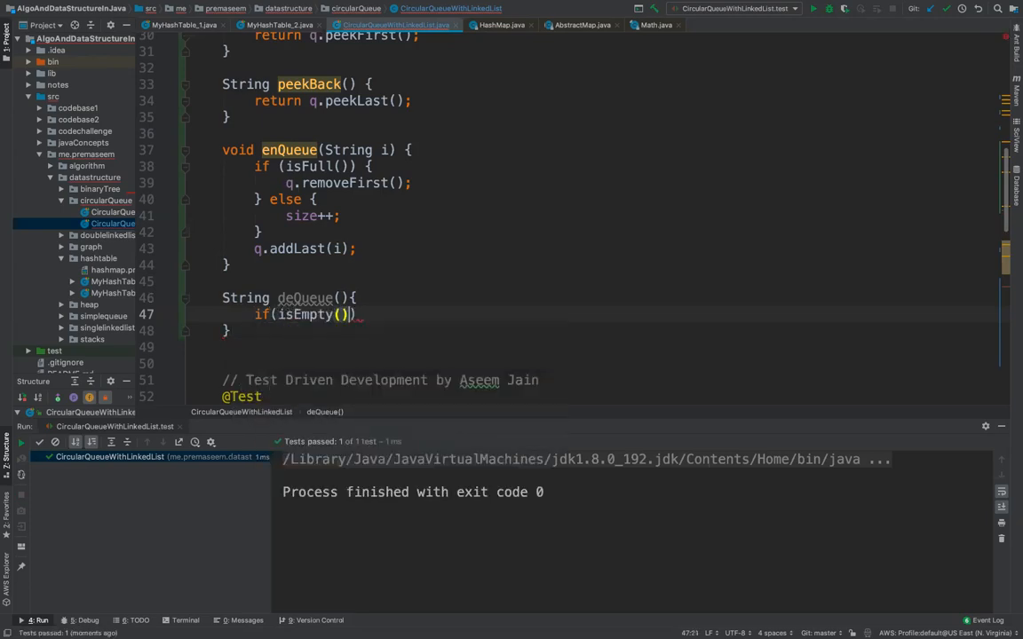
pyautogui.write('{')
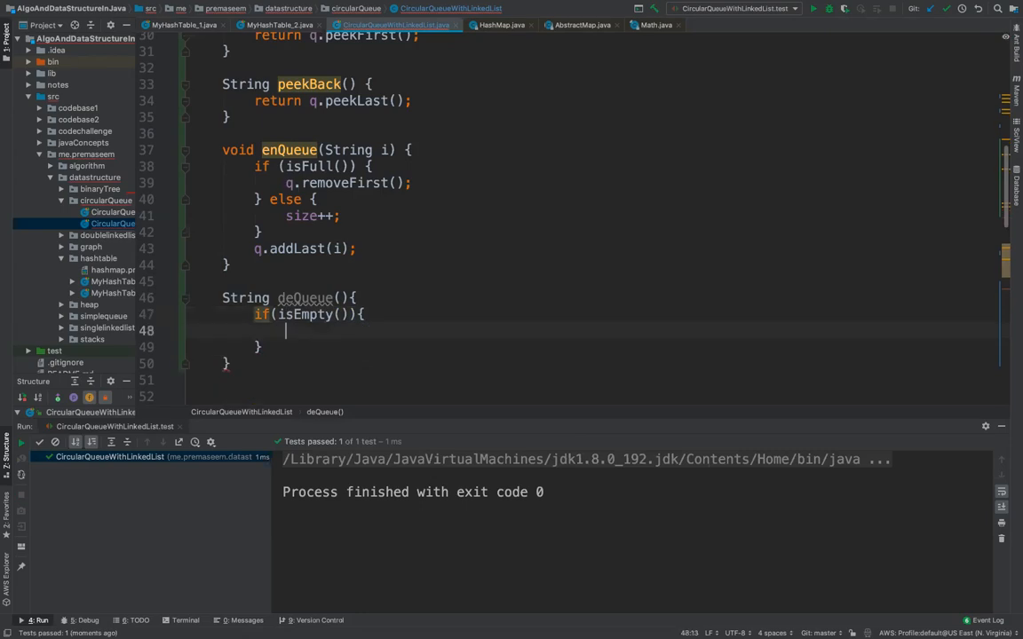
pyautogui.write('return')
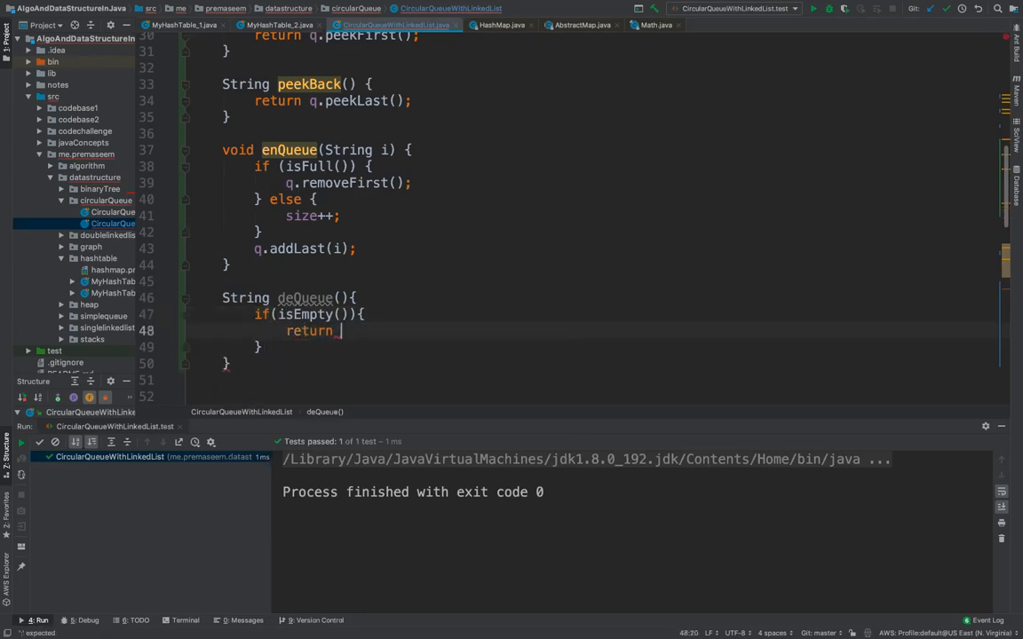
pyautogui.write('null;')
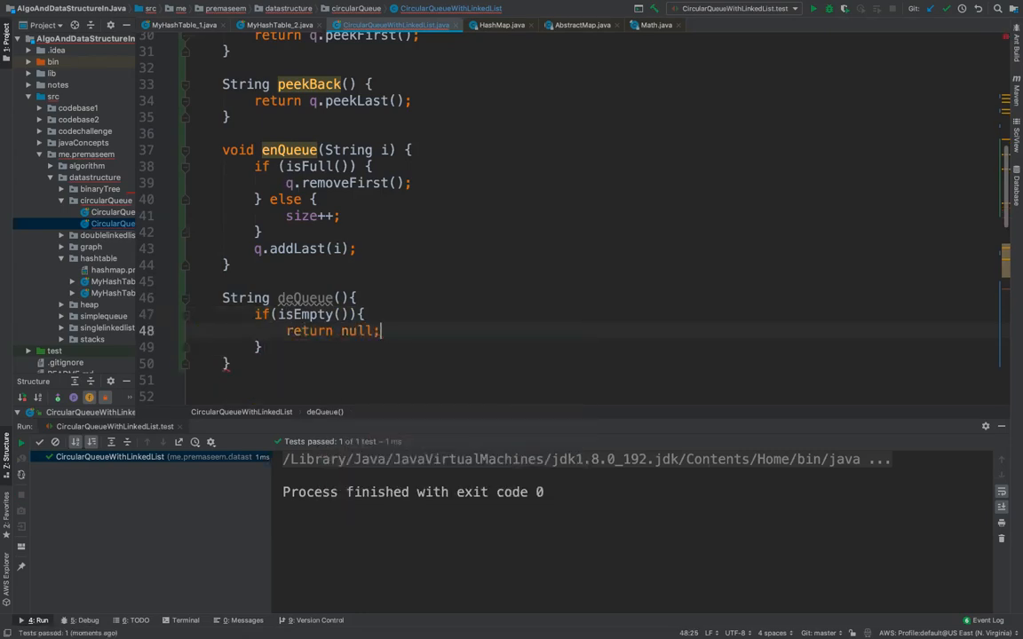
# - Add an else block calling q.removeFirst() and decrementing size
pyautogui.write('}else {')
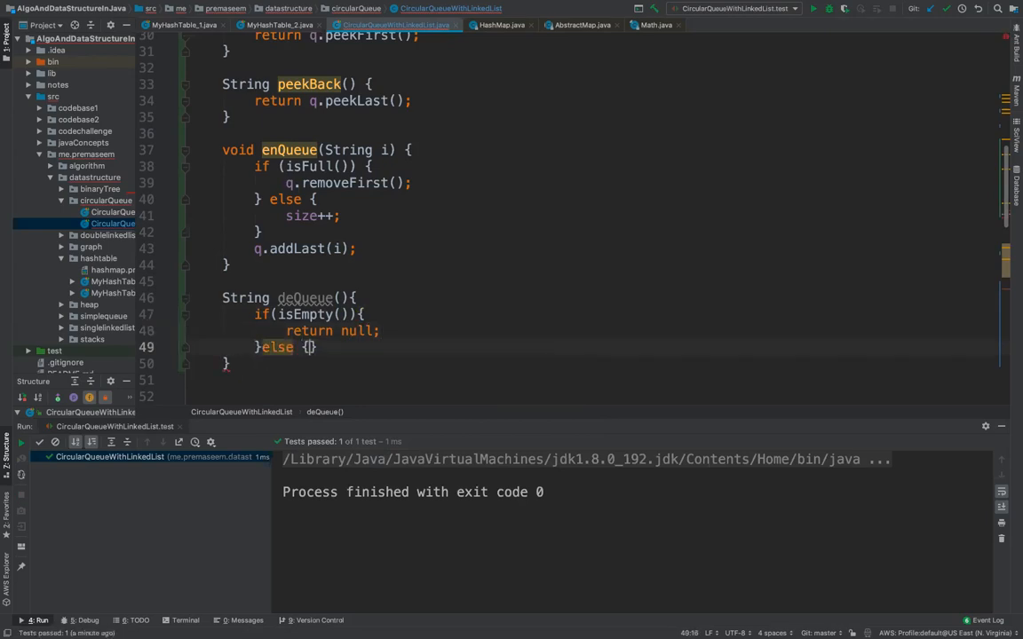
pyautogui.press('enter')
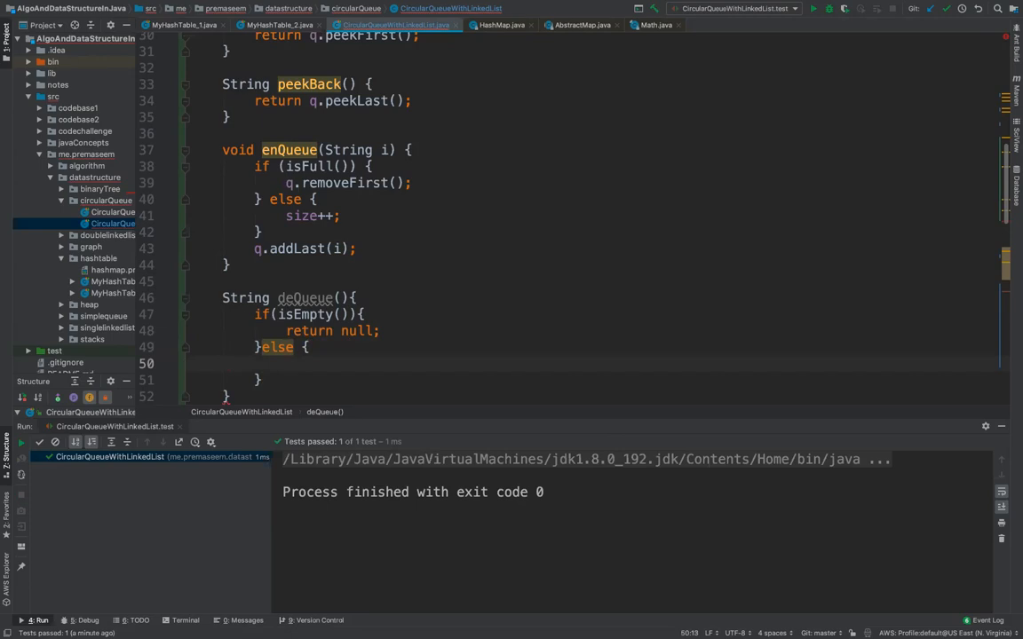
pyautogui.write('q.removeFirst(')
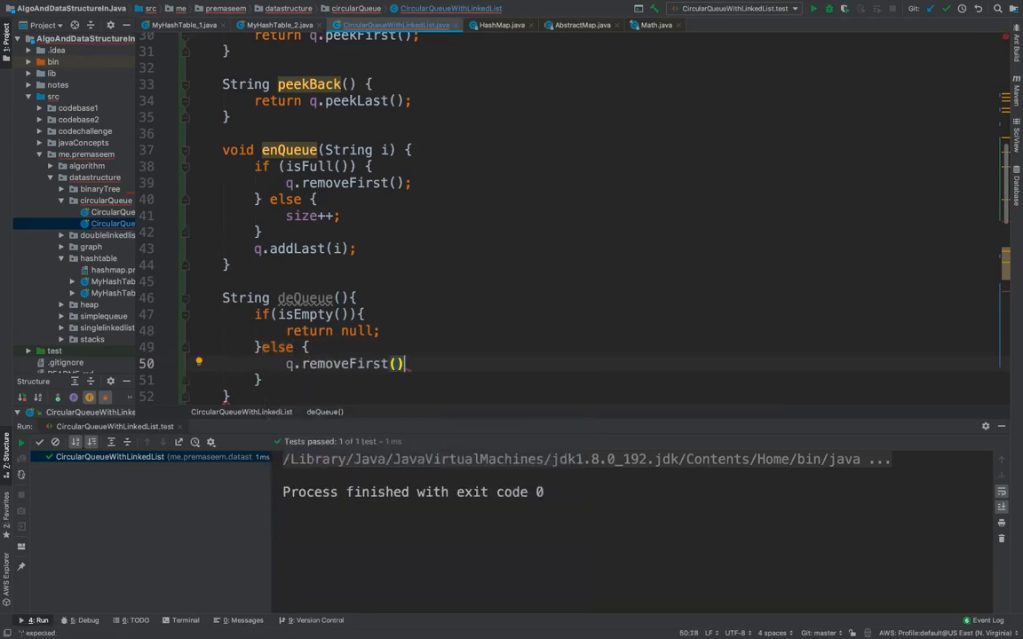
pyautogui.write(';')
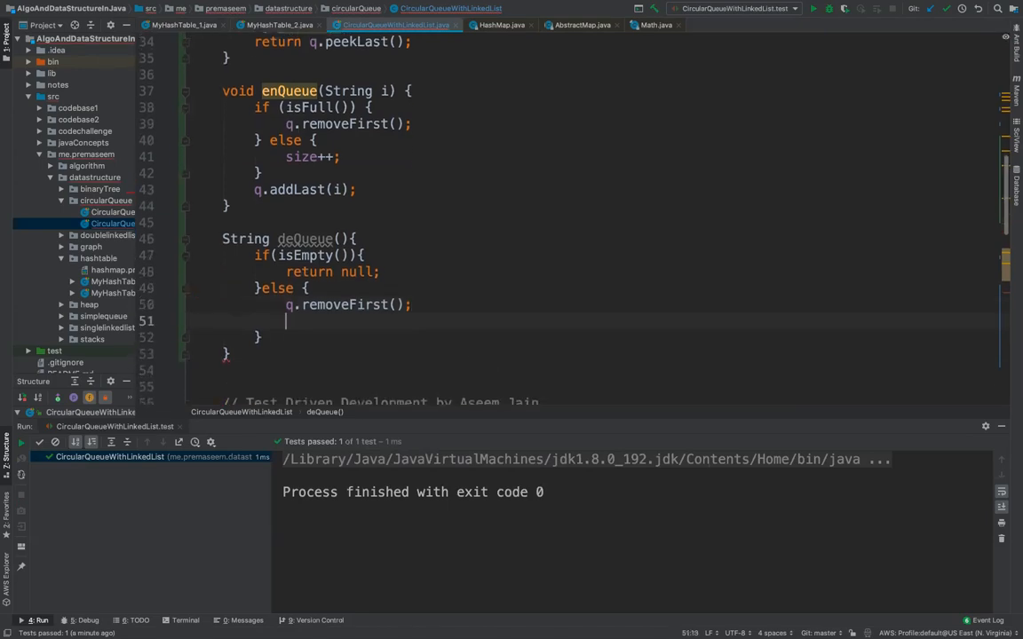
pyautogui.write('q')
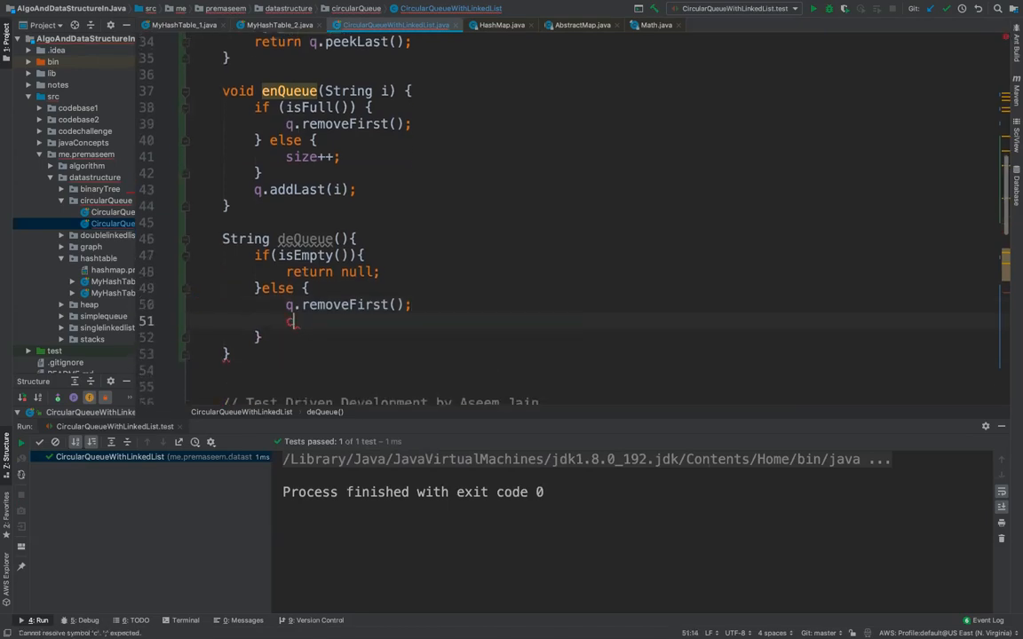
pyautogui.write('ize')
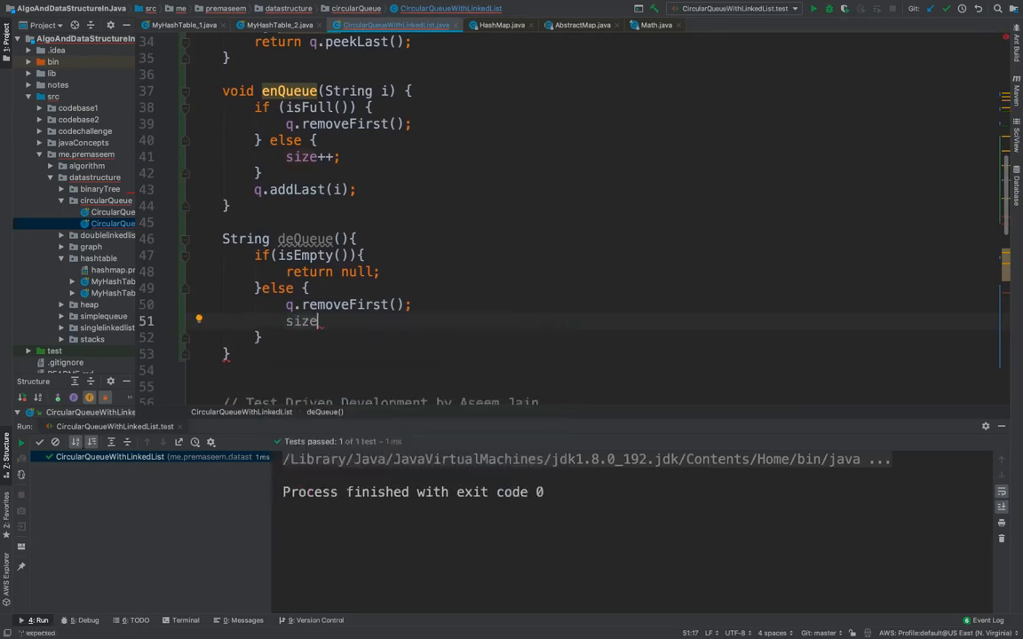
pyautogui.write('--;')
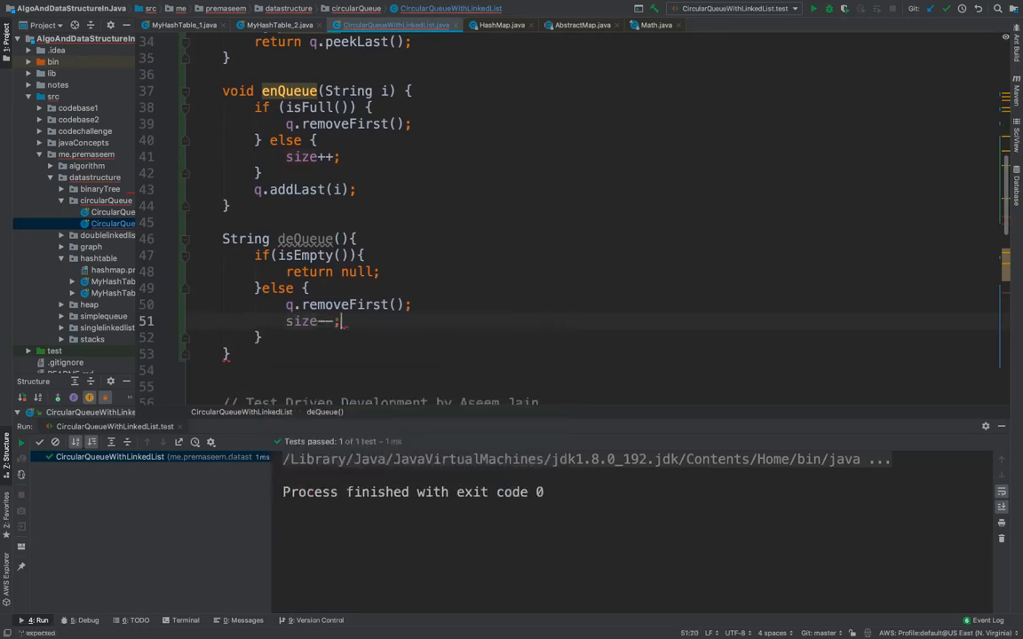
pyautogui.click(382, 272)
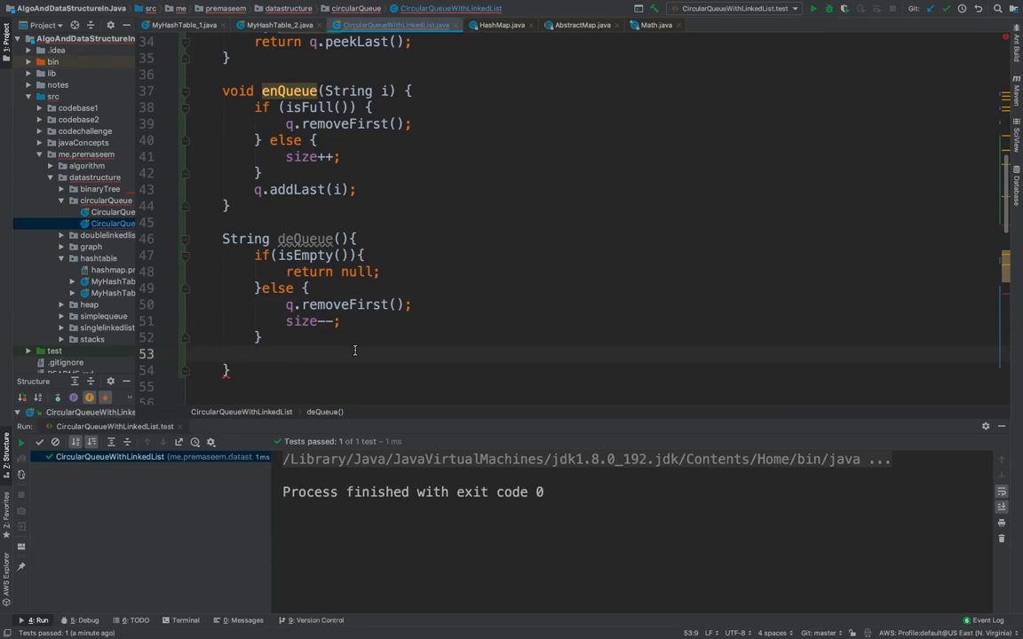
pyautogui.moveTo(292, 298)
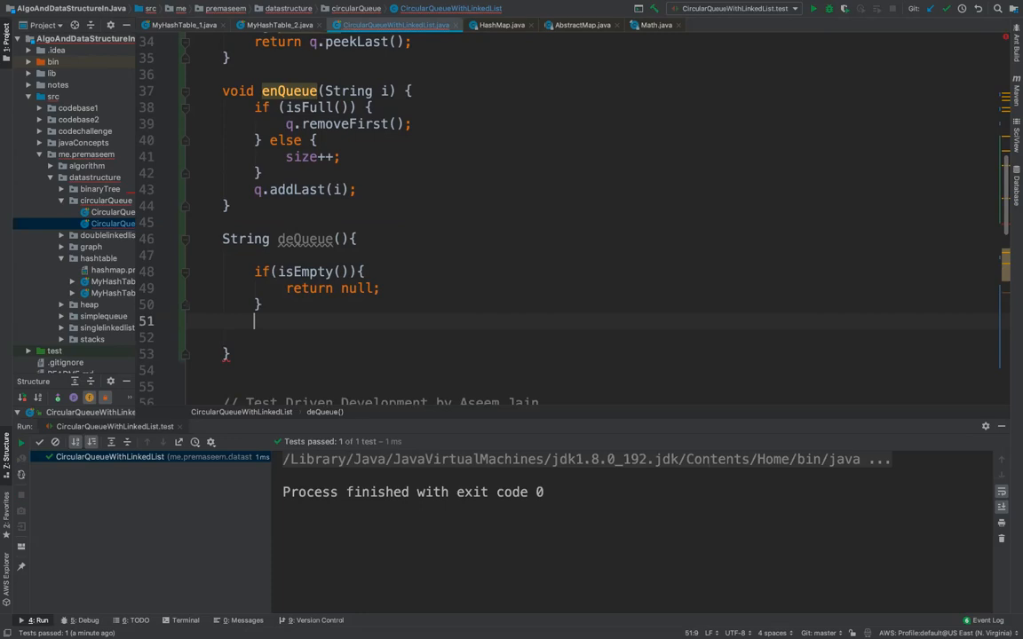
# - Store q.peekLast() in a local variable 'String i' inside deQueue
pyautogui.write('q.')
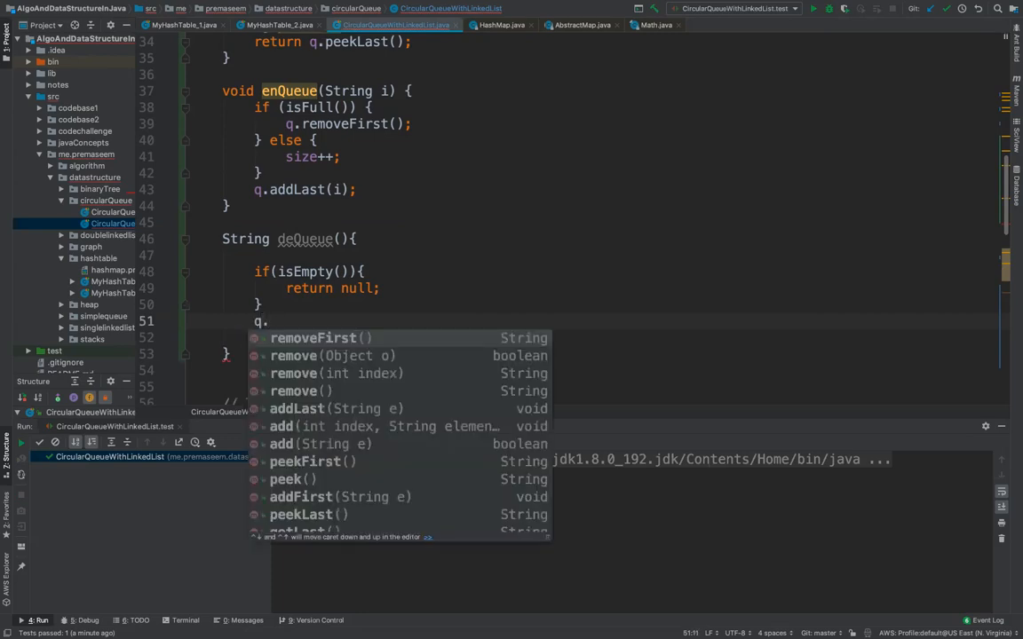
pyautogui.write('pe')
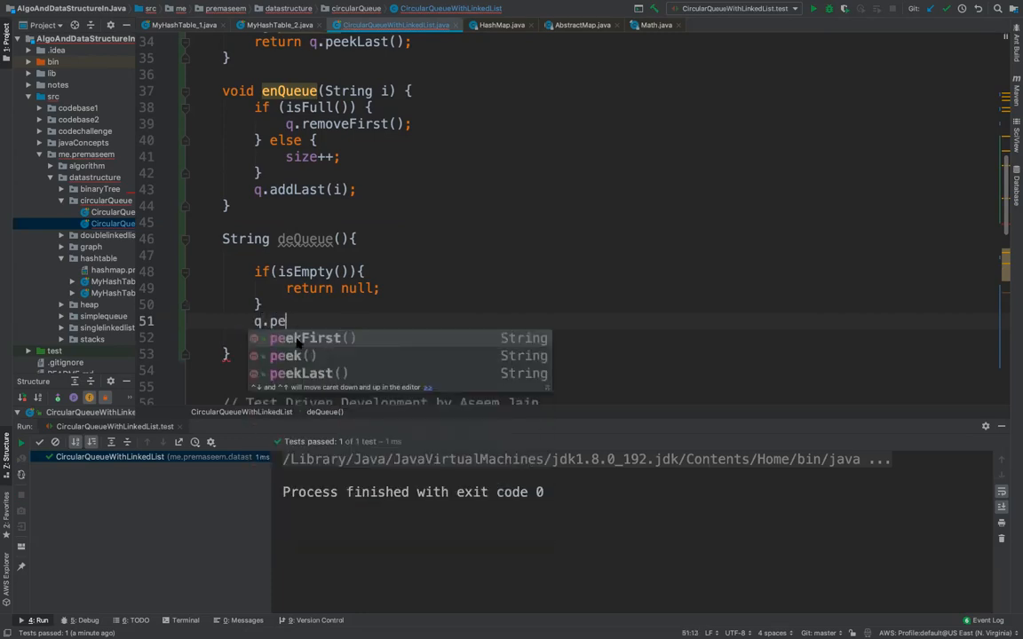
pyautogui.click(302, 373)
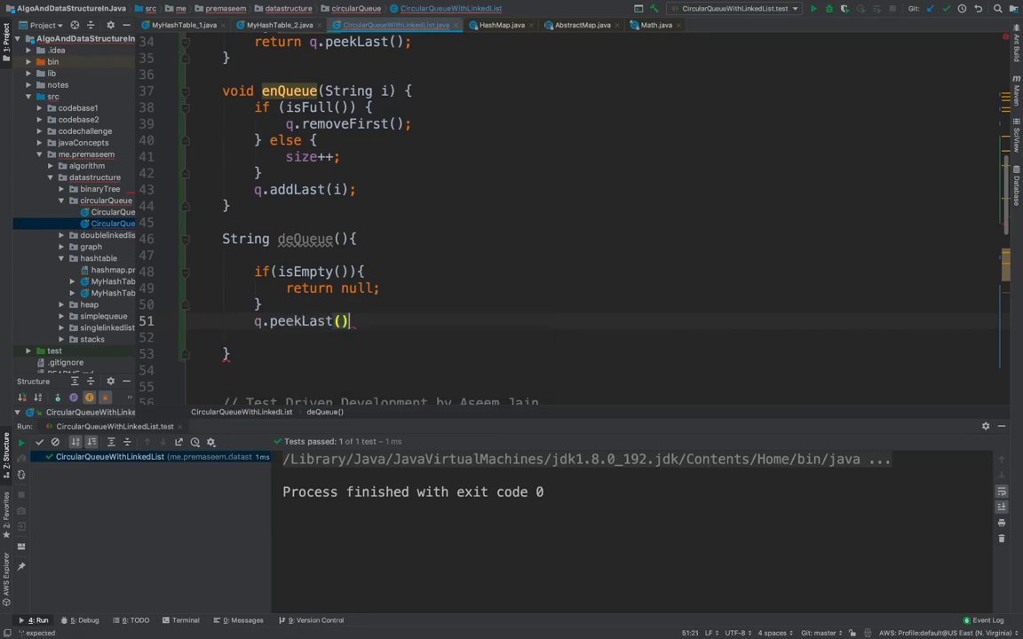
pyautogui.write(';')
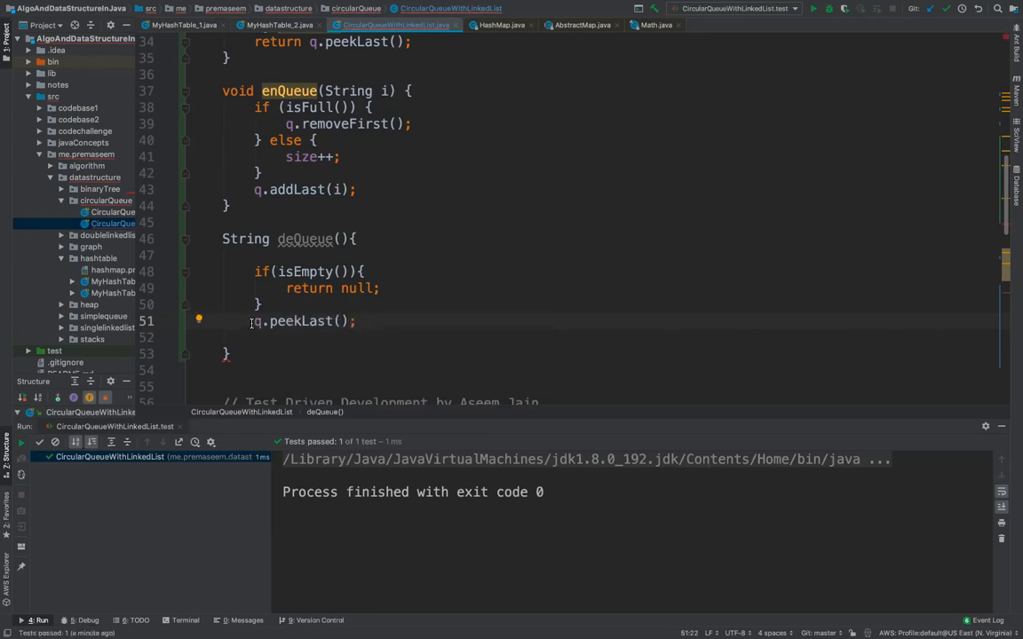
pyautogui.write('String')
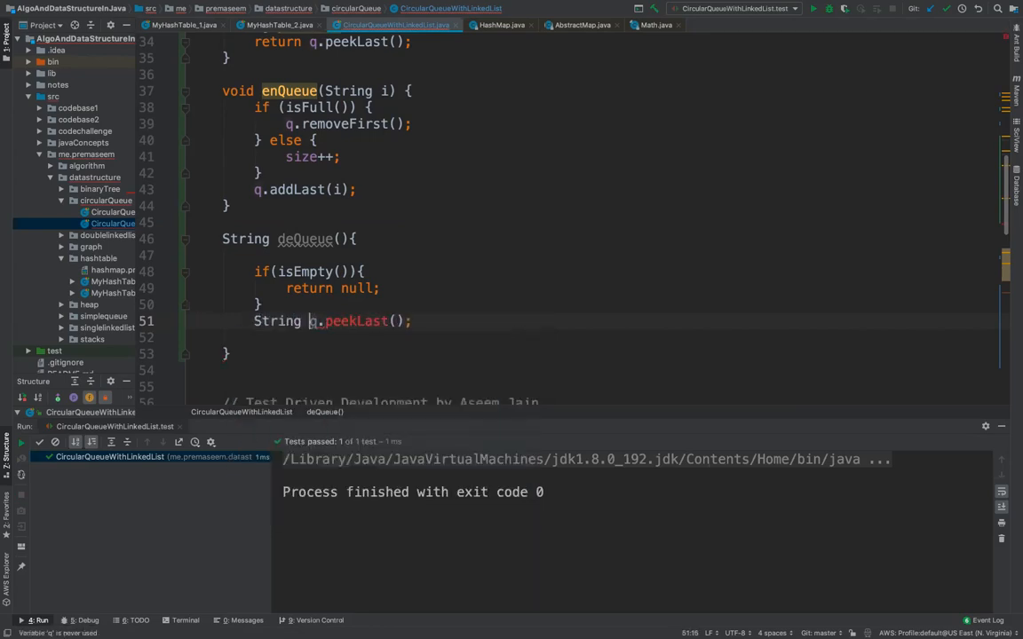
pyautogui.write('i =')
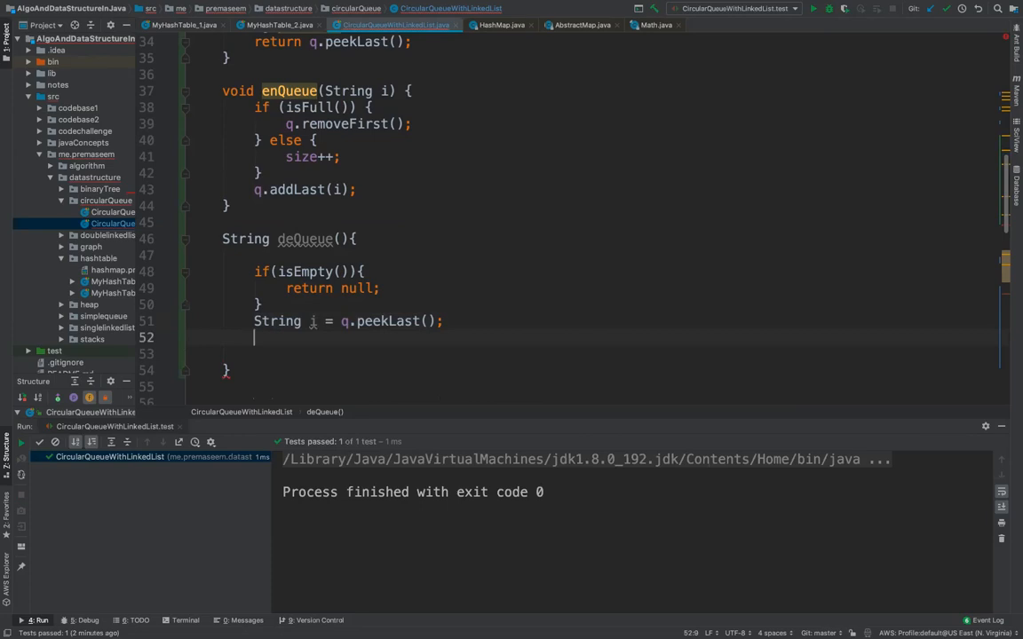
# - Drop the else wrapper so removal runs directly, and return i at the end
pyautogui.write('else {')
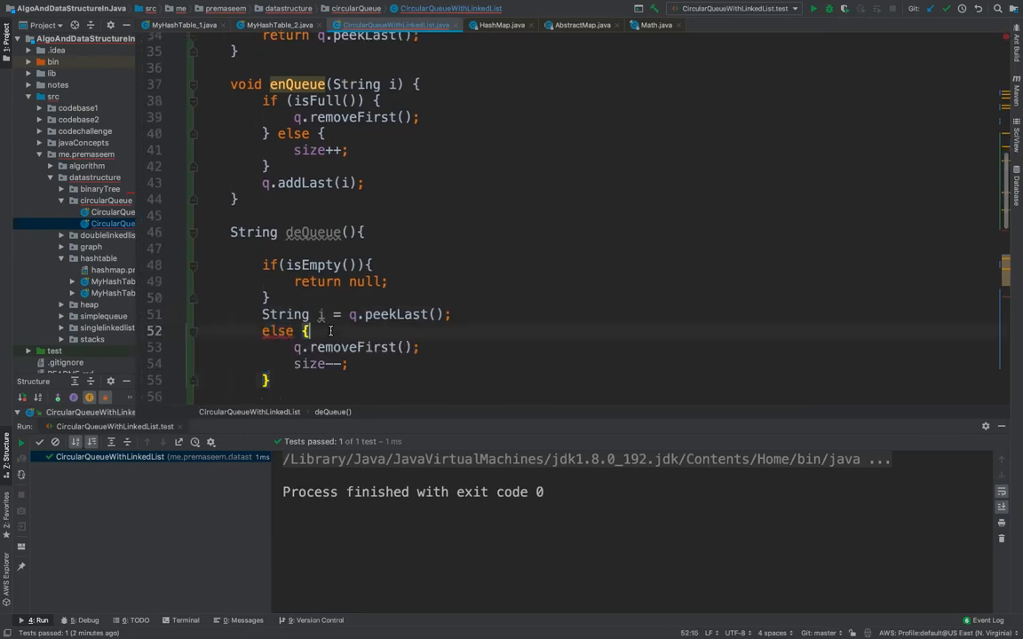
pyautogui.press('Backspace')
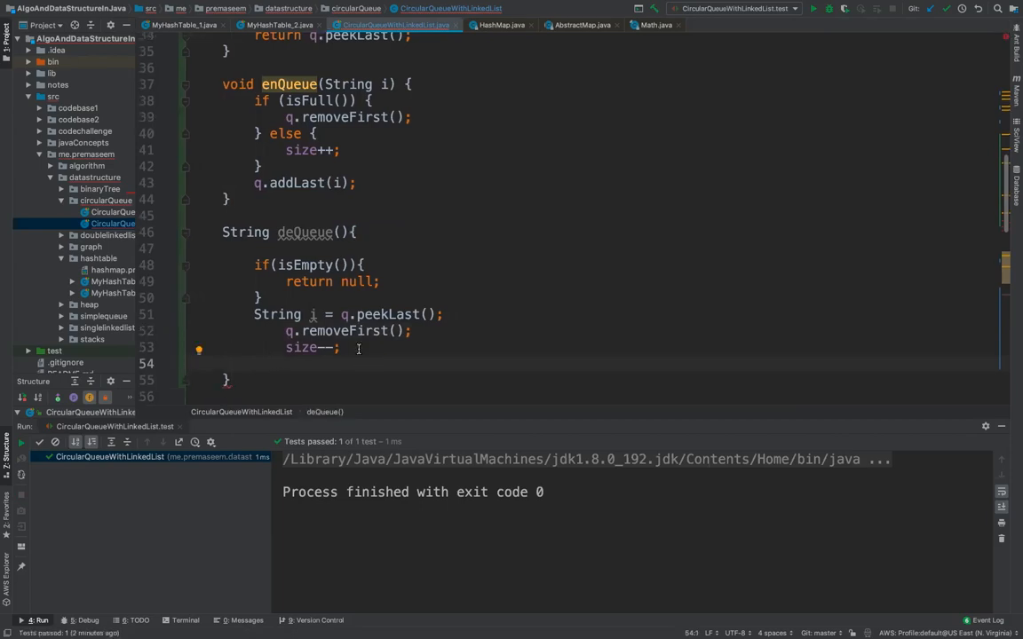
pyautogui.write('re')
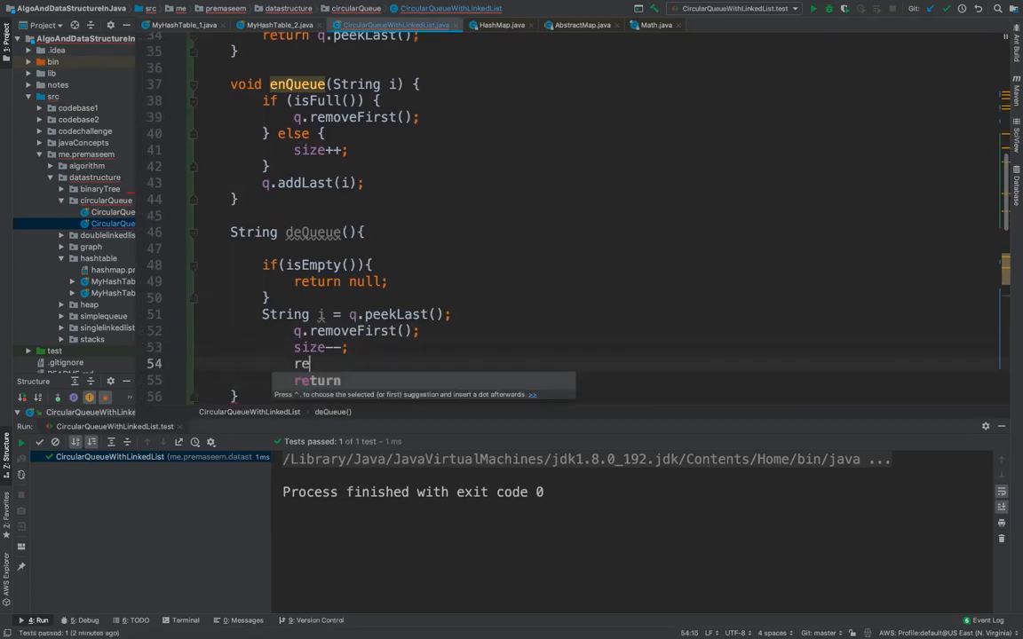
pyautogui.write('turn i;')
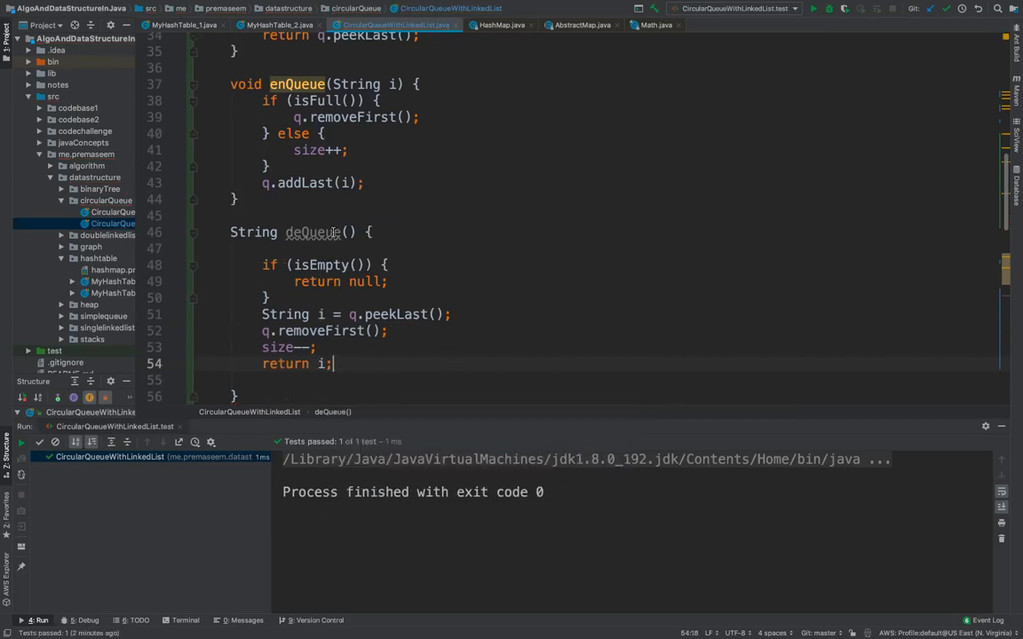
# - Run test() with Coverage, which fails with an AssertionError at line 80
pyautogui.scroll(-3)
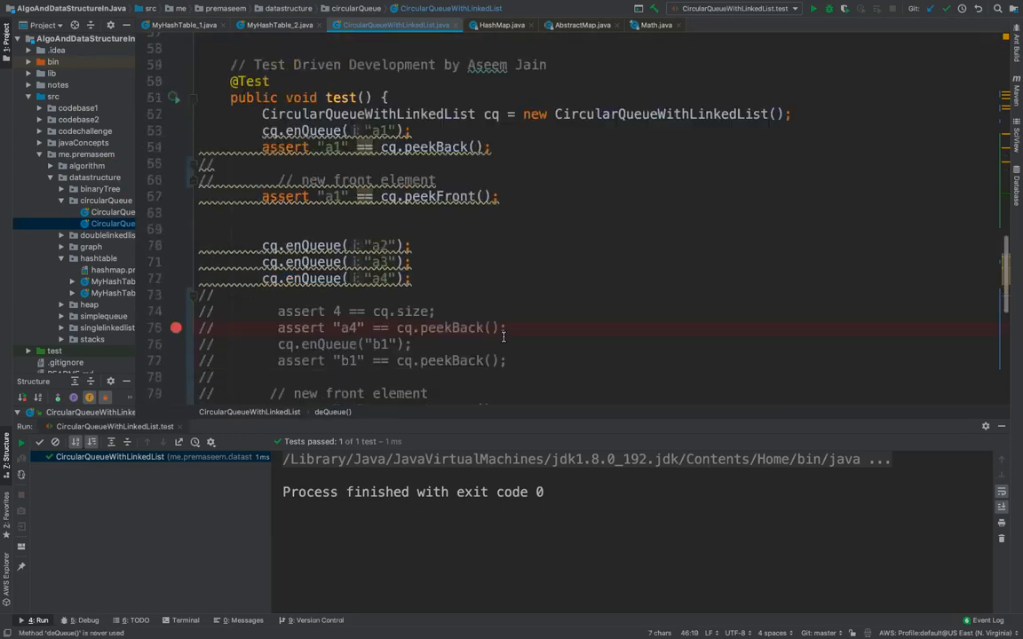
pyautogui.scroll(-3)
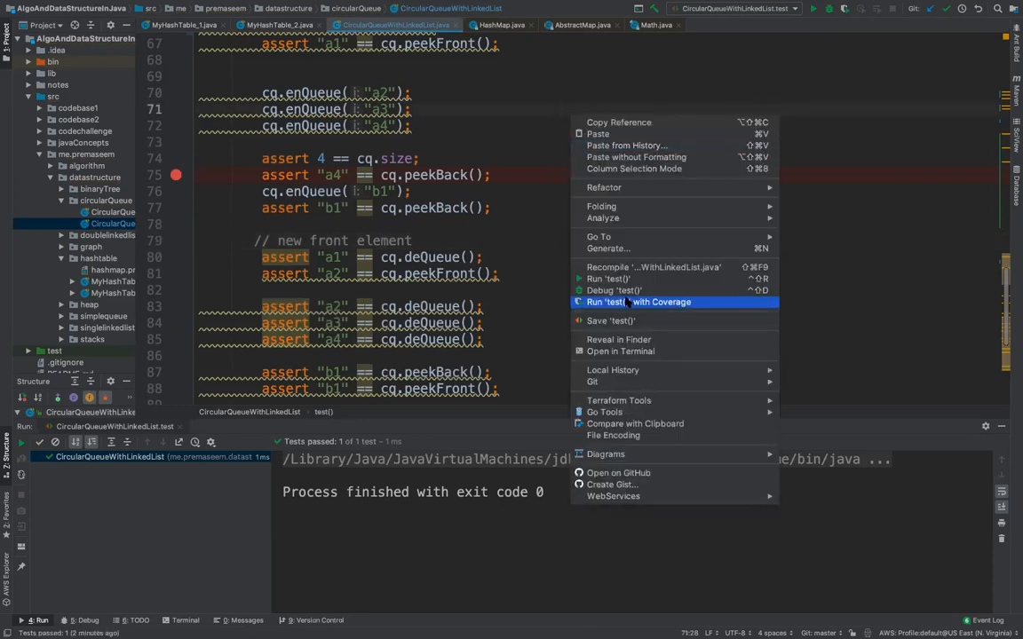
pyautogui.click(621, 280)
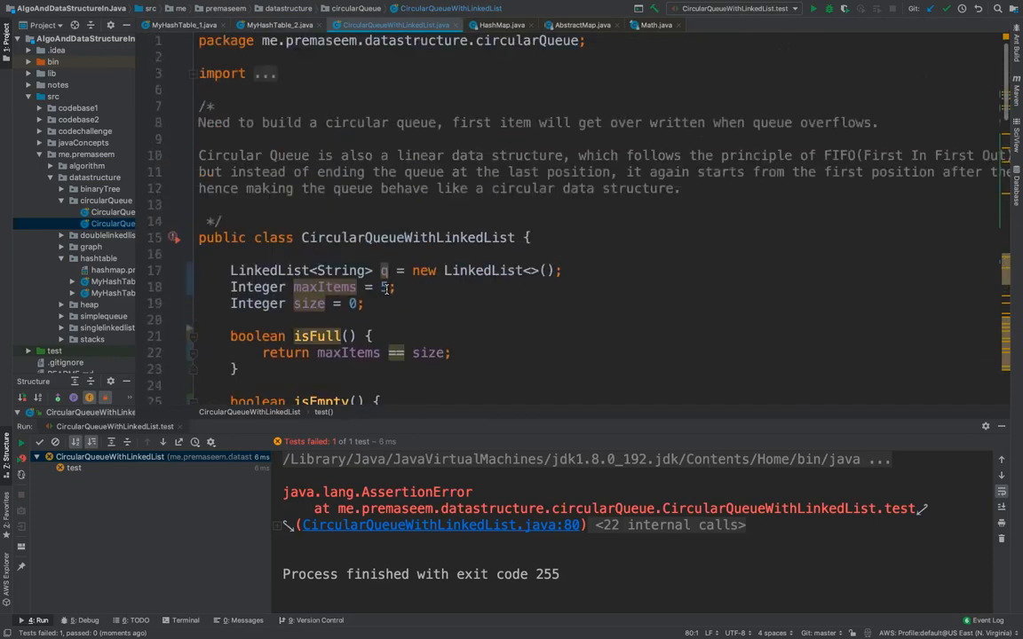
# - Try maxItems values 4, 3 and 5, then switch deQueue to q.peekFirst() so the test passes
pyautogui.write('4')
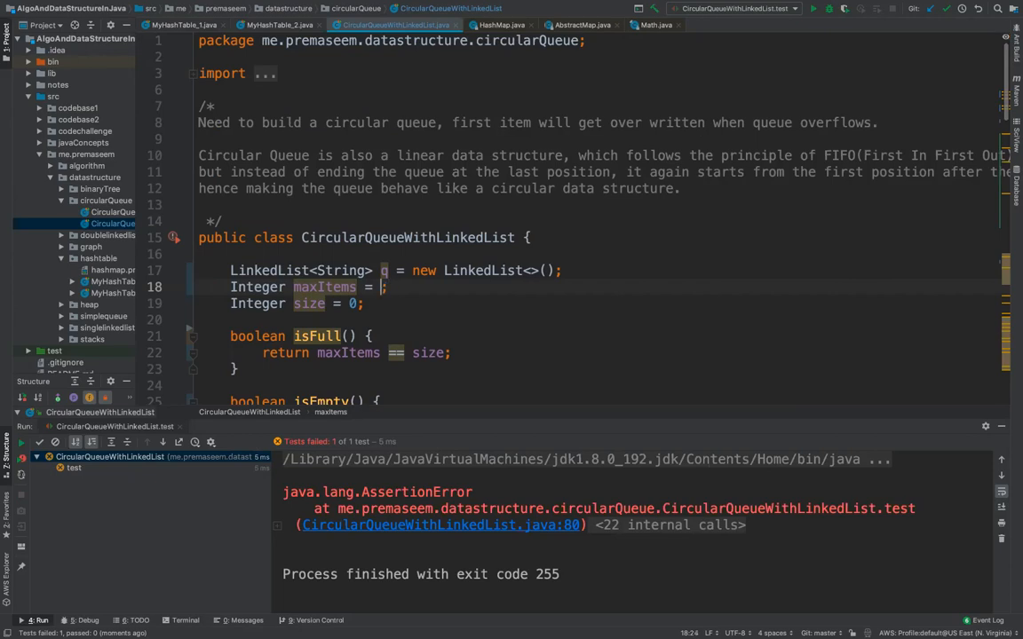
pyautogui.write('3')
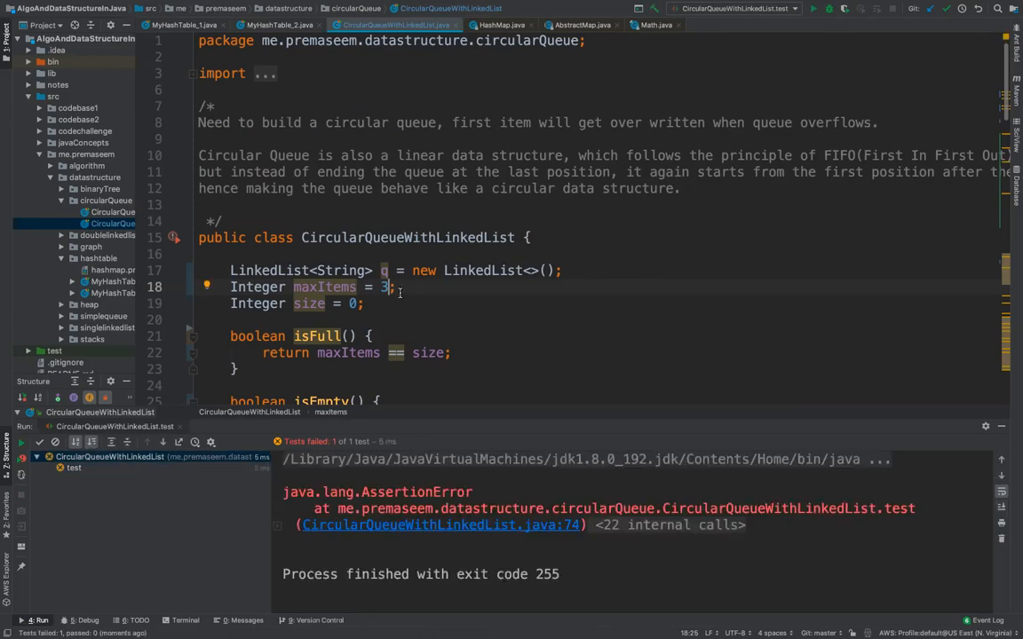
pyautogui.write('5')
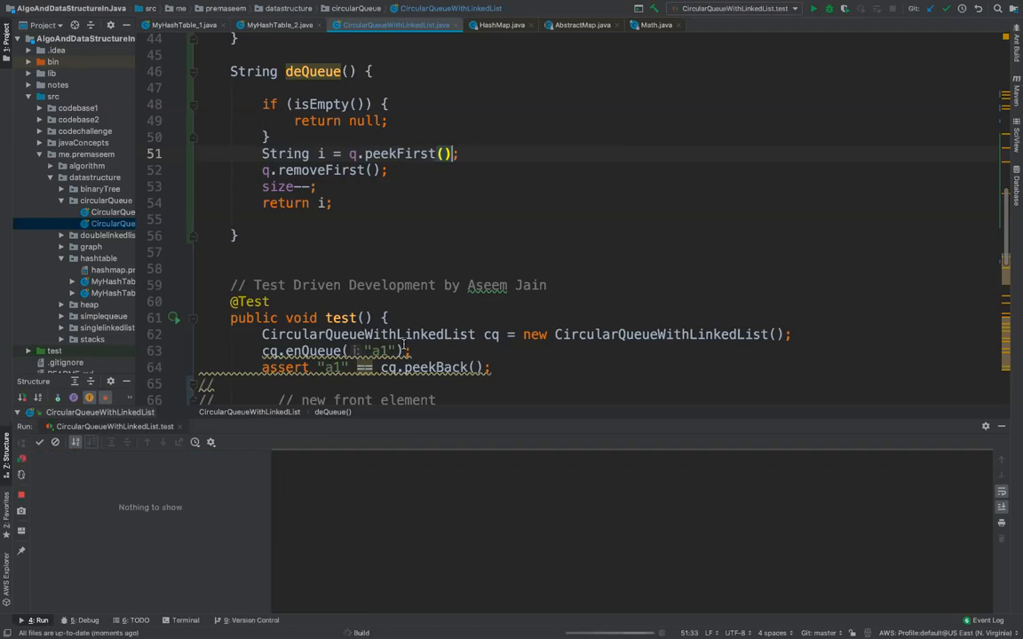
pyautogui.click(825, 7)
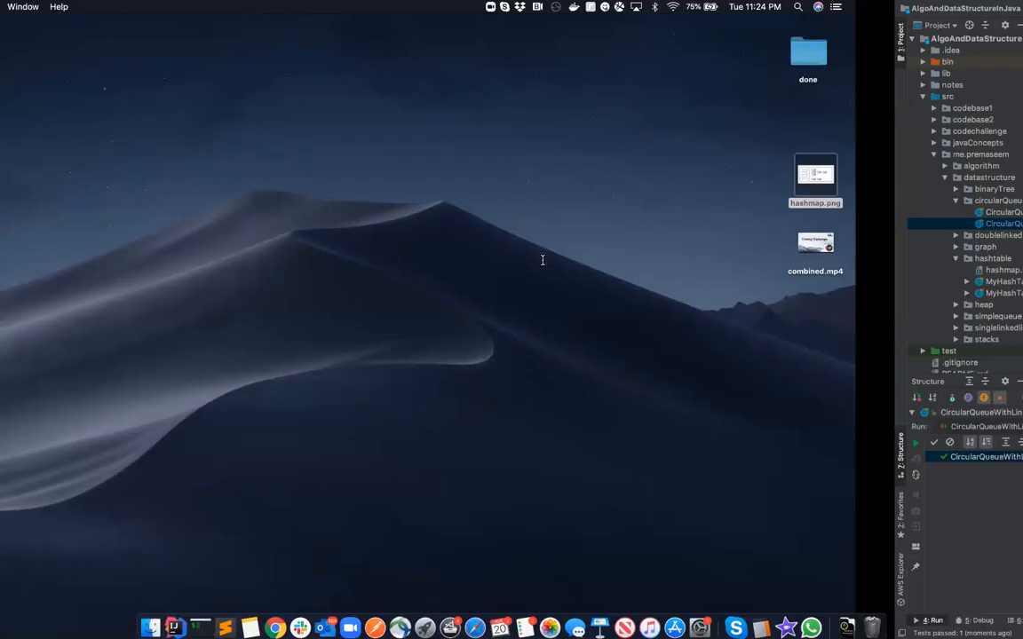
# - Open hashmap.png in Preview to show the circular queue diagram
pyautogui.doubleClick(815, 175)
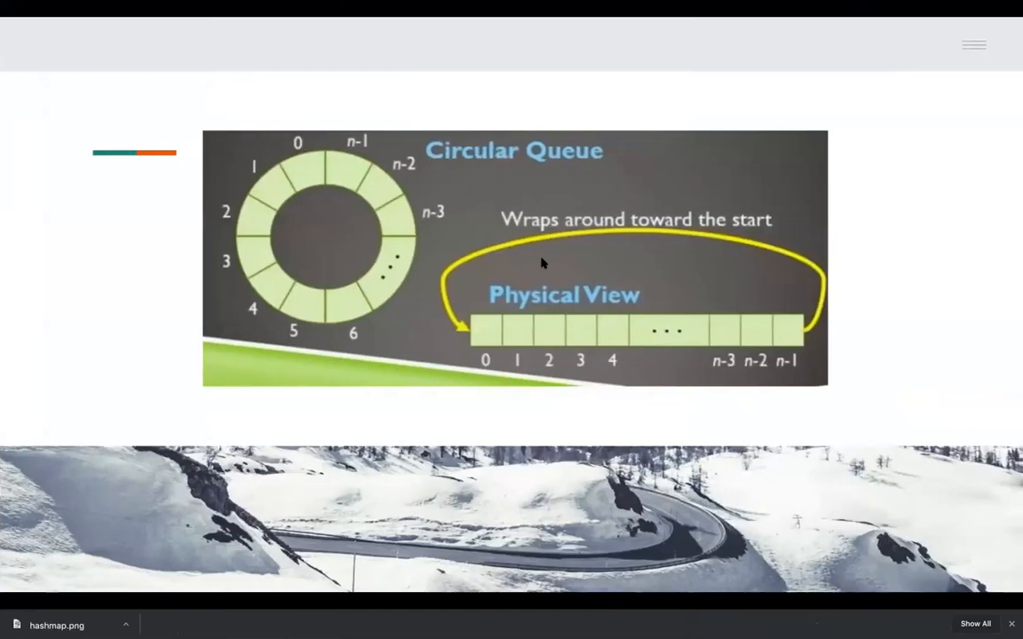